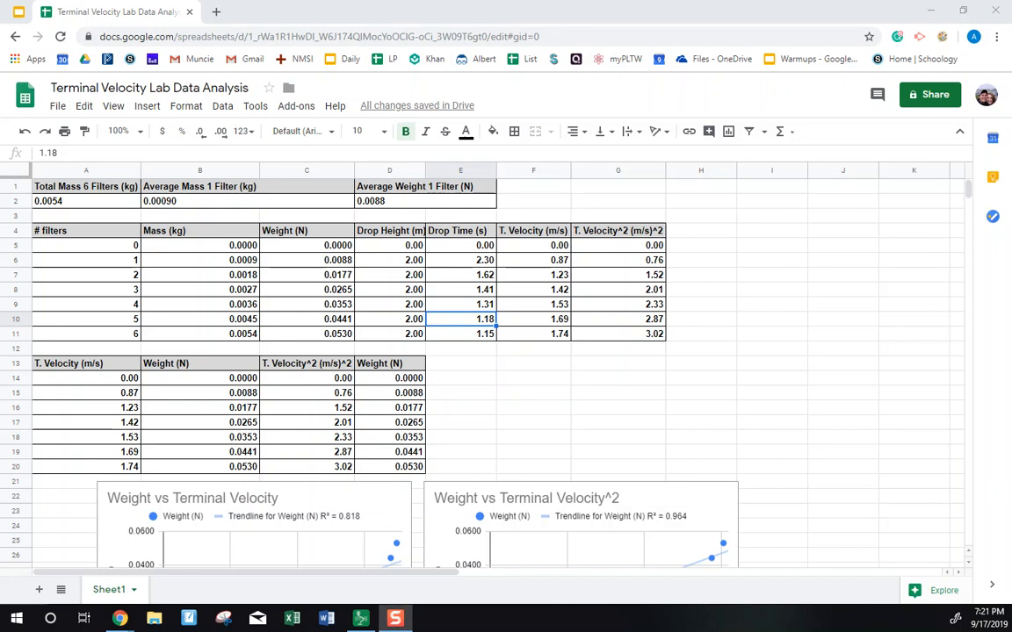
pyautogui.moveTo(517, 102)
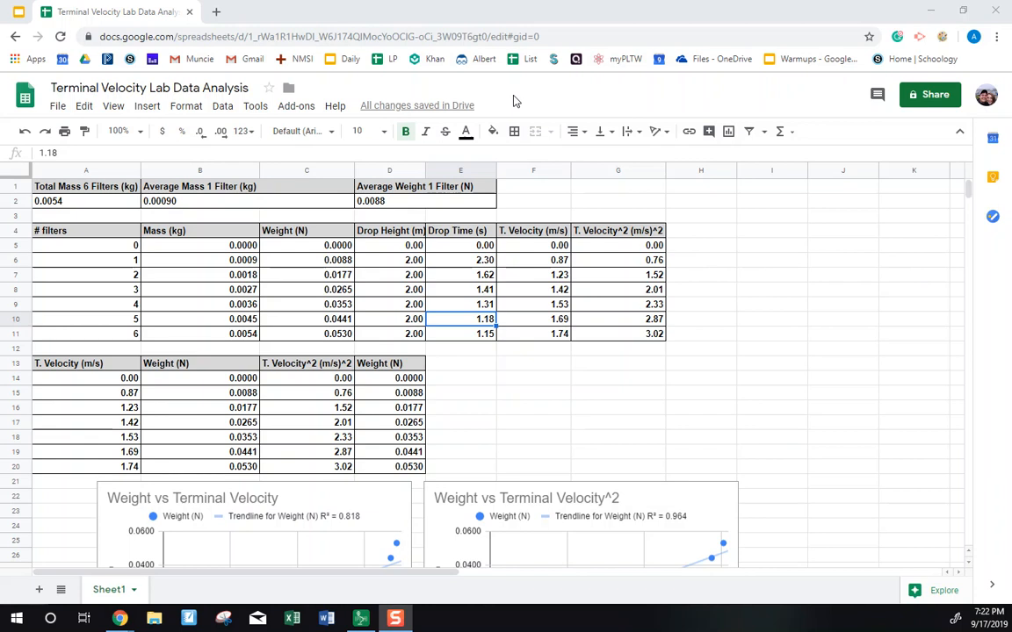
pyautogui.moveTo(357, 131)
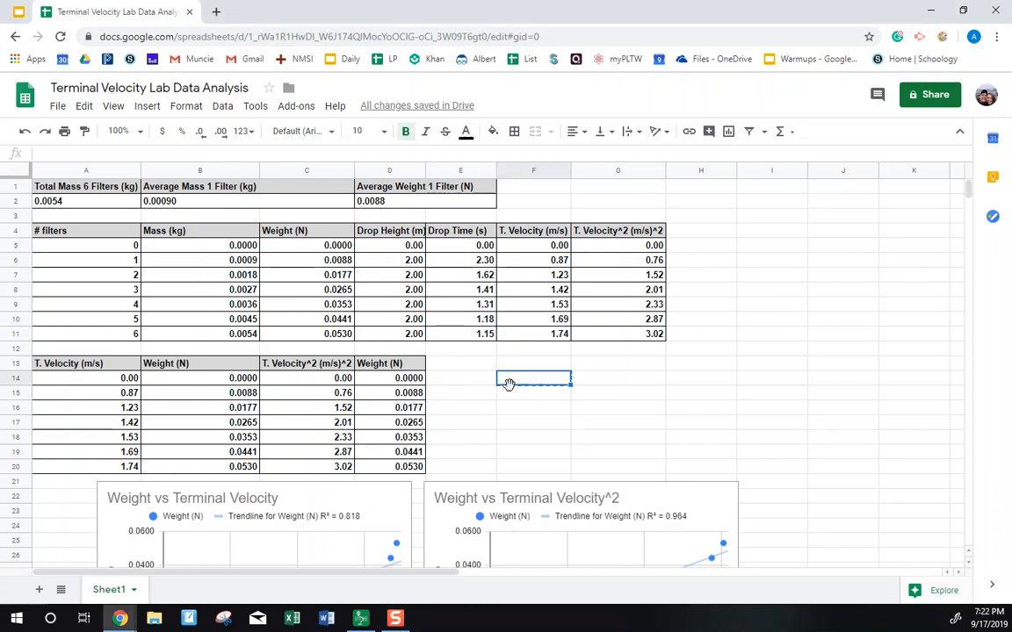
# Step: Scroll through the lab workbook, then switch to IPEVO Presenter's camera view of the equations
pyautogui.scroll(-3)
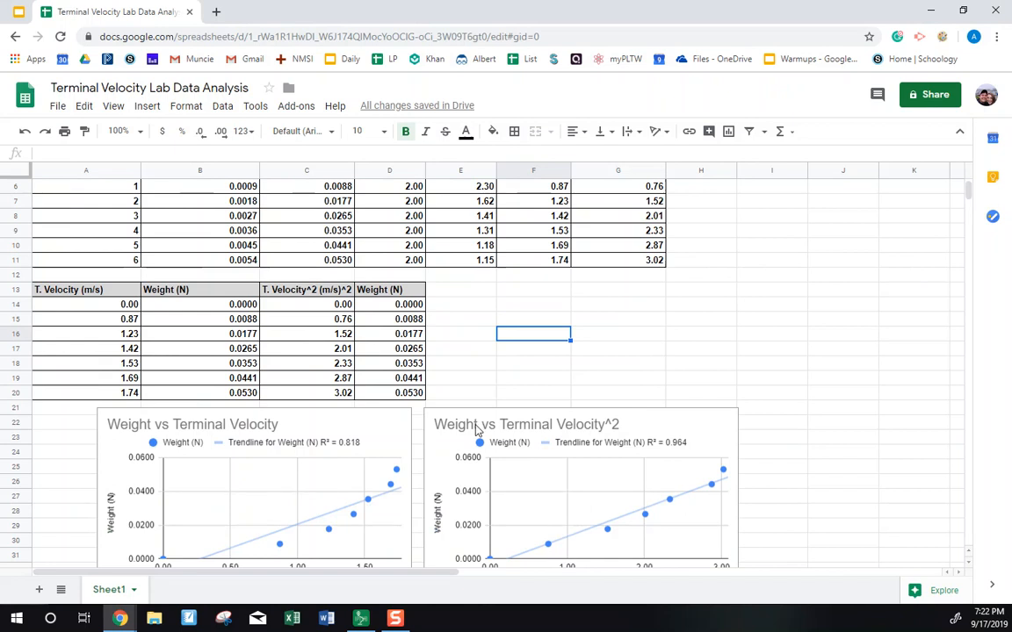
pyautogui.scroll(-3)
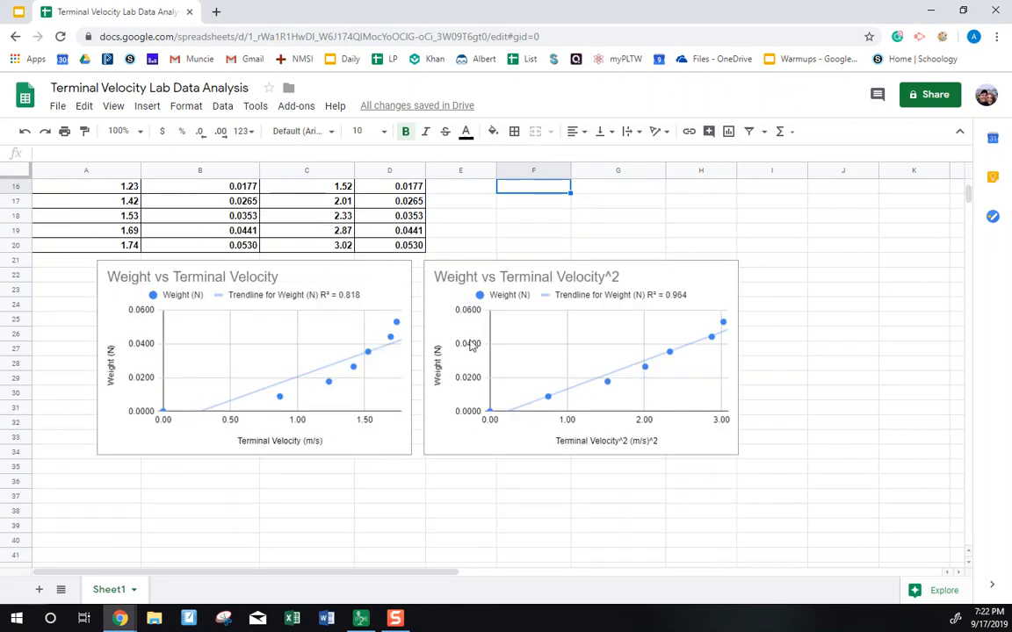
pyautogui.moveTo(489, 255)
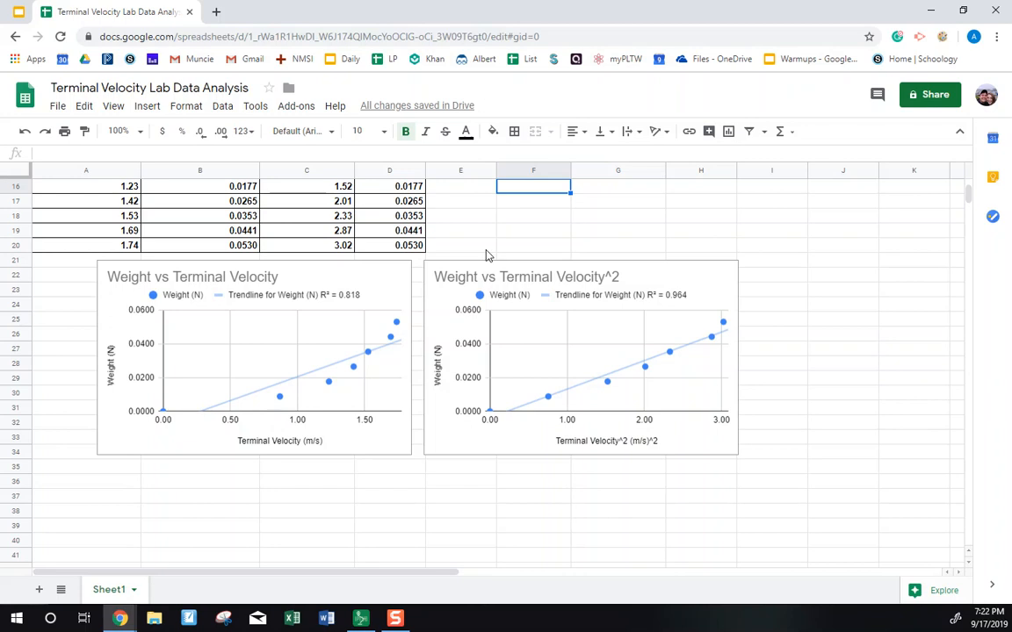
pyautogui.moveTo(501, 254)
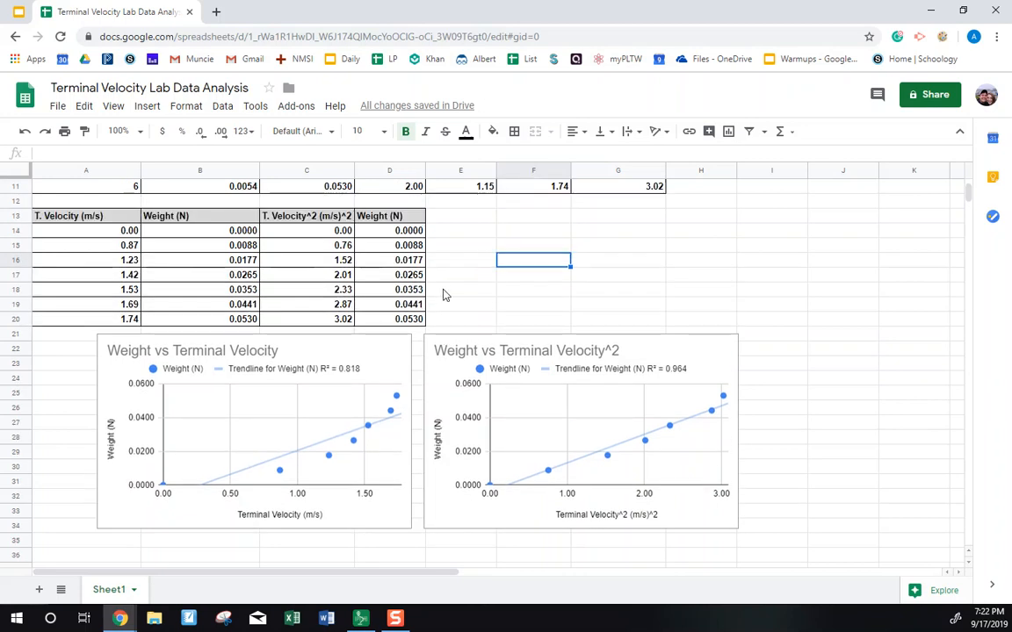
pyautogui.scroll(-3)
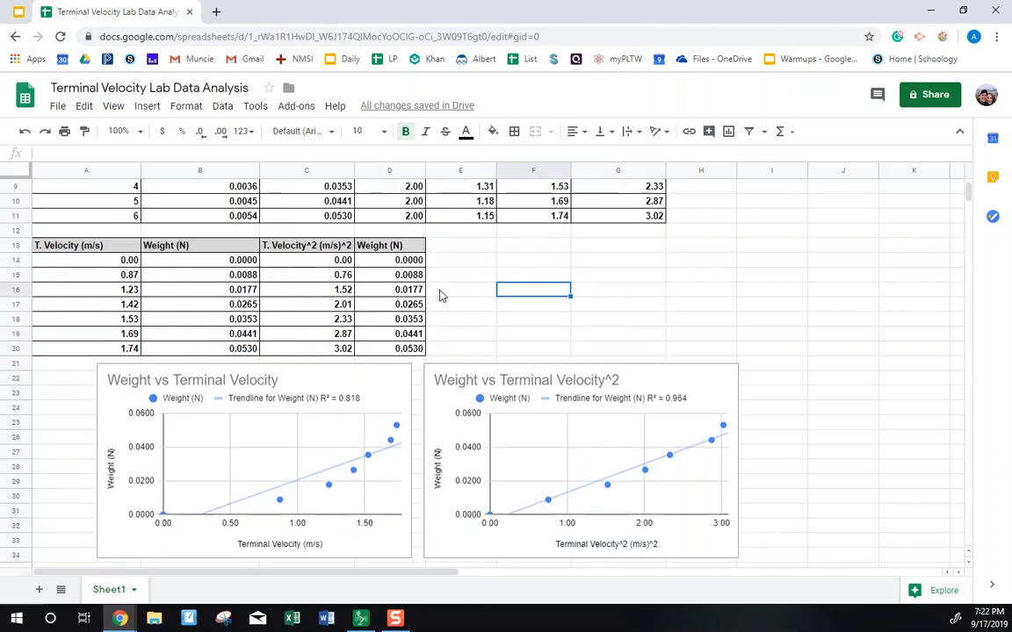
pyautogui.scroll(-3)
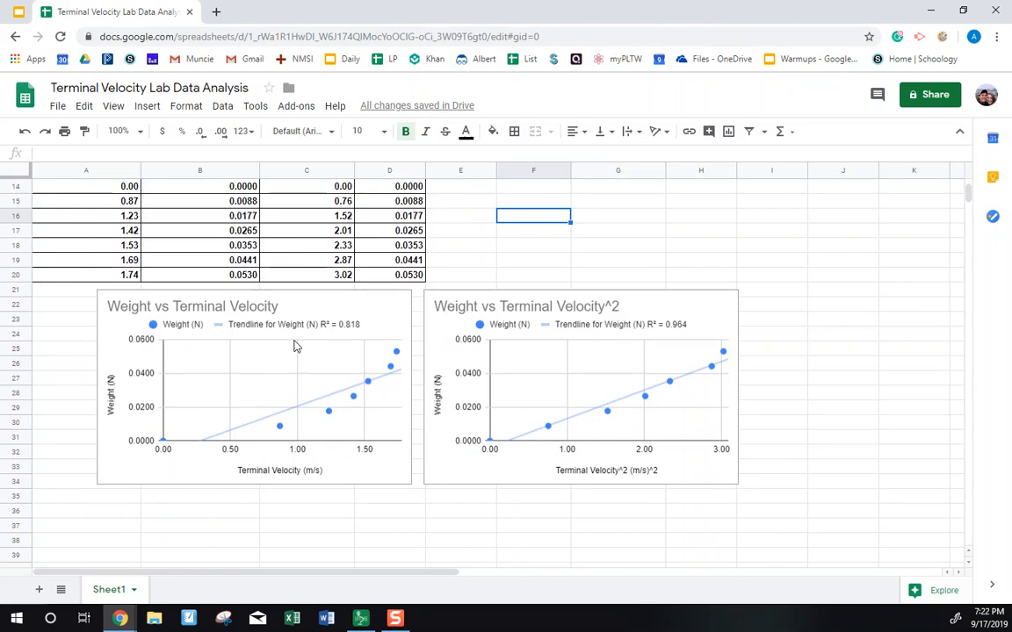
pyautogui.moveTo(679, 337)
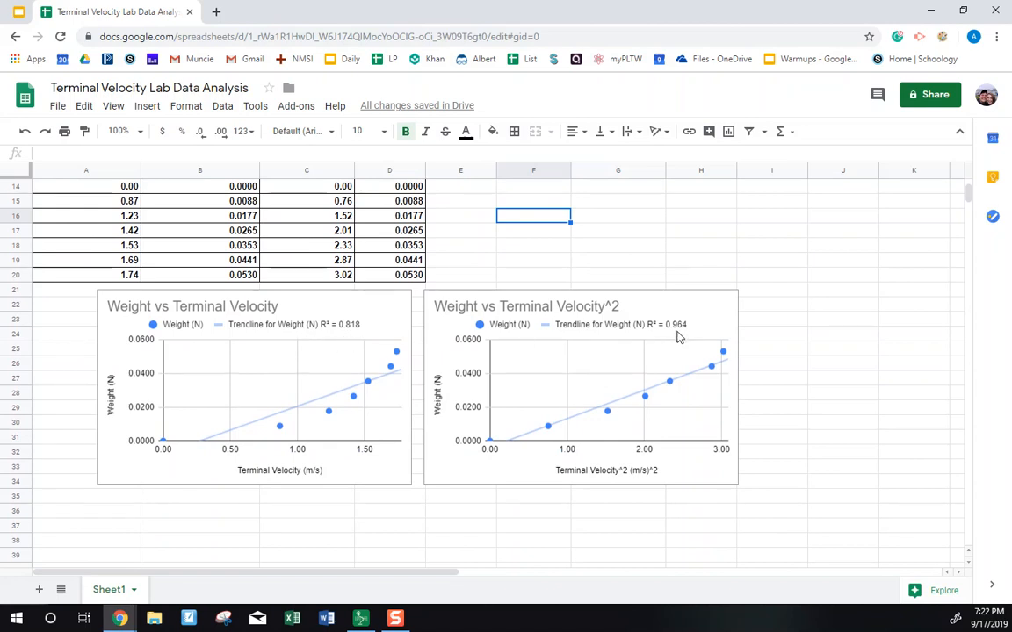
pyautogui.moveTo(332, 339)
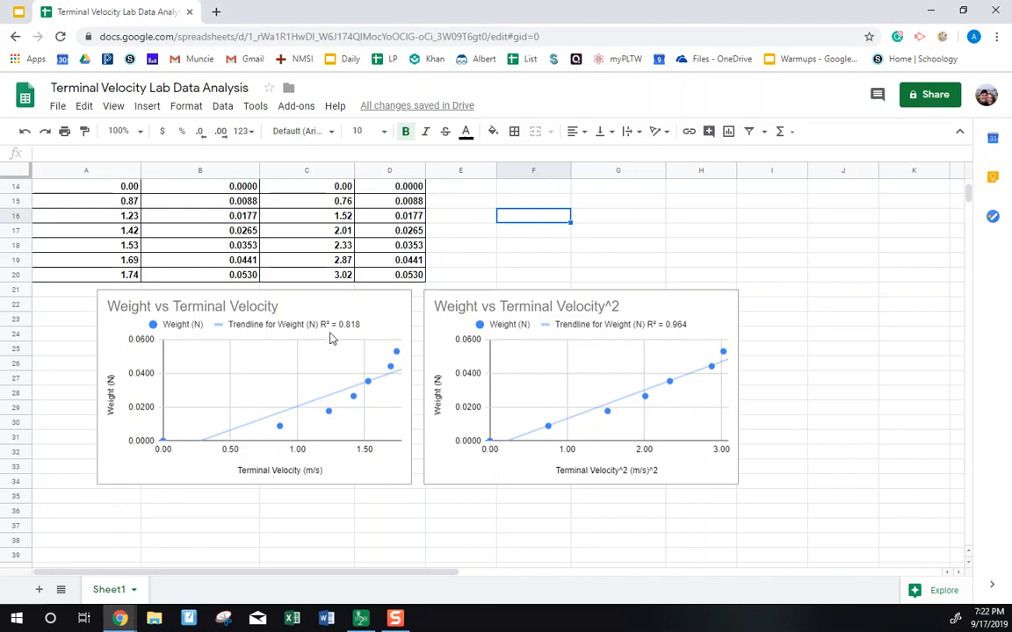
pyautogui.moveTo(325, 343)
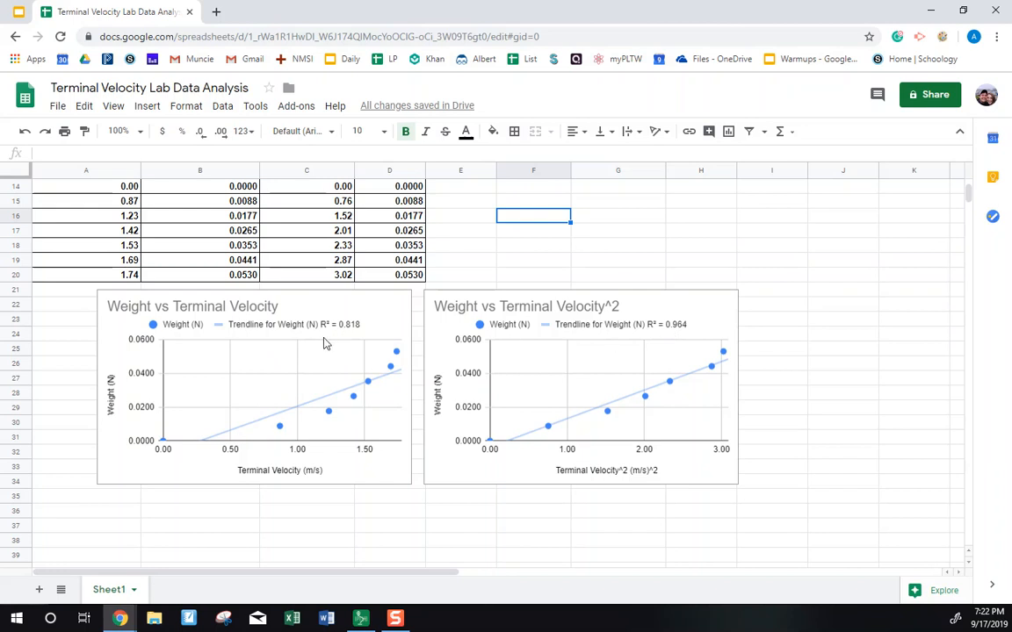
pyautogui.moveTo(395, 477)
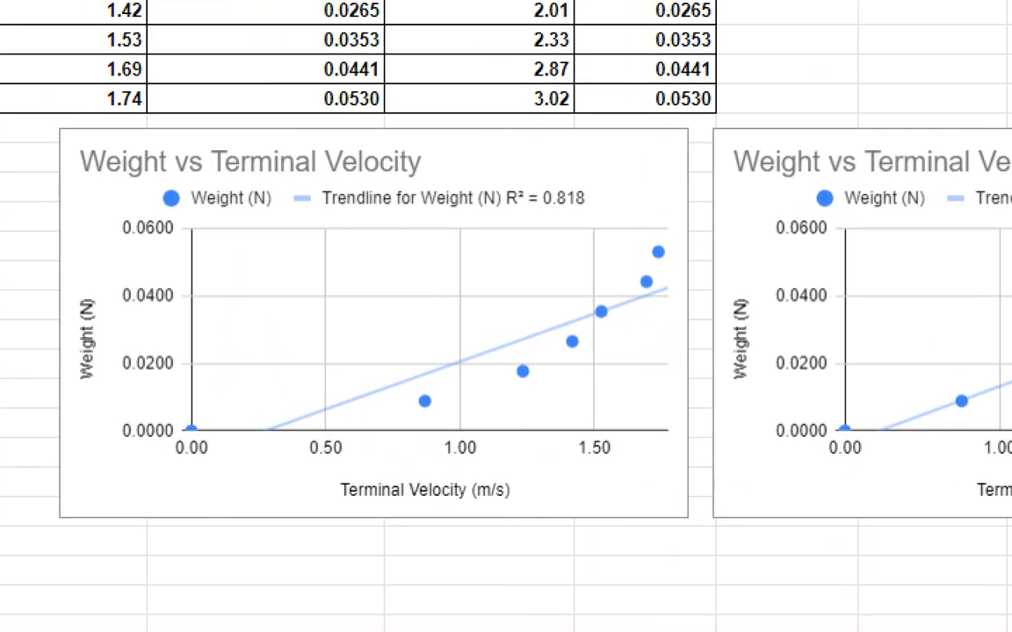
pyautogui.scroll(-3)
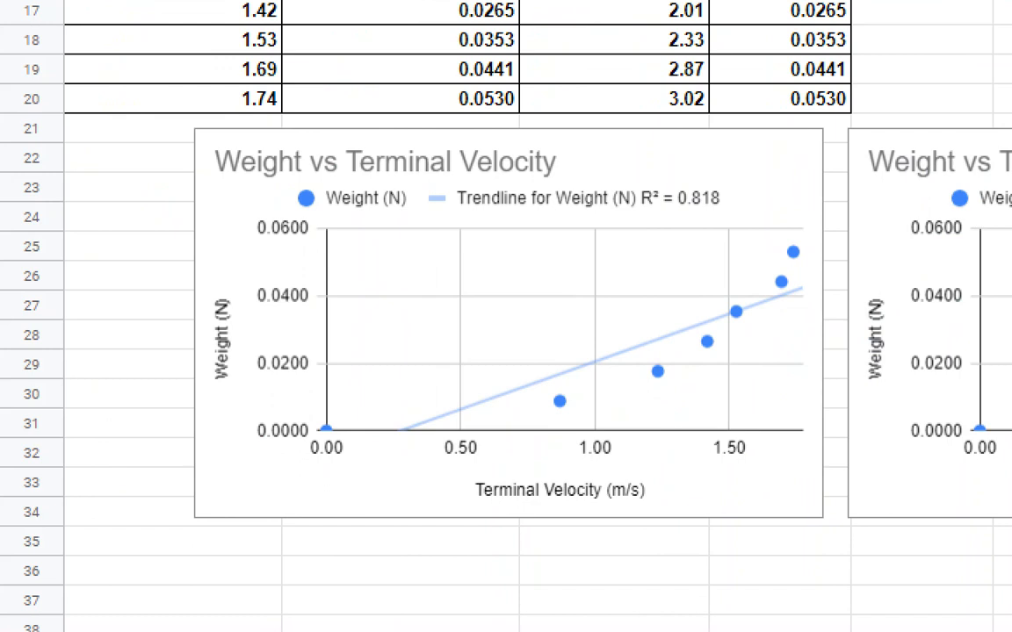
pyautogui.click(608, 261)
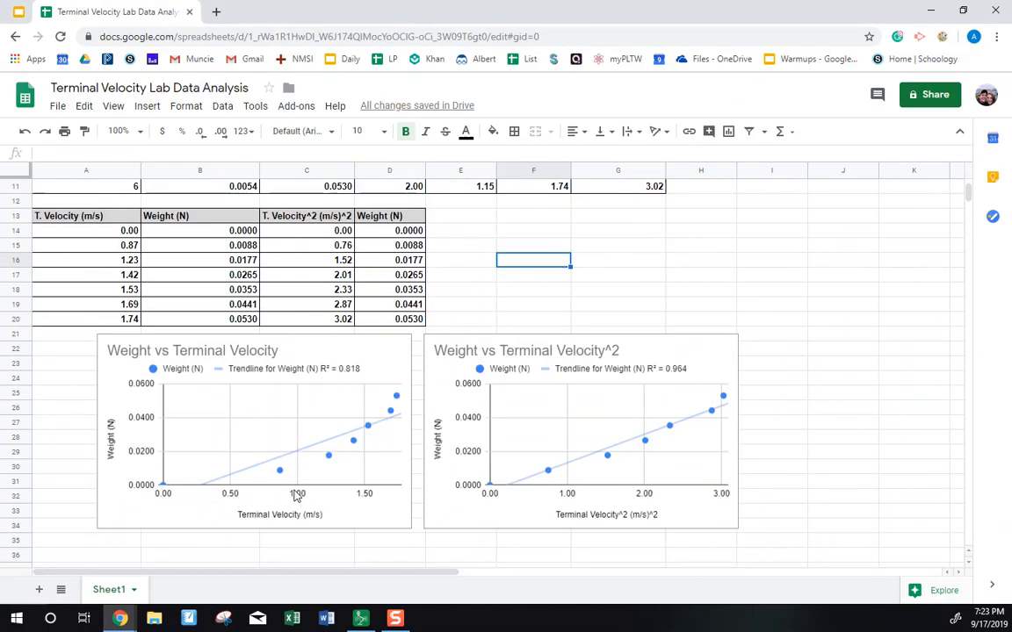
pyautogui.moveTo(249, 466)
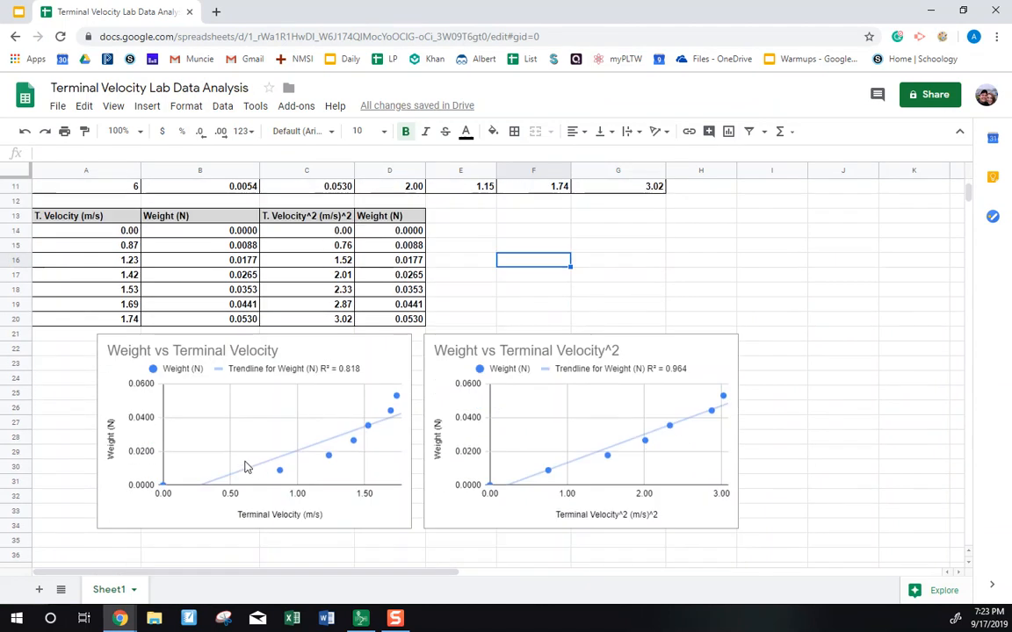
pyautogui.scroll(3)
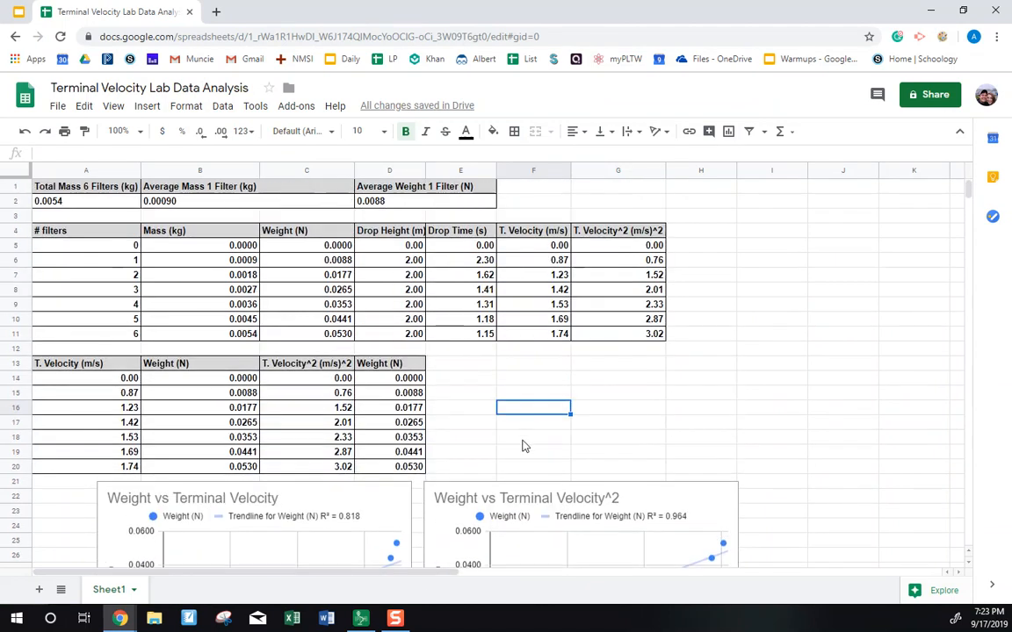
pyautogui.click(360, 619)
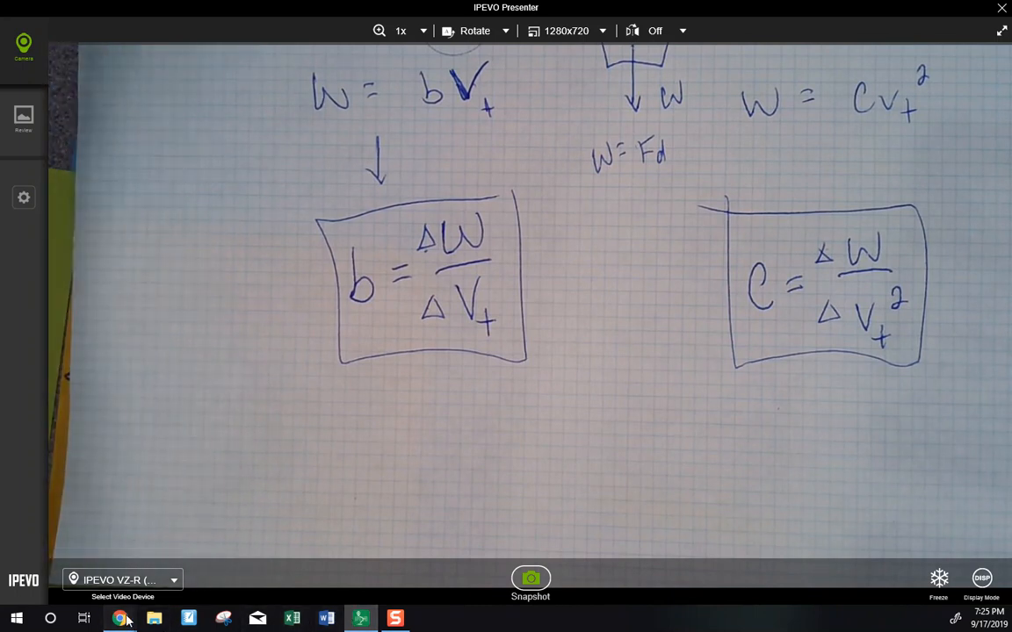
# Step: Return to the Terminal Velocity Lab spreadsheet in Chrome and scroll through its charts
pyautogui.click(121, 618)
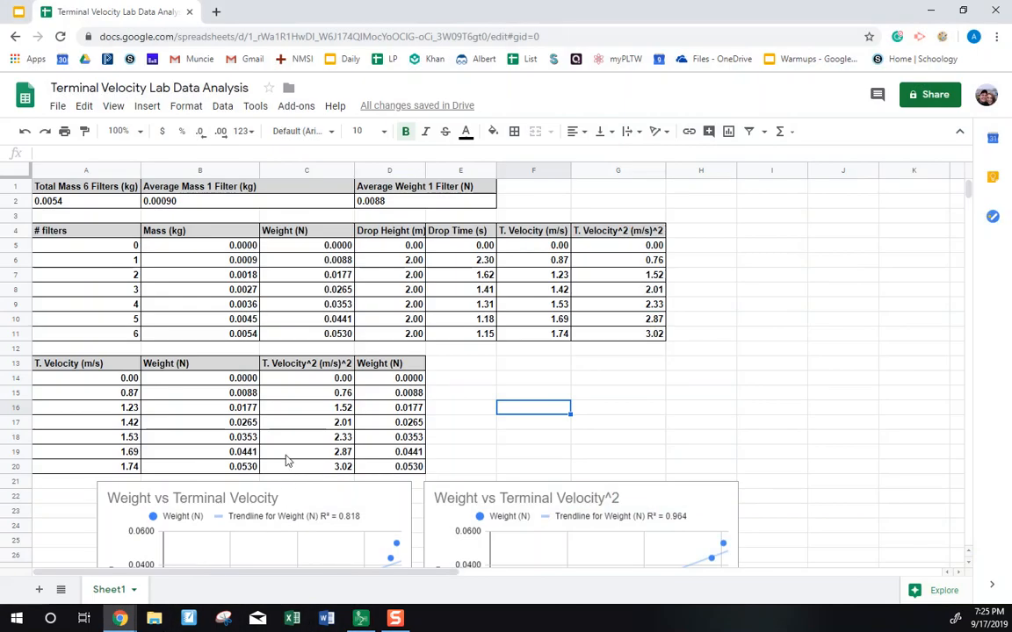
pyautogui.scroll(-3)
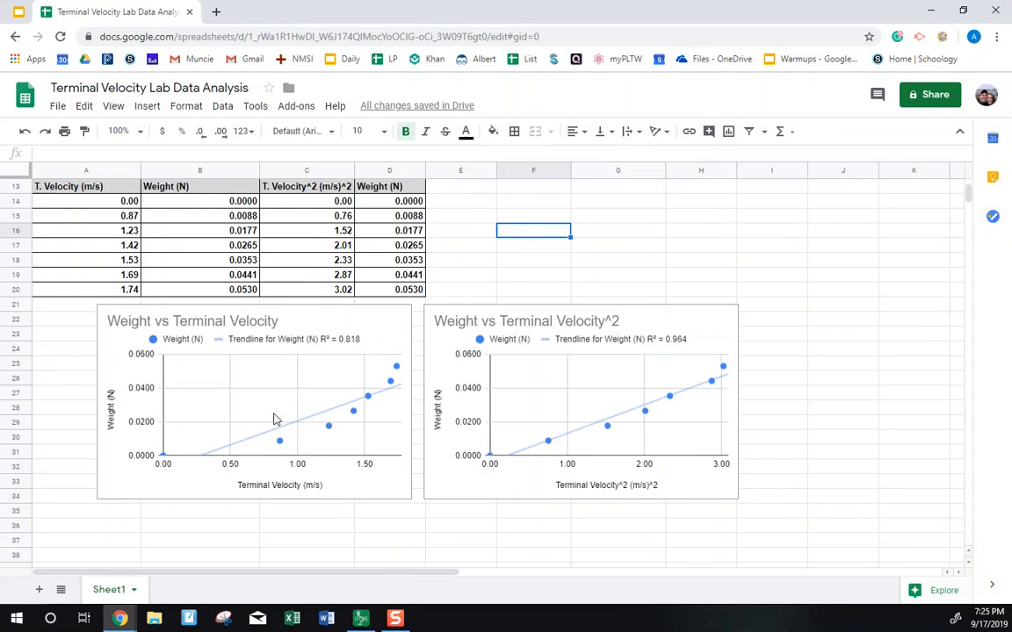
pyautogui.moveTo(315, 560)
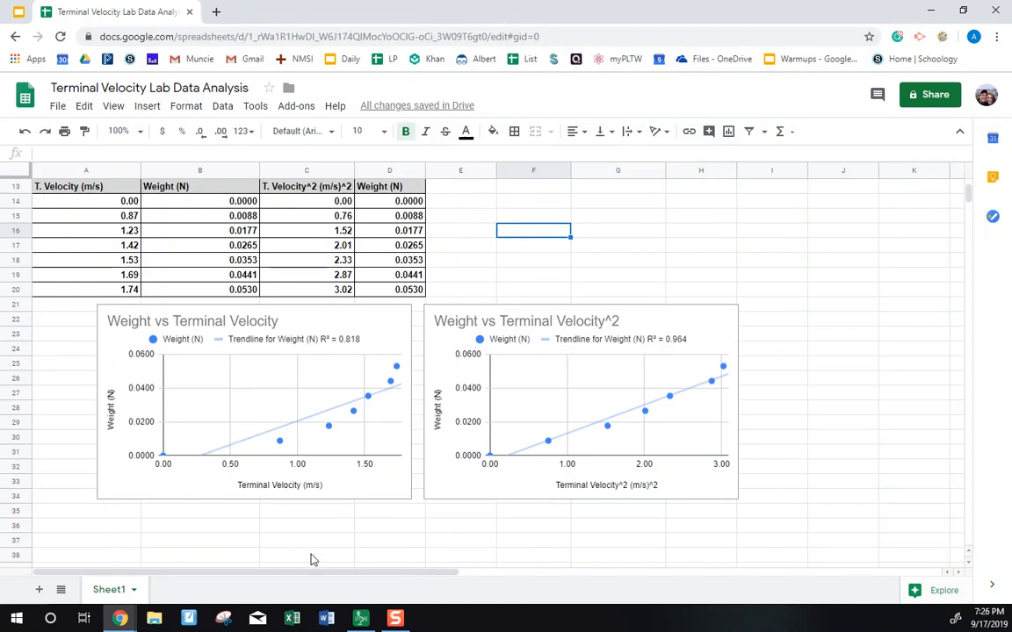
pyautogui.click(360, 619)
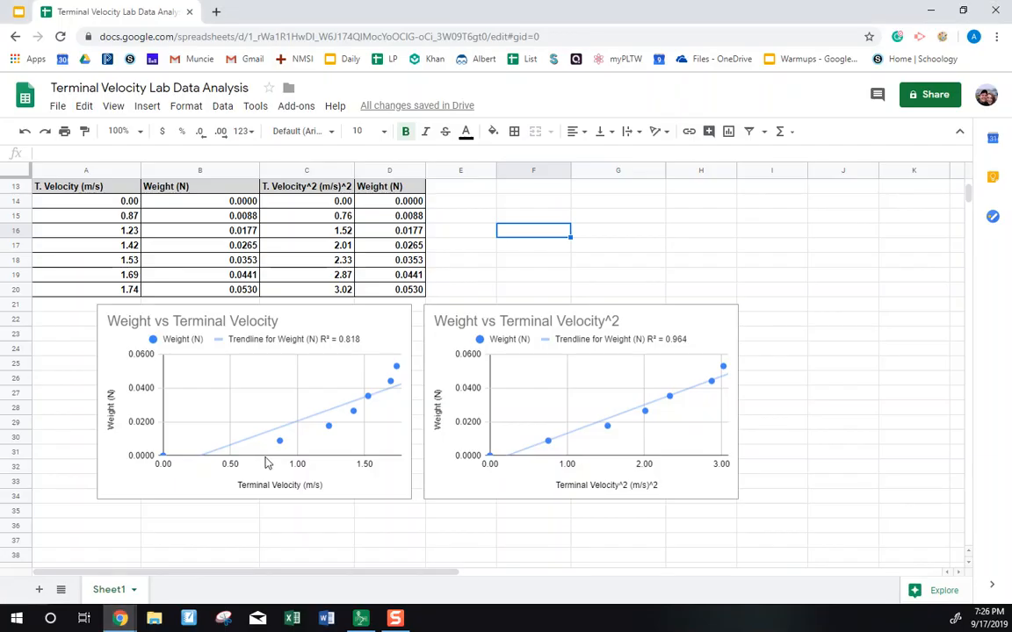
pyautogui.scroll(-3)
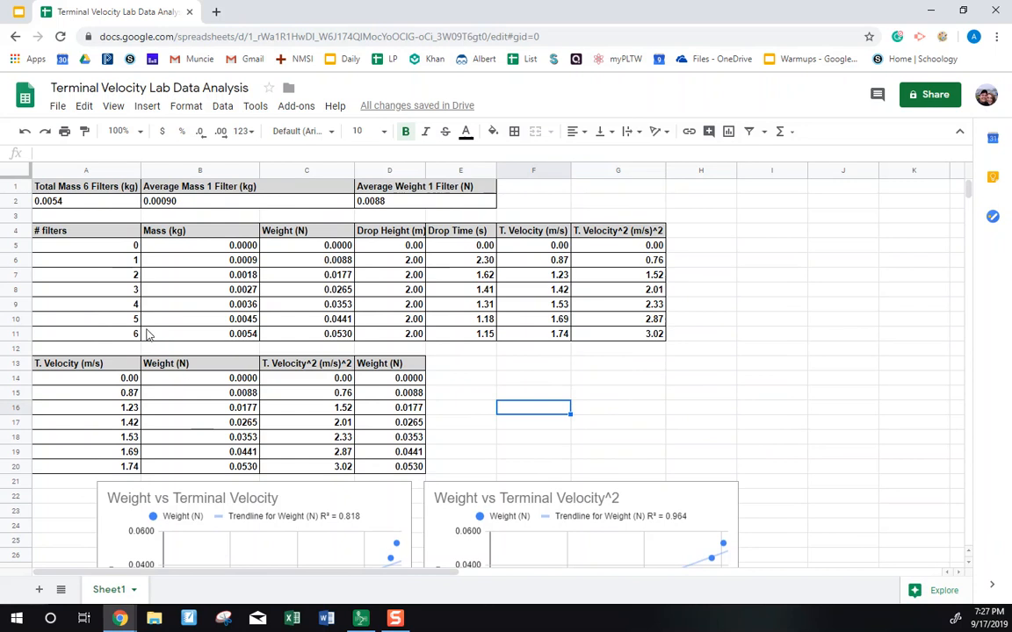
# Step: Duplicate Sheet1 and open the new 'Copy of Sheet1' tab
pyautogui.rightClick(110, 590)
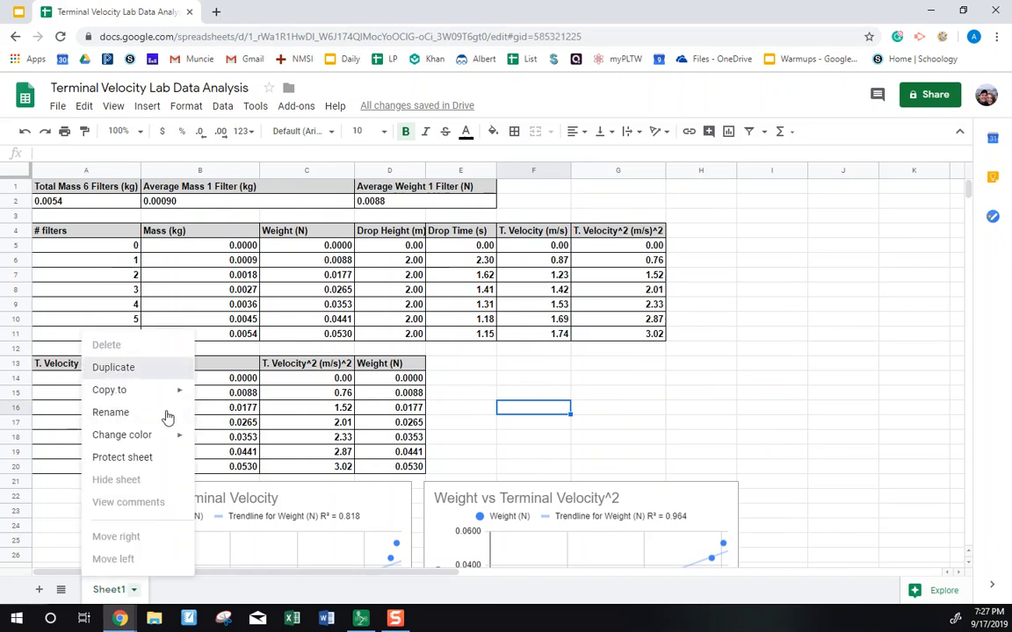
pyautogui.click(113, 367)
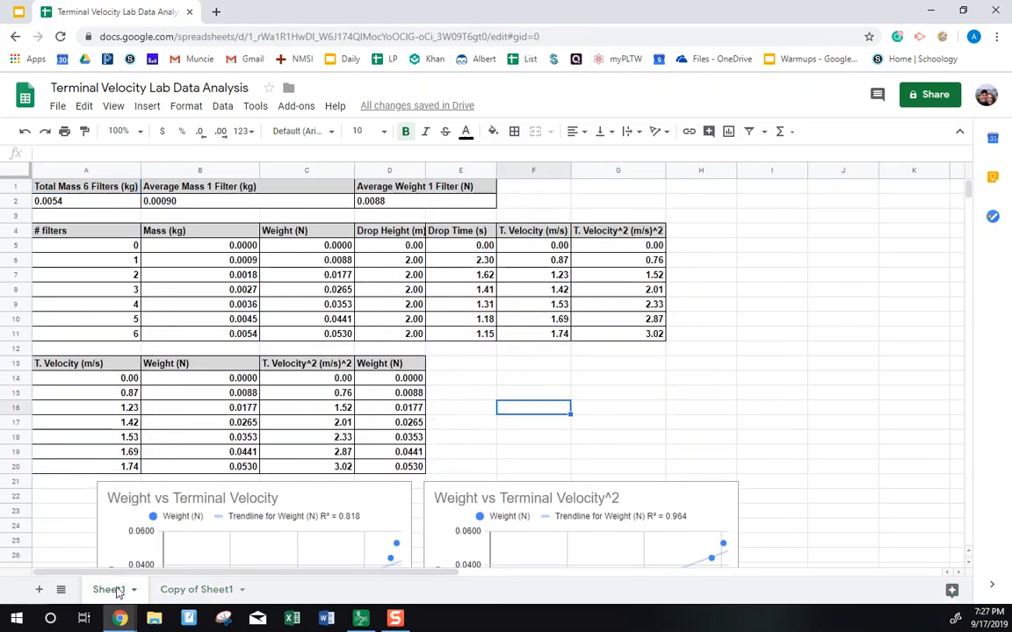
pyautogui.click(196, 589)
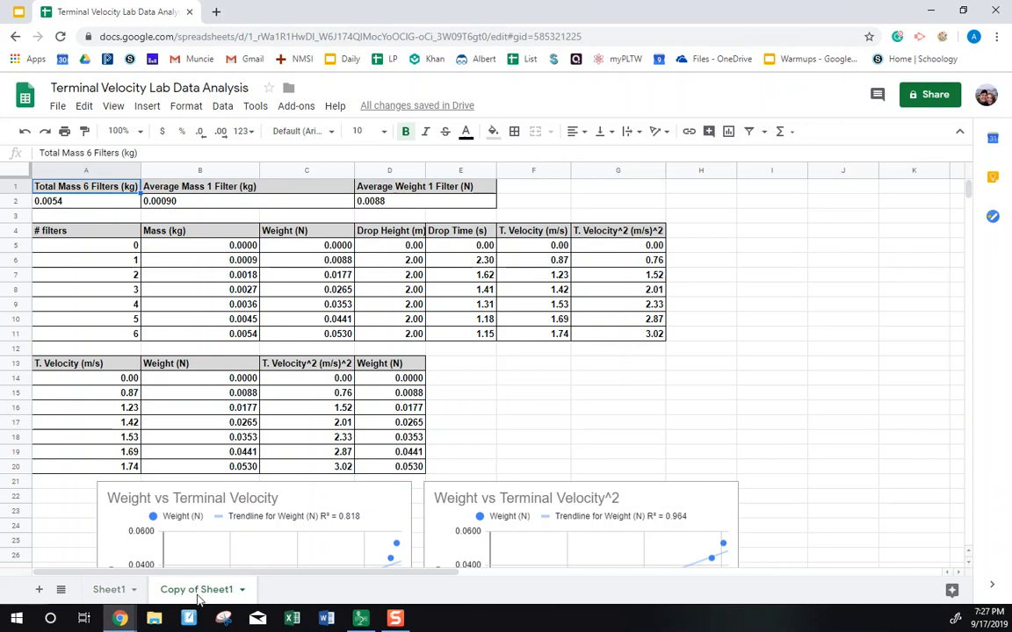
pyautogui.scroll(-3)
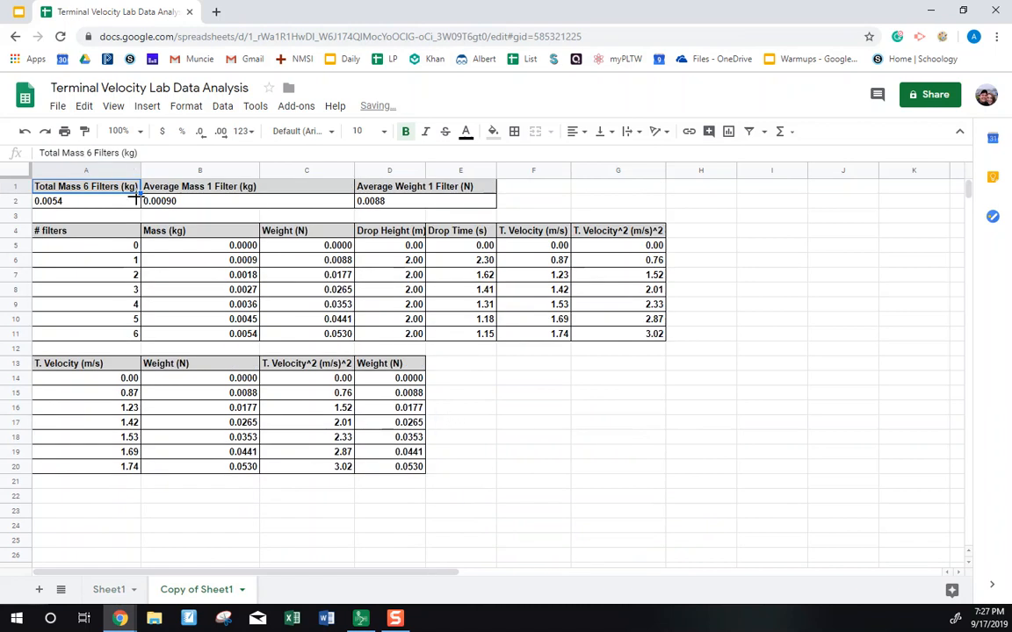
# Step: Clear the calculated mass, weight and velocity cells, then delete rows 13–20
pyautogui.click(86, 201)
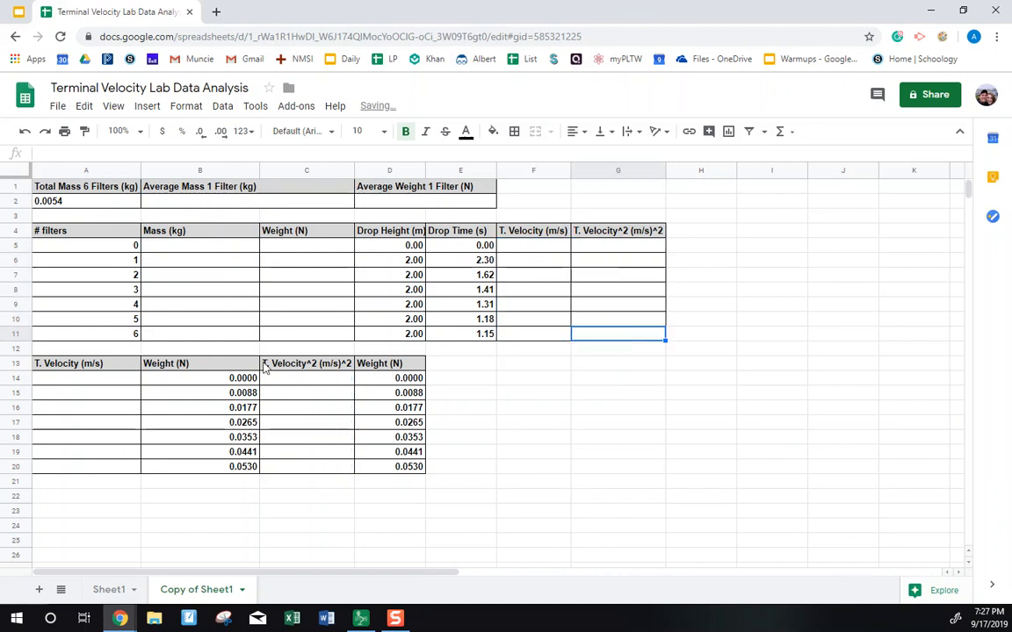
pyautogui.moveTo(68, 363); pyautogui.dragTo(395, 466)
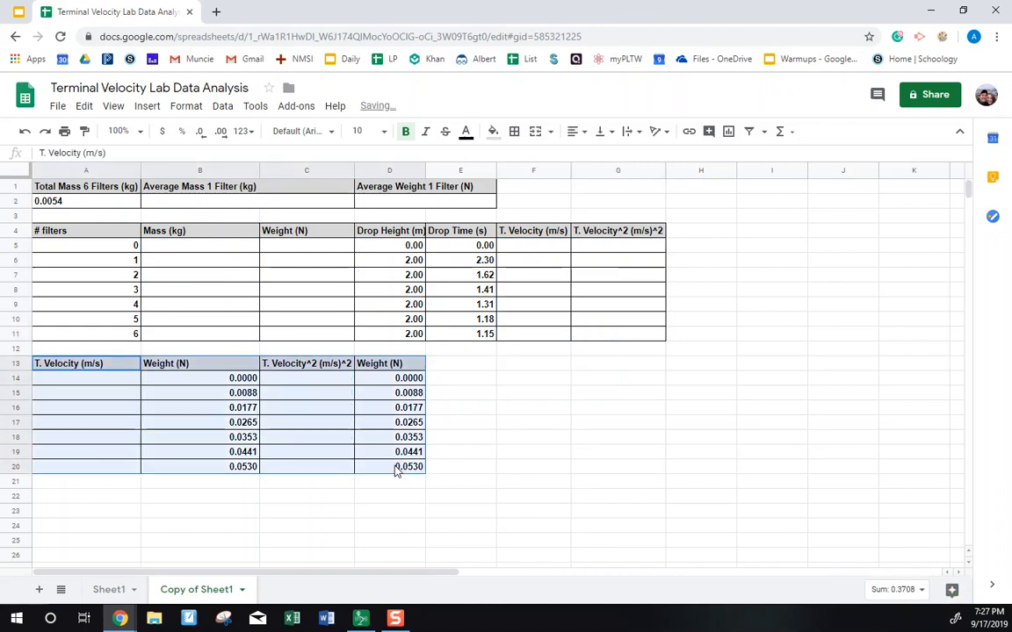
pyautogui.rightClick(395, 467)
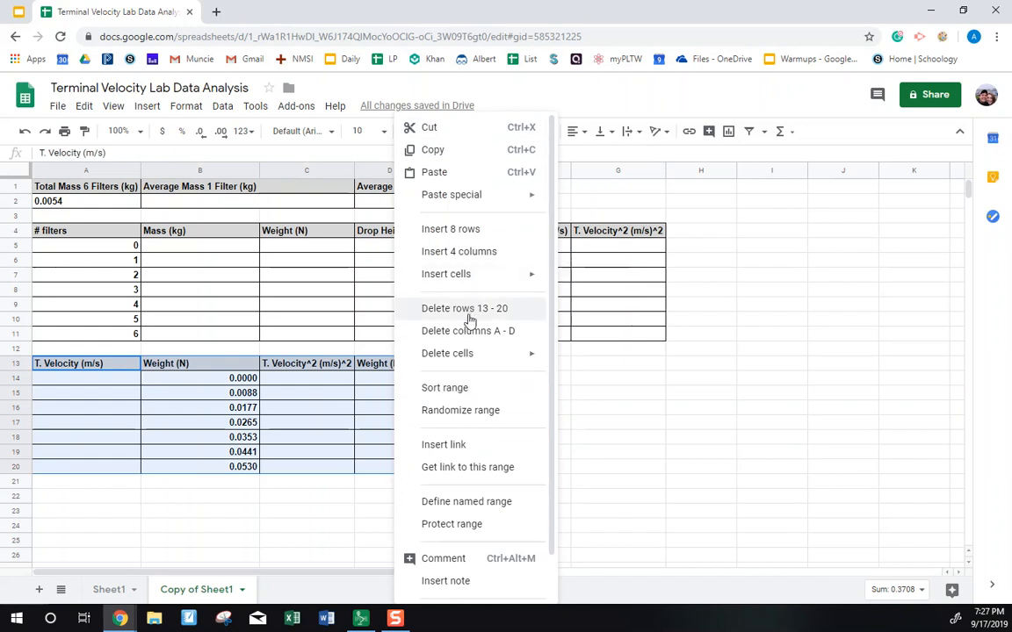
pyautogui.click(464, 307)
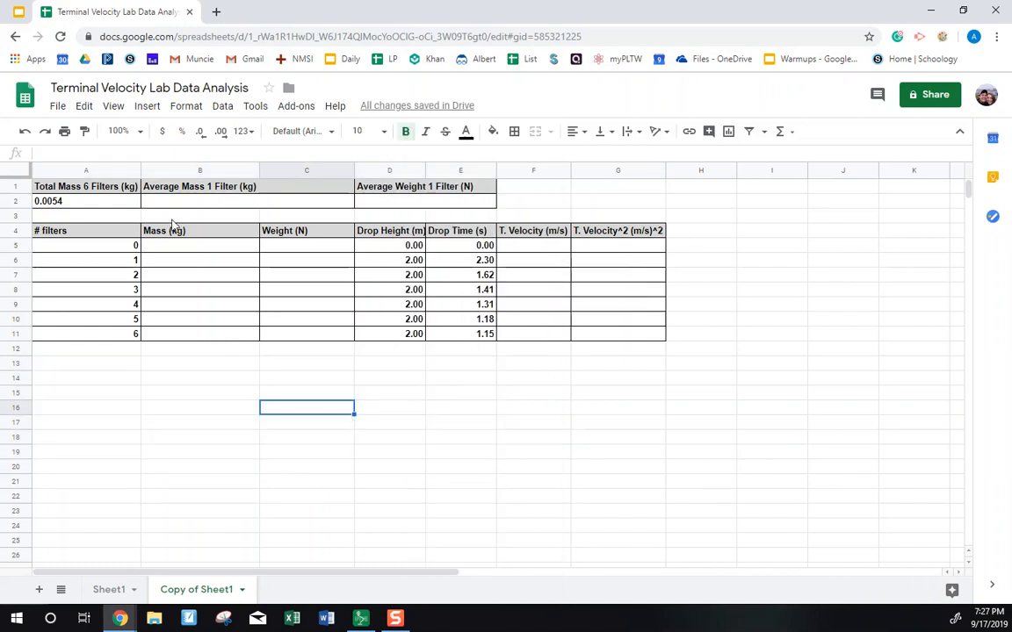
# Step: Enter =A2/6 in B2 so the single-filter average mass reads 0.00090
pyautogui.click(199, 200)
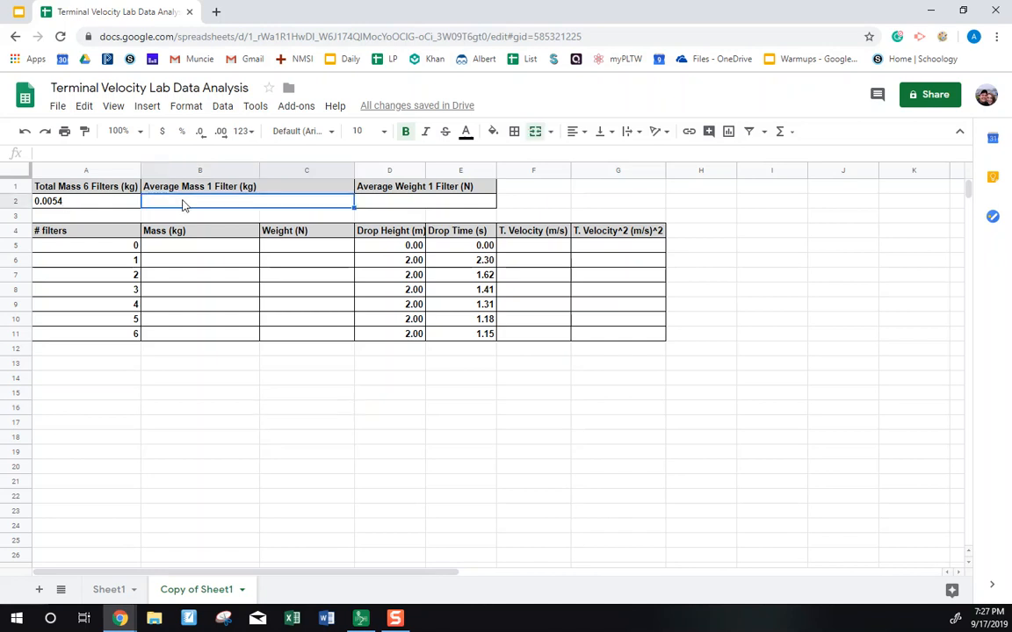
pyautogui.write('=')
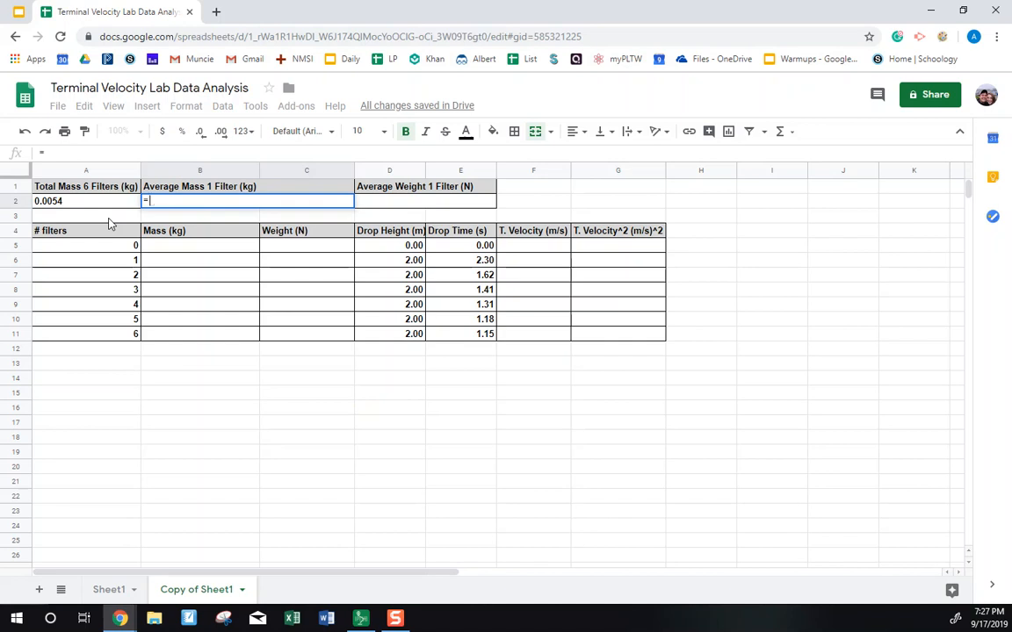
pyautogui.click(86, 200)
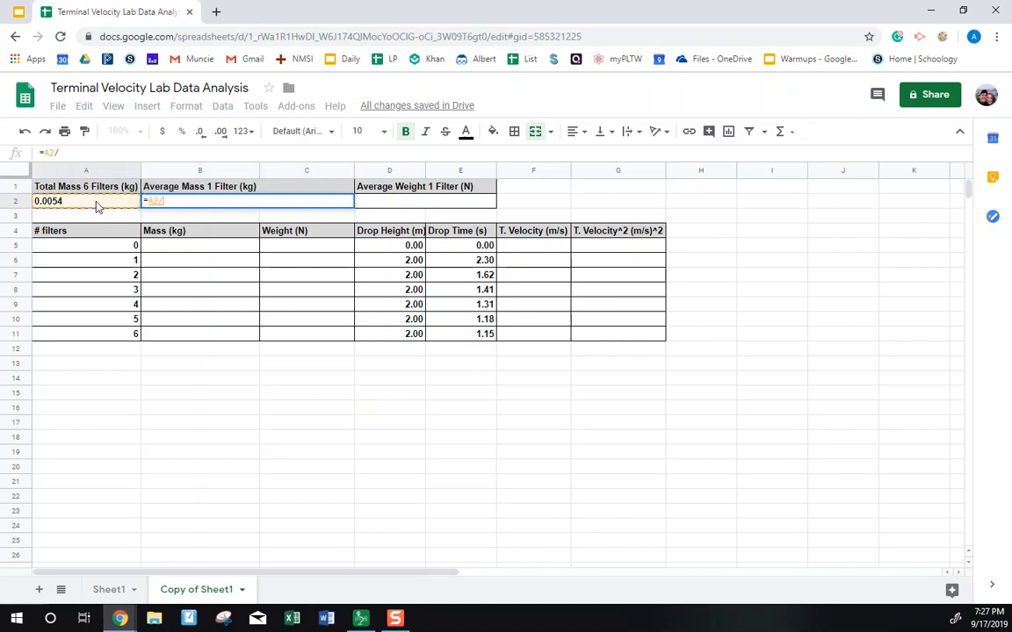
pyautogui.write('6')
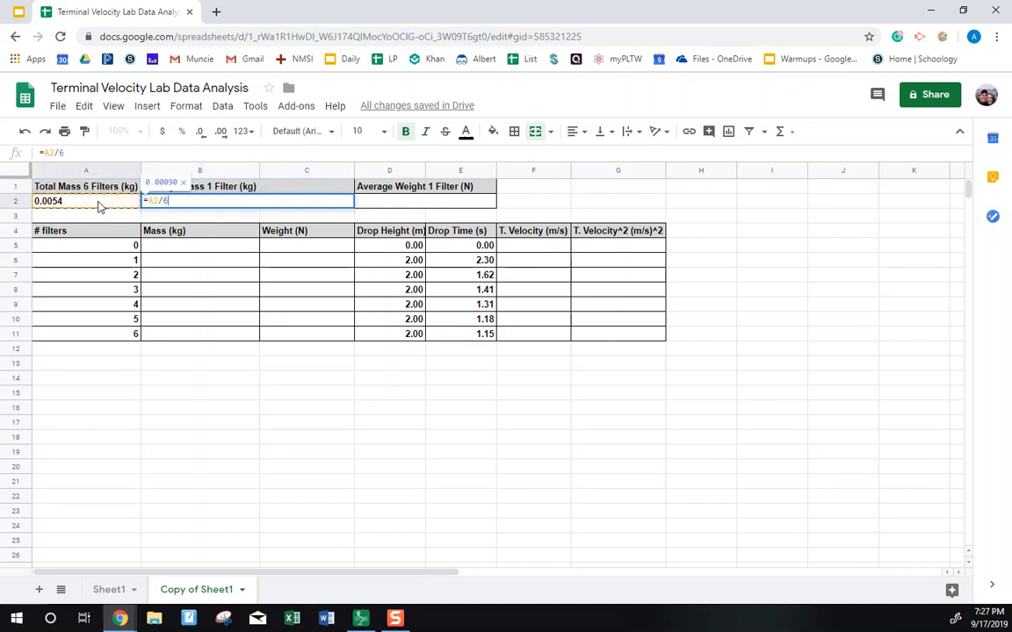
pyautogui.press('enter')
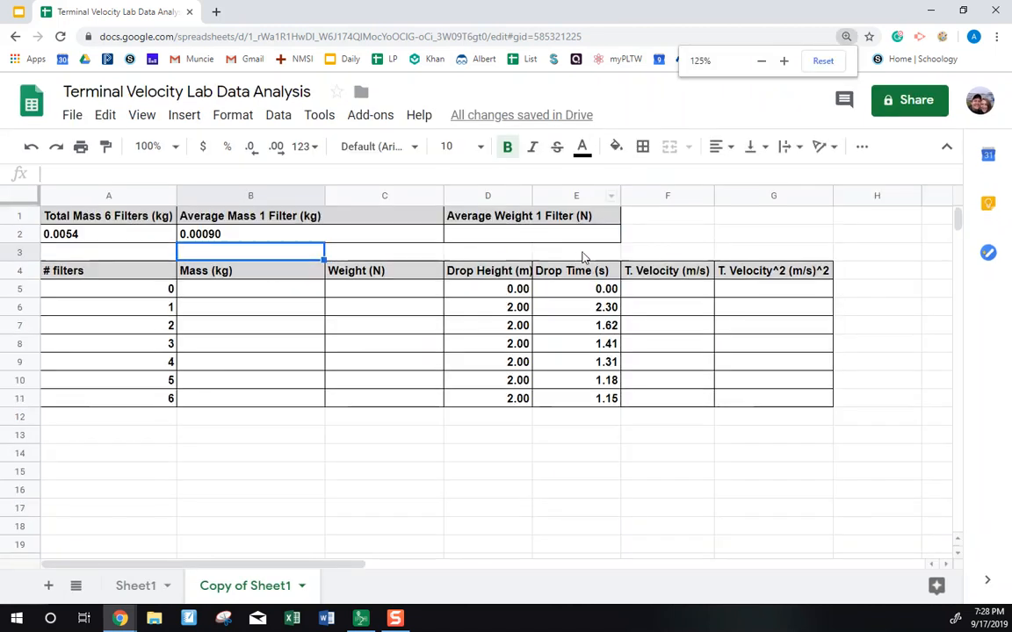
pyautogui.click(531, 234)
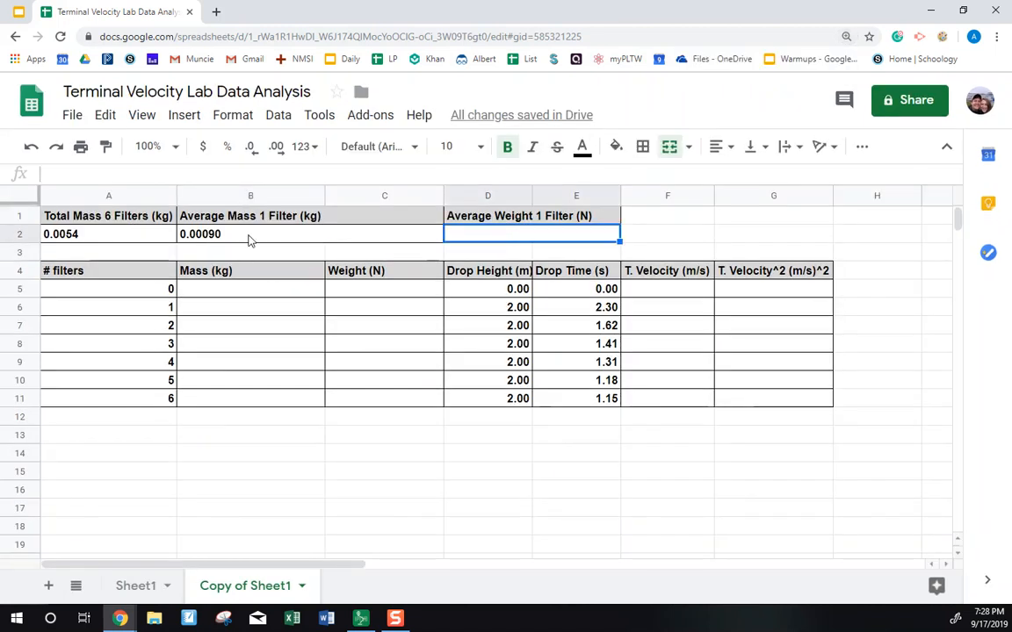
# Step: Enter =B2*9.81 in D2, giving an average single-filter weight of 0.0088
pyautogui.click(251, 234)
pyautogui.write('=')
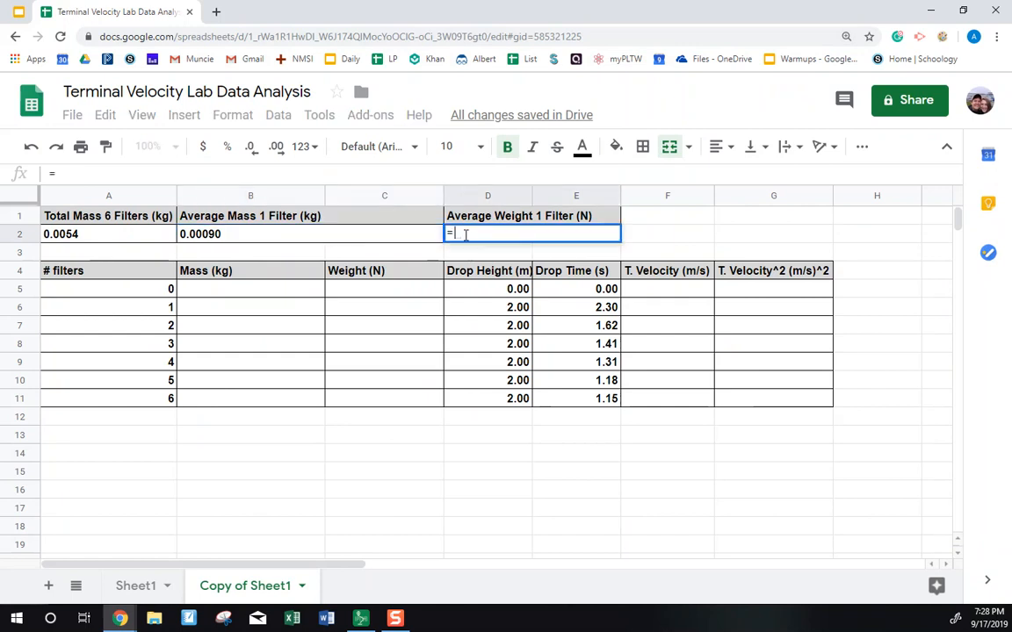
pyautogui.click(250, 234)
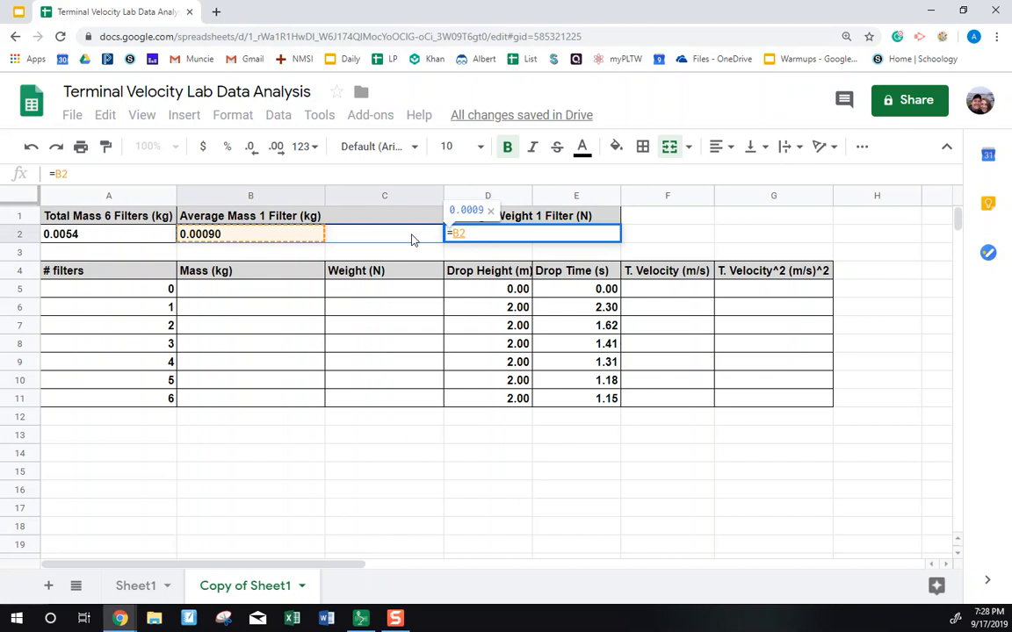
pyautogui.write('*')
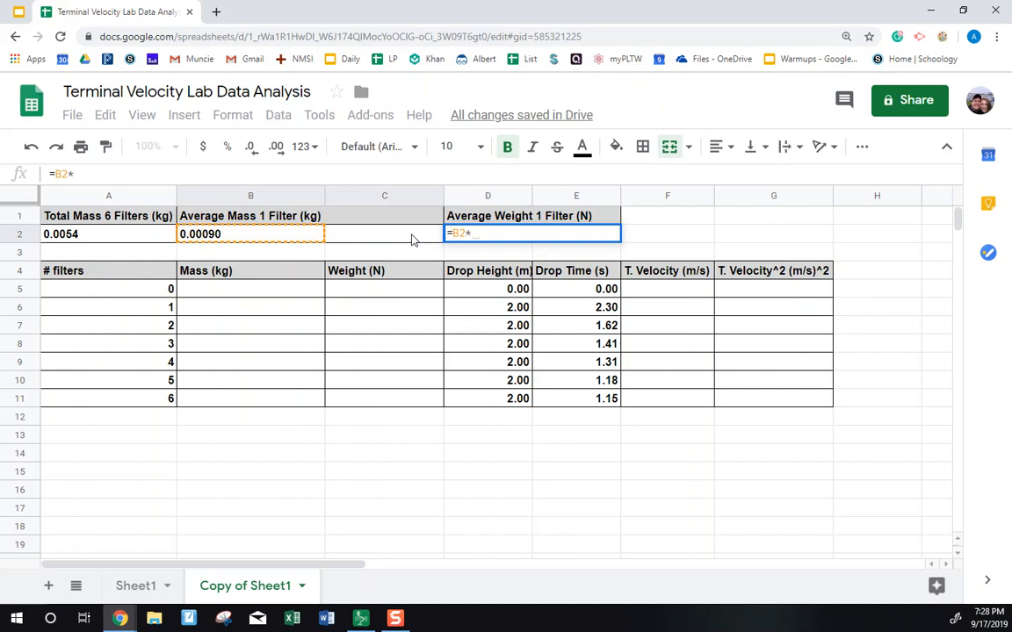
pyautogui.write('9.81')
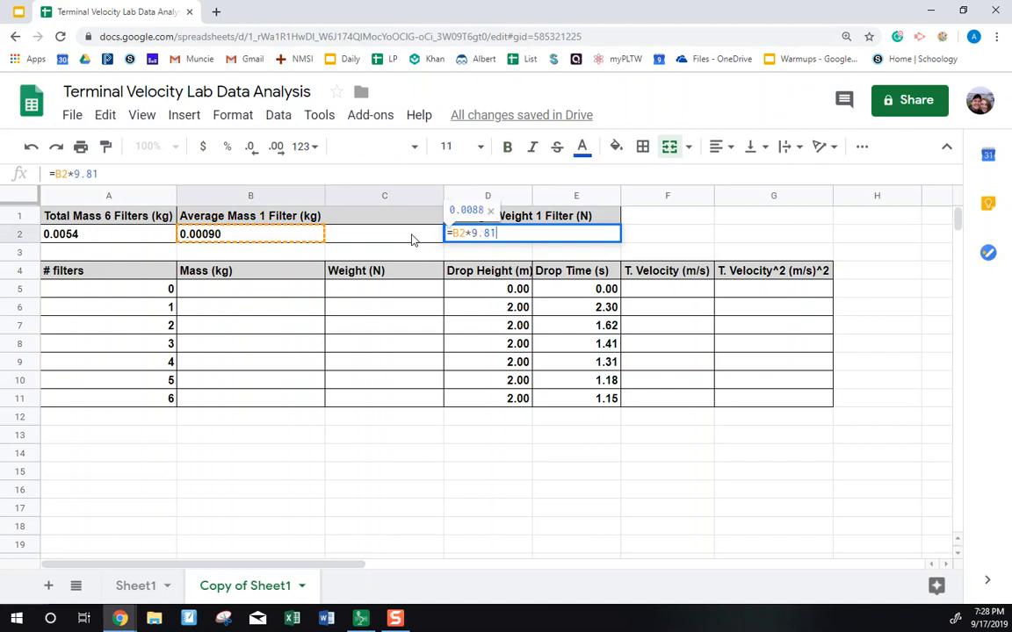
pyautogui.press('Enter')
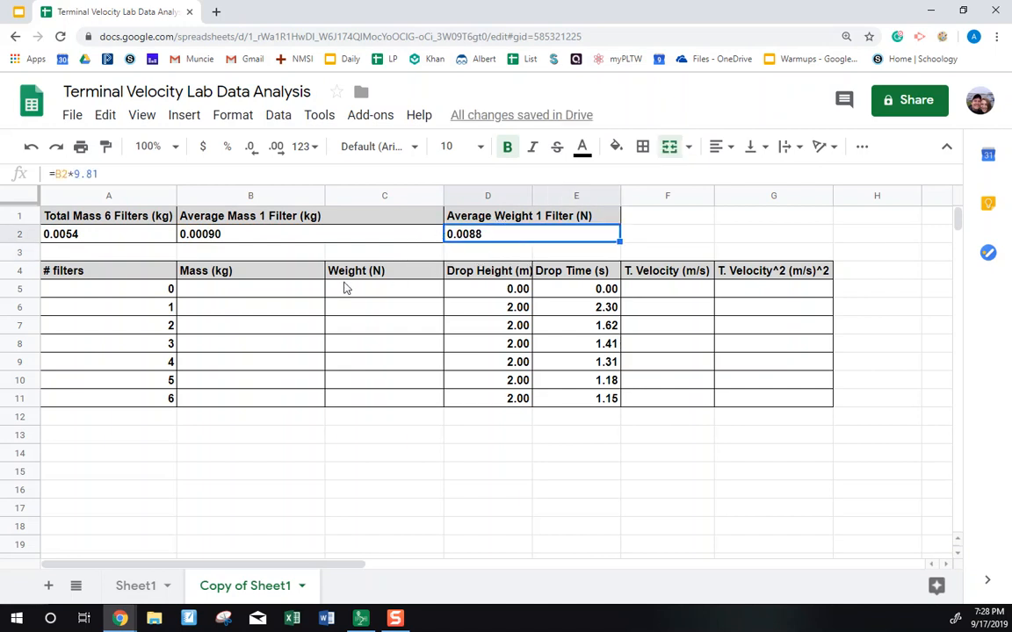
# Step: Start the zero-filter row by entering =B2 in mass cell B5
pyautogui.click(250, 288)
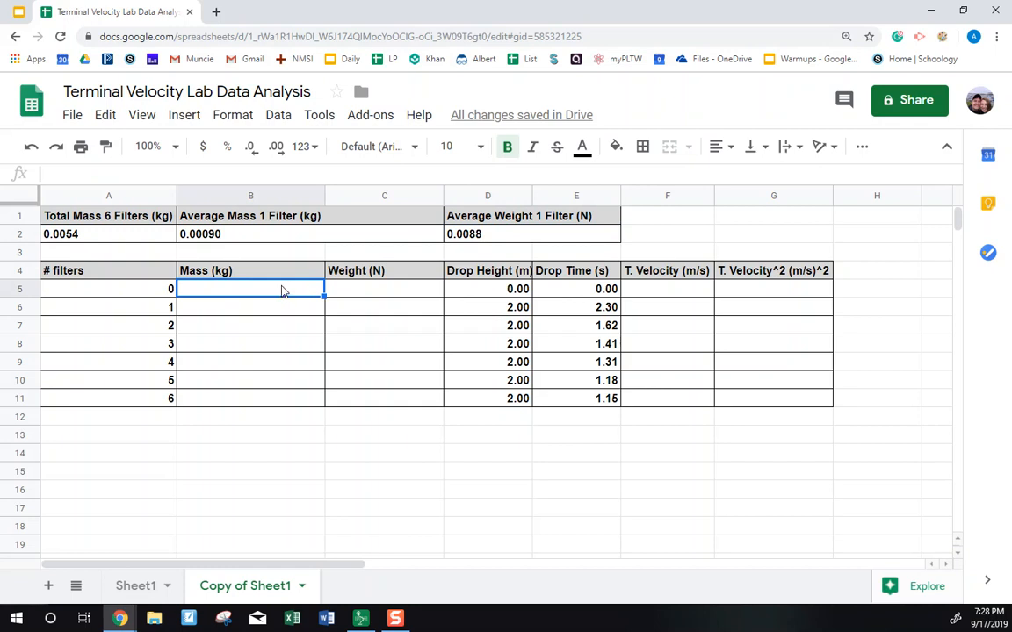
pyautogui.moveTo(279, 294)
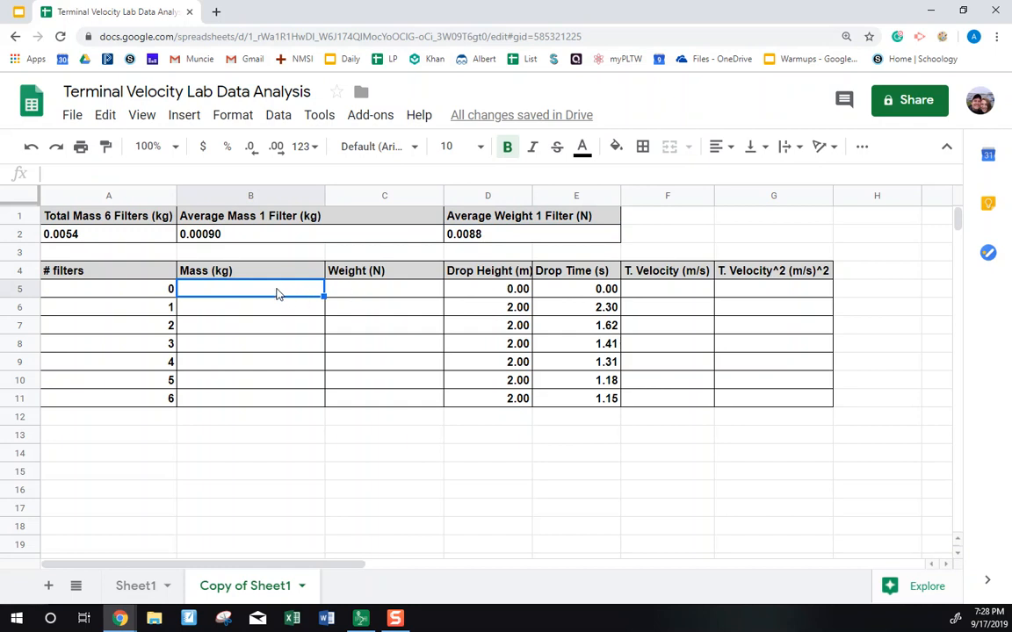
pyautogui.write('=B2')
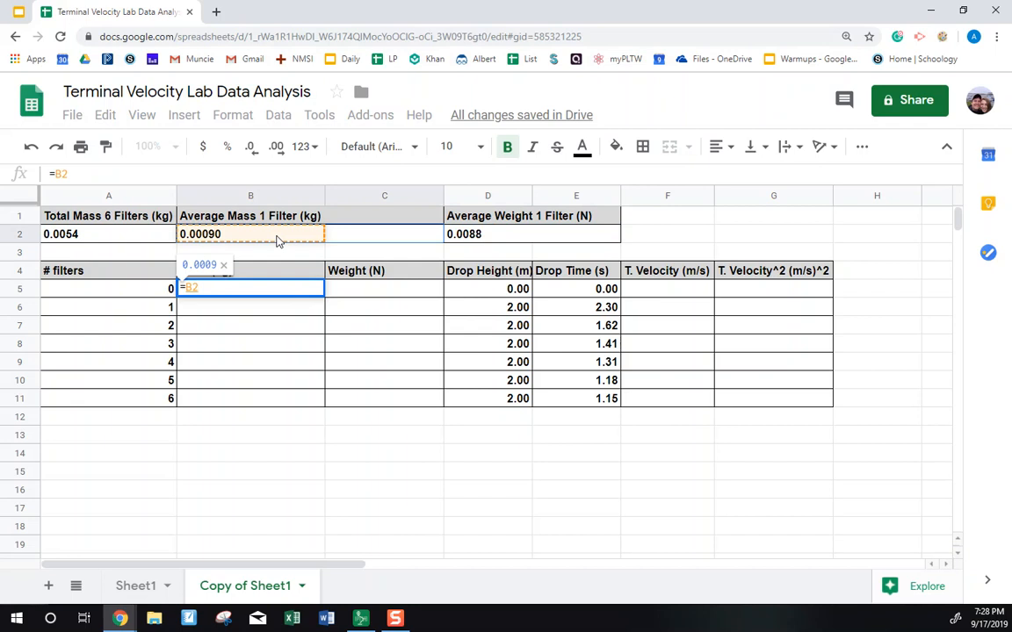
pyautogui.press('Enter')
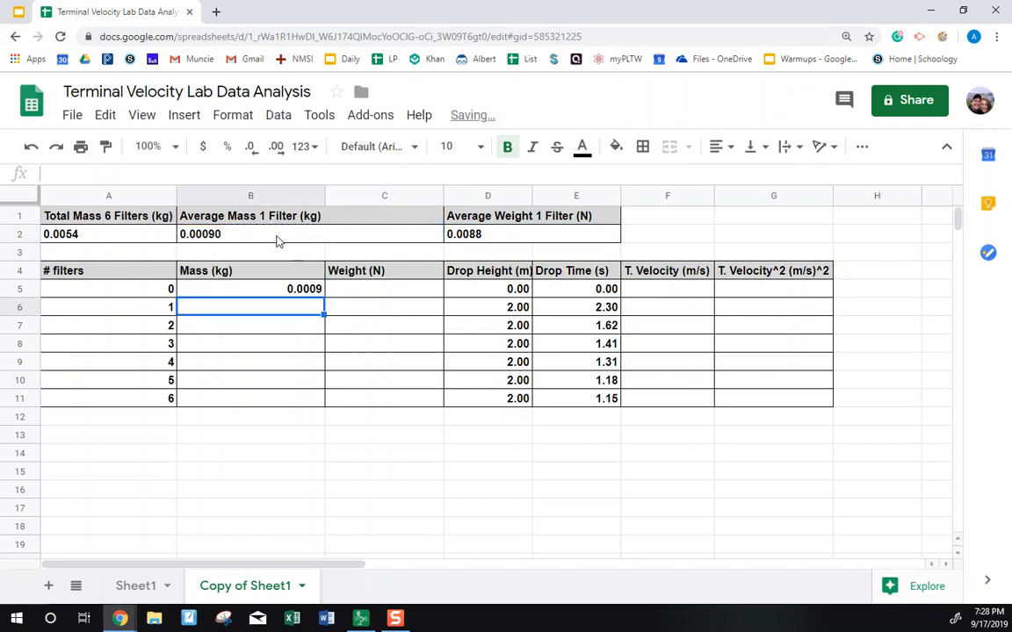
pyautogui.write('=')
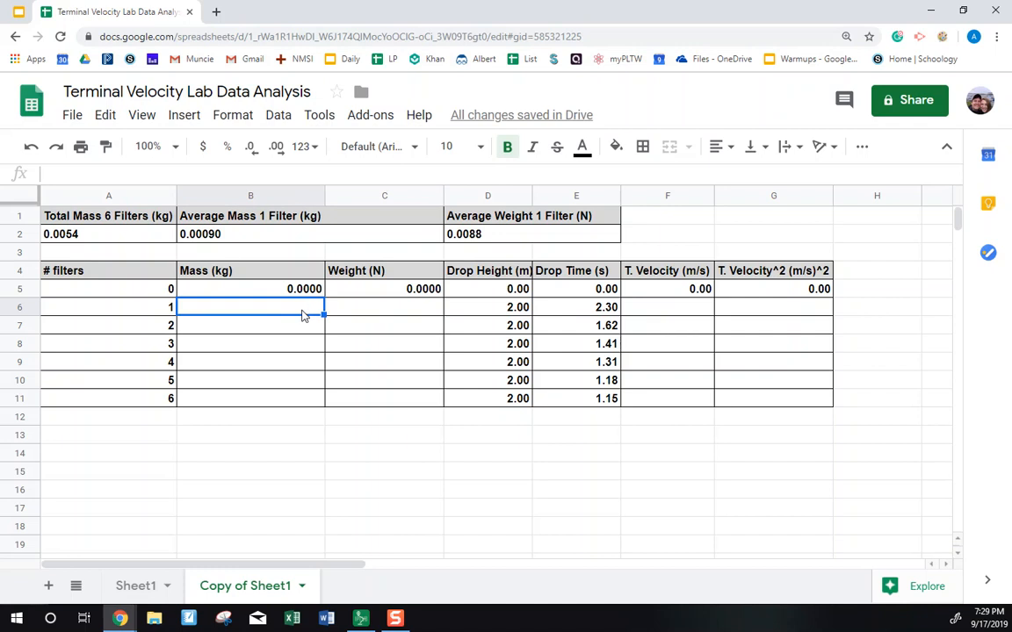
# Step: Enter =0.009*A6 in B6 and fill down to B11, giving masses 0.0090–0.0540
pyautogui.doubleClick(250, 307)
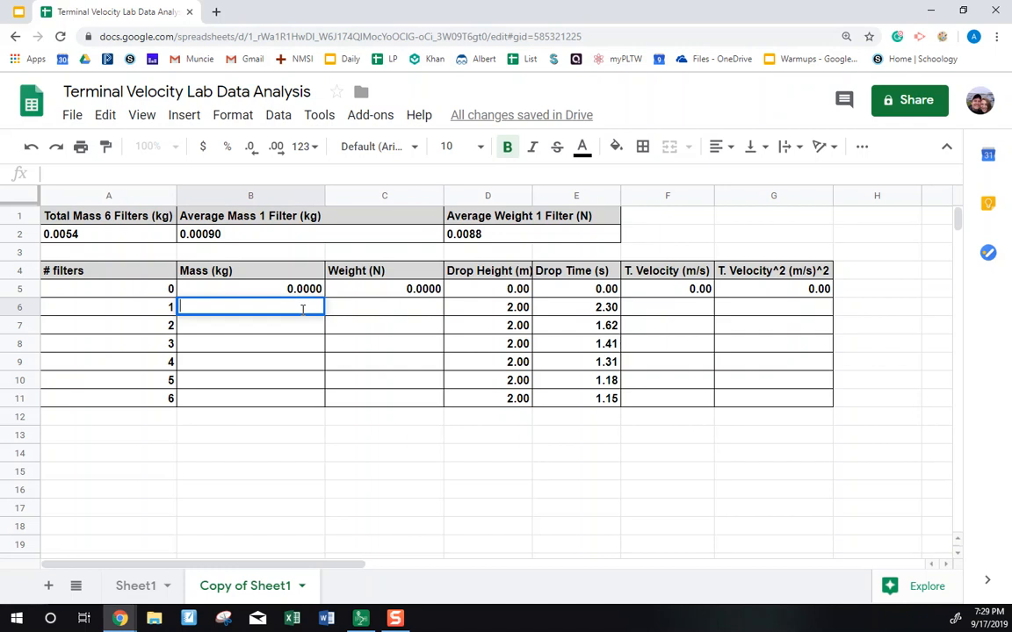
pyautogui.moveTo(302, 239)
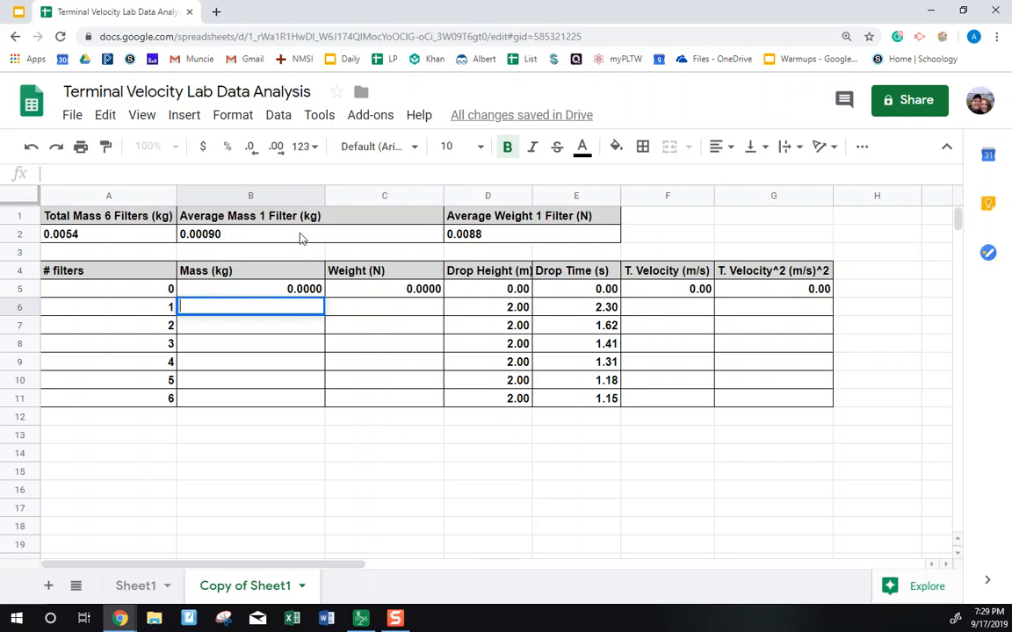
pyautogui.write('=B2')
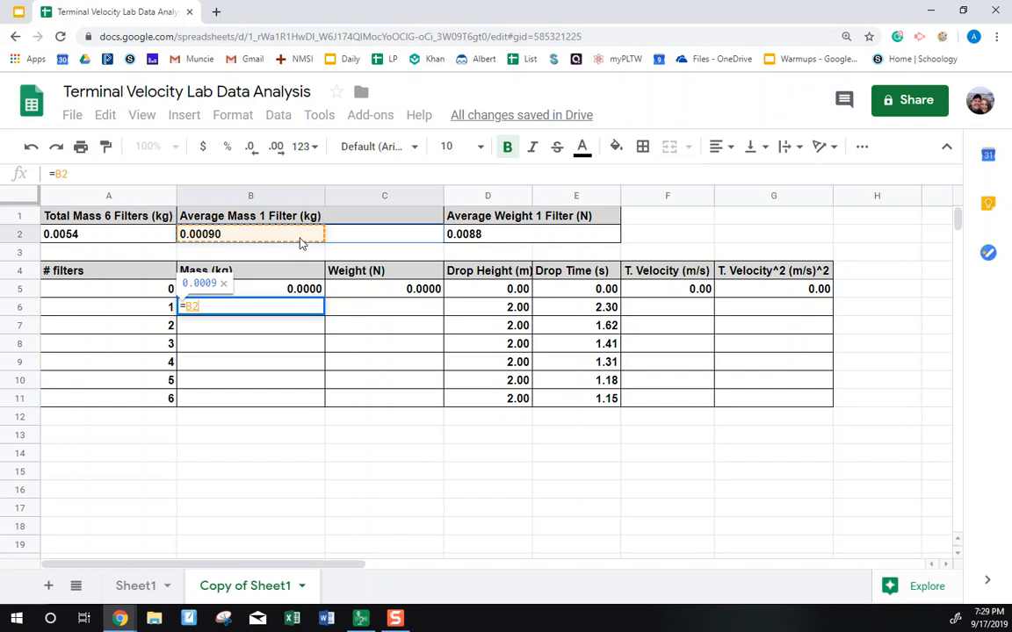
pyautogui.write('*')
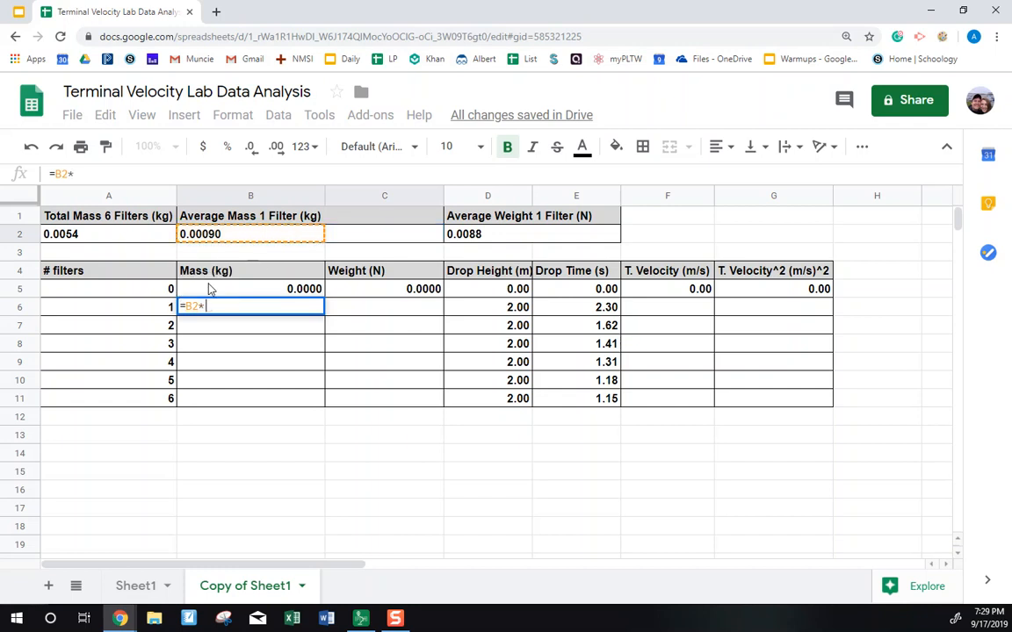
pyautogui.click(108, 306)
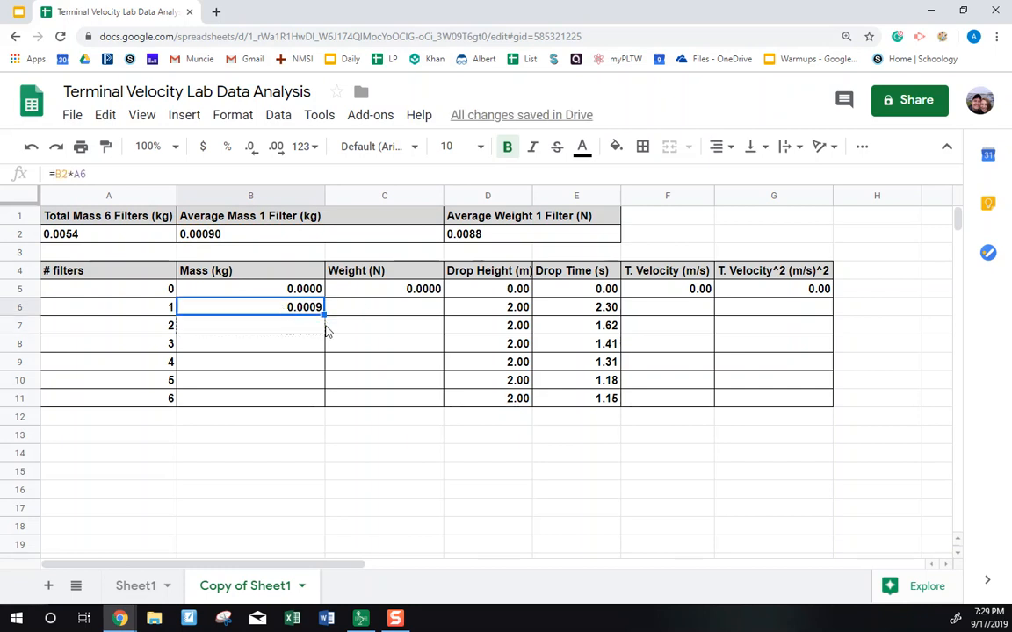
pyautogui.moveTo(304, 306); pyautogui.dragTo(304, 398)
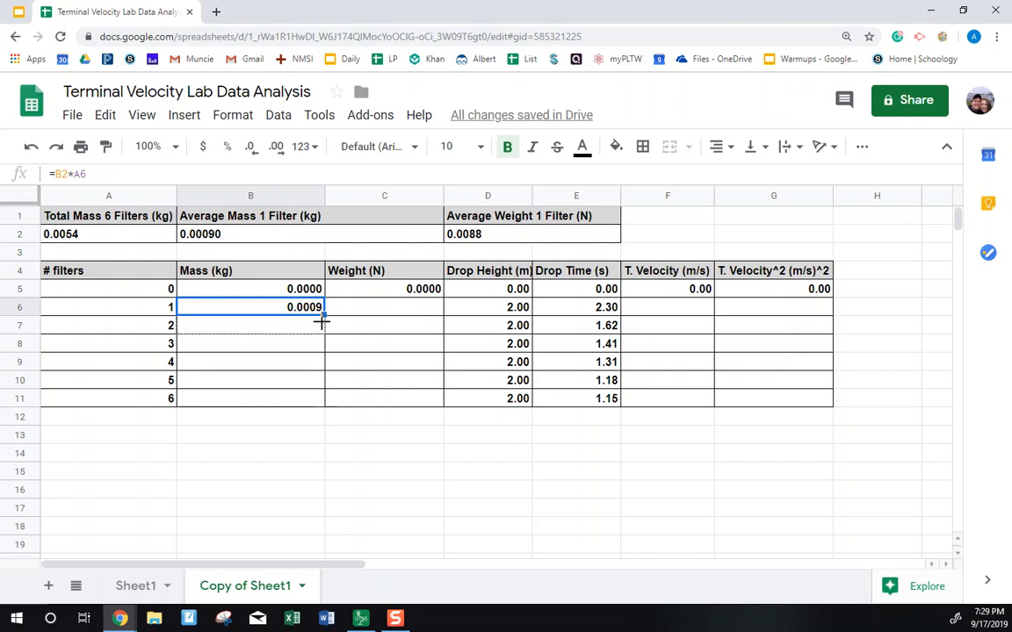
pyautogui.doubleClick(250, 306)
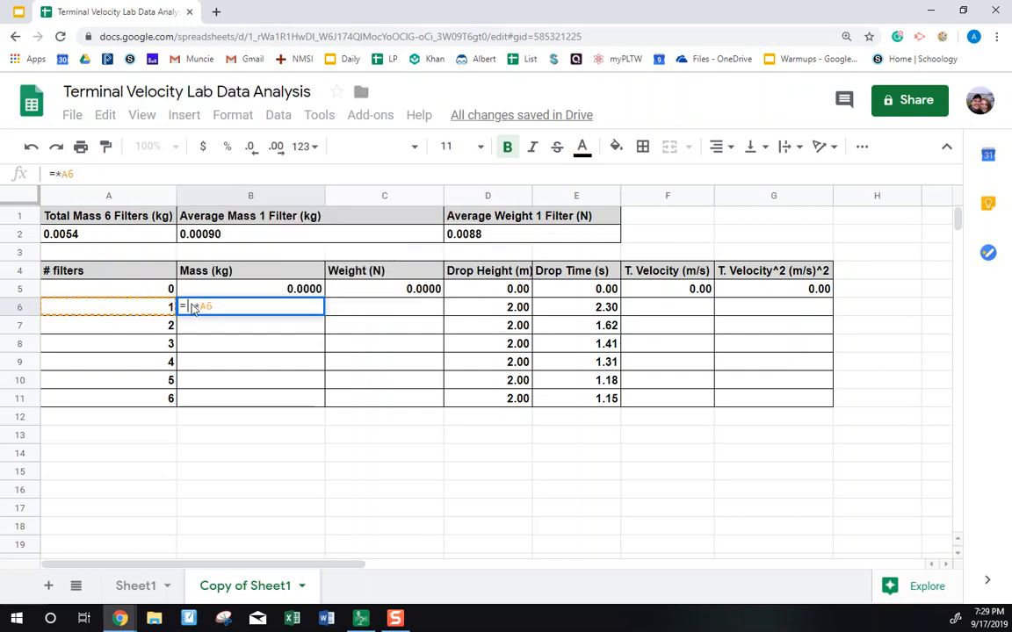
pyautogui.write('0.009')
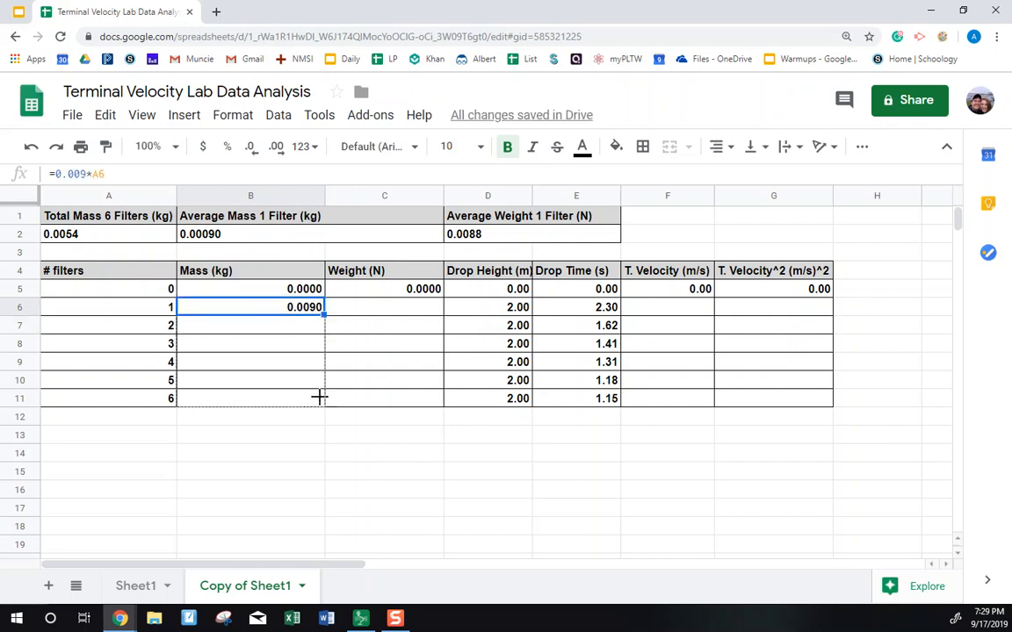
pyautogui.moveTo(319, 313); pyautogui.dragTo(319, 398)
pyautogui.write('=')
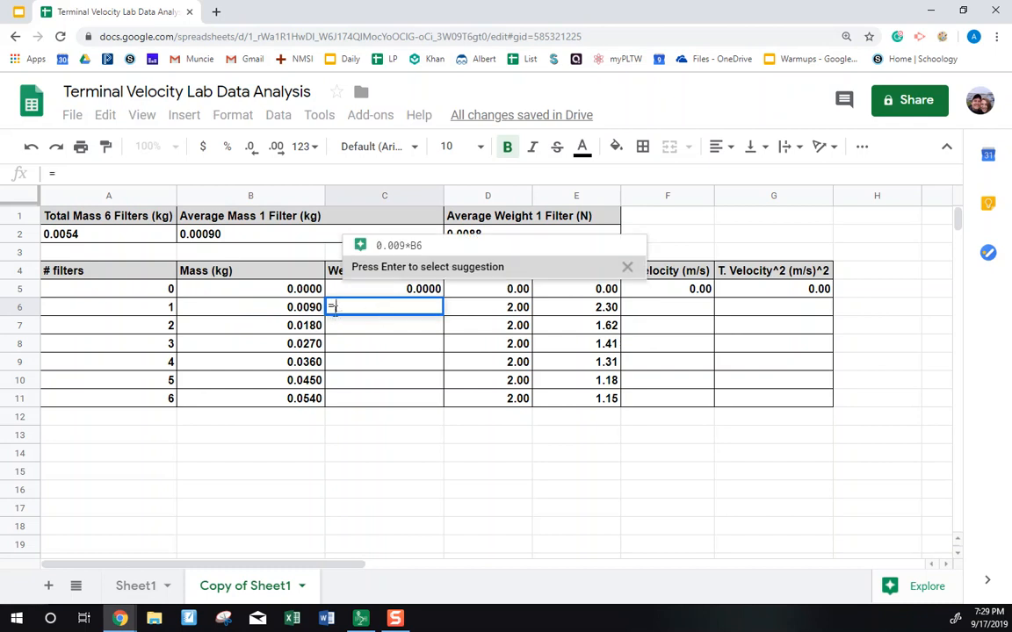
# Step: Enter =B6*9.81 in C6 and fill down to C11 (0.0883–0.5297)
pyautogui.click(250, 307)
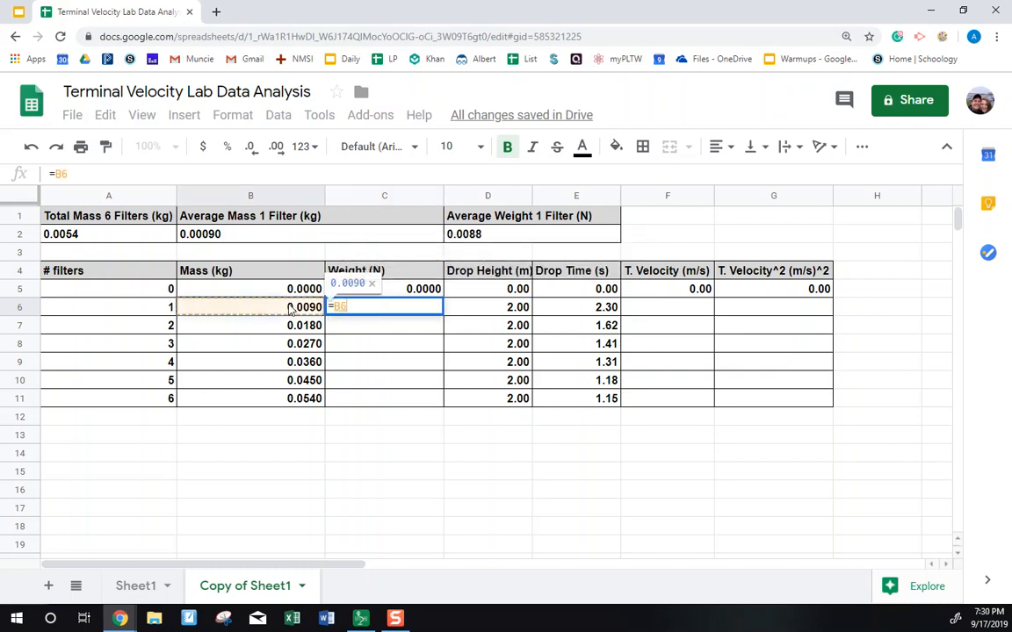
pyautogui.write('*')
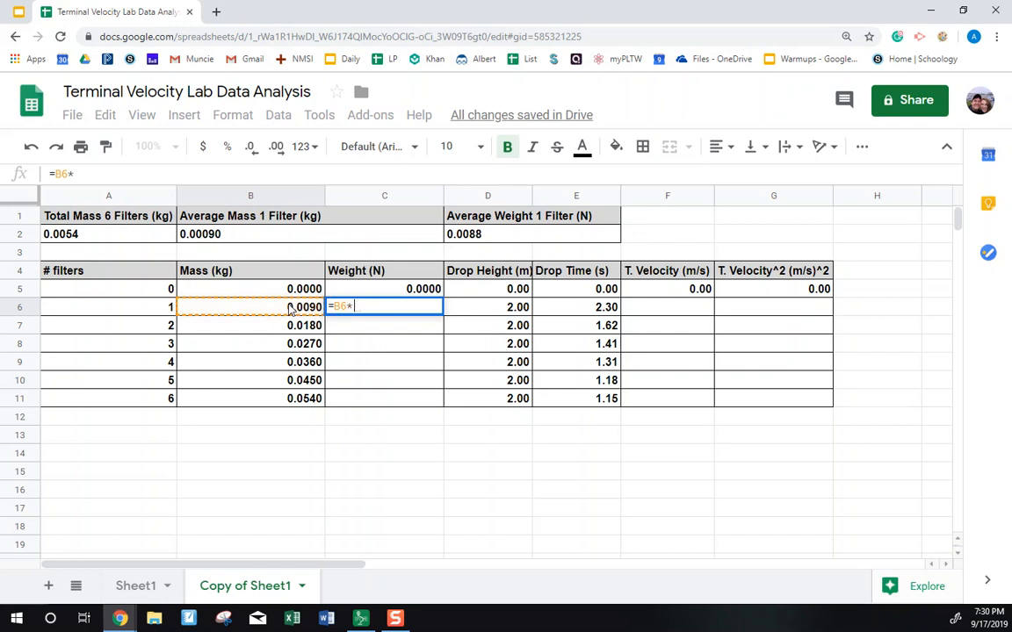
pyautogui.press('Escape')
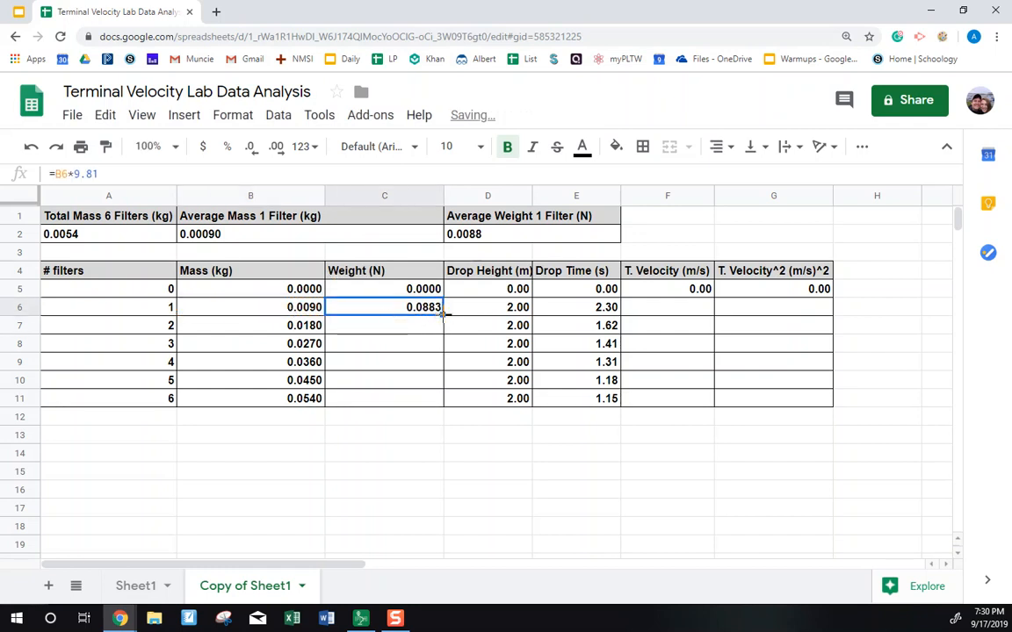
pyautogui.moveTo(424, 306); pyautogui.dragTo(424, 398)
pyautogui.write('=D6')
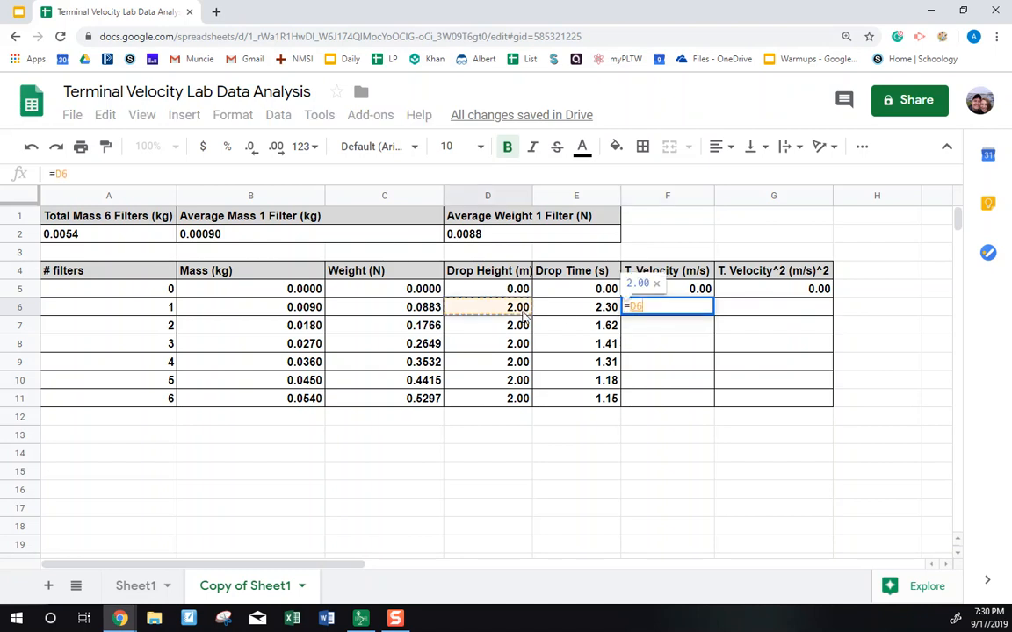
pyautogui.click(606, 307)
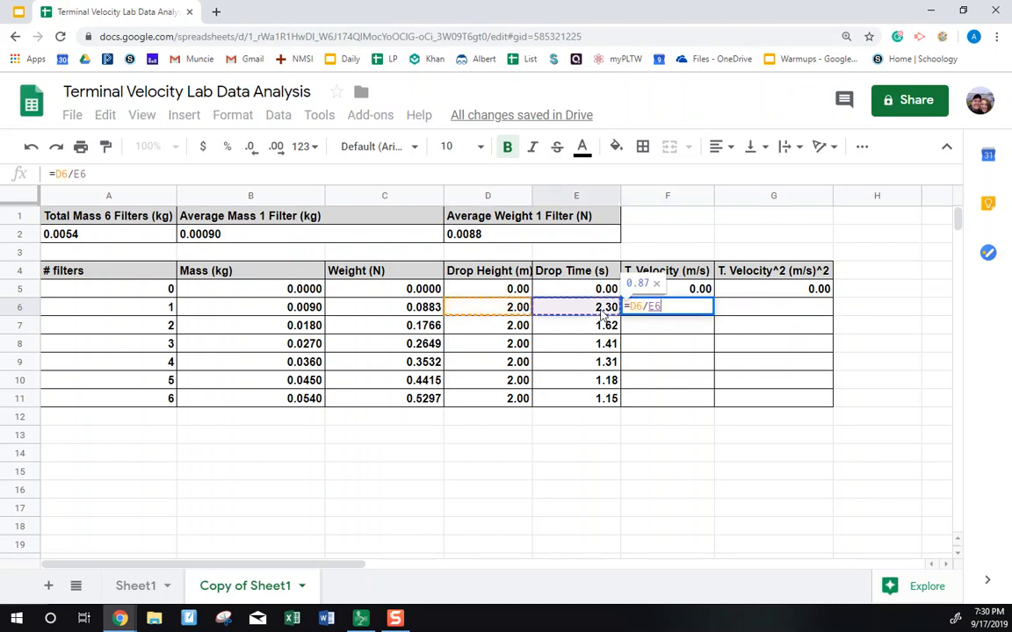
# Step: Confirm the T. Velocity formula, then enter =F6^2 in G6 and autofill to G11
pyautogui.press('enter')
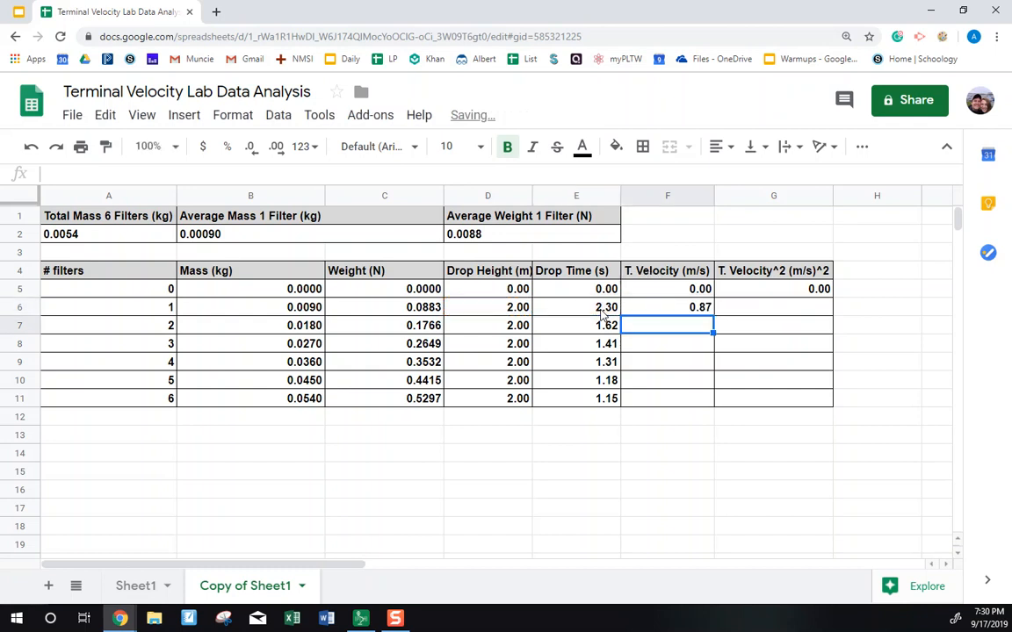
pyautogui.click(667, 307)
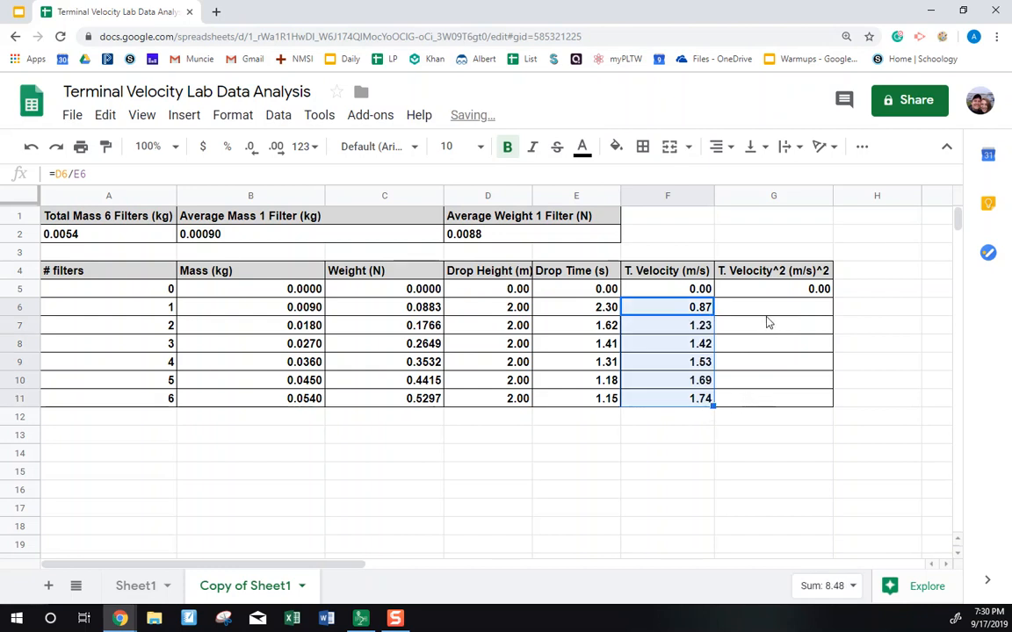
pyautogui.click(773, 307)
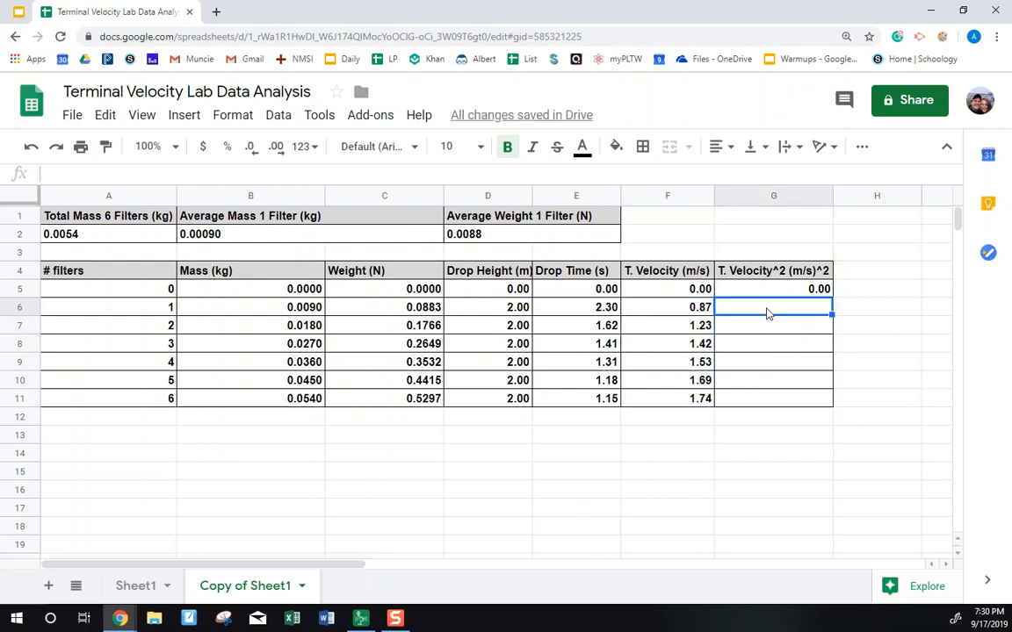
pyautogui.write('=')
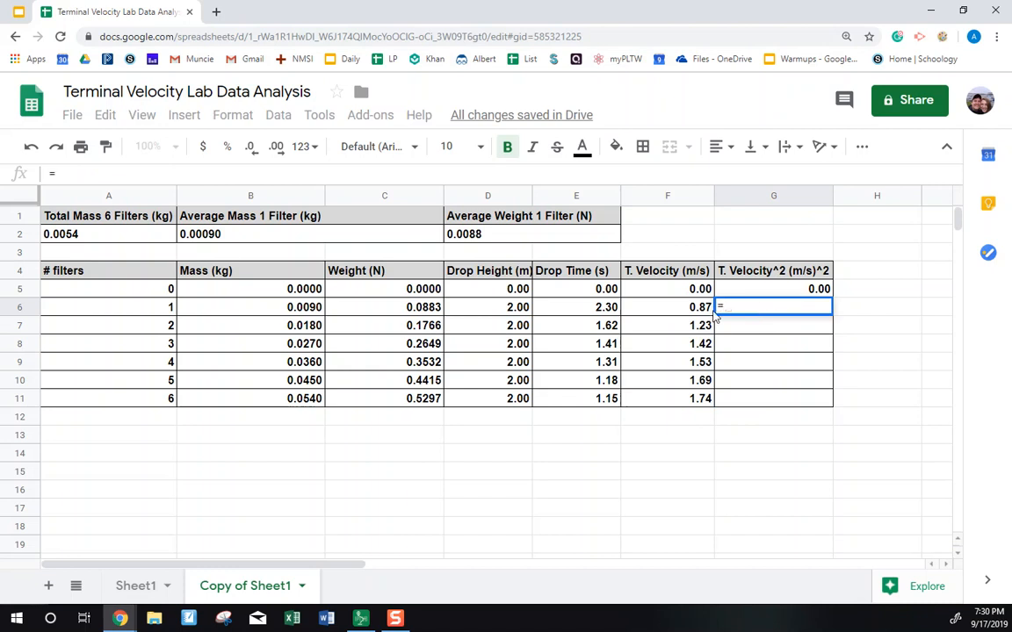
pyautogui.click(667, 306)
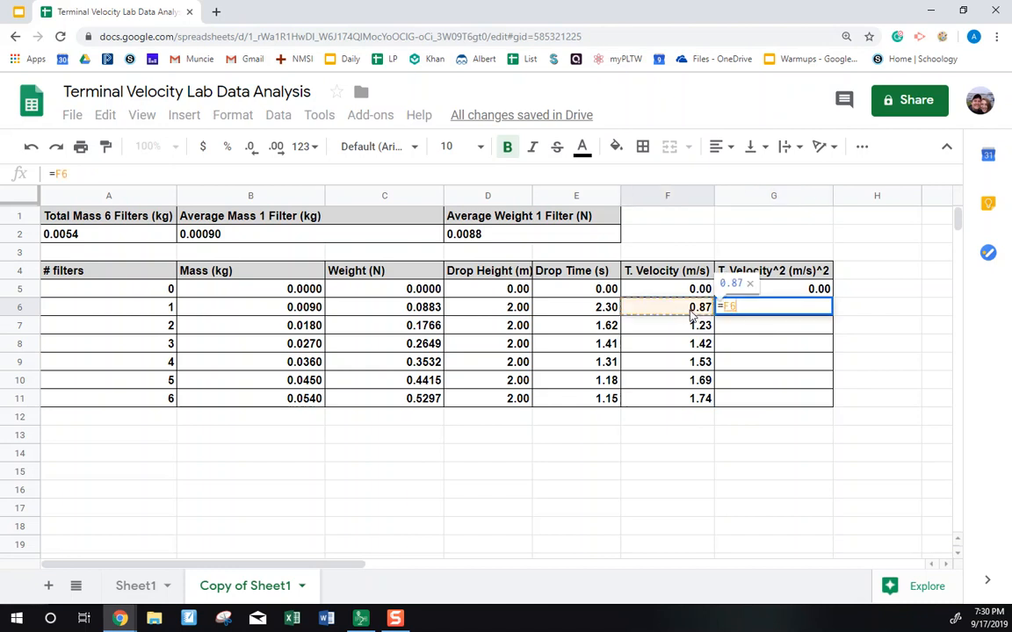
pyautogui.write('^')
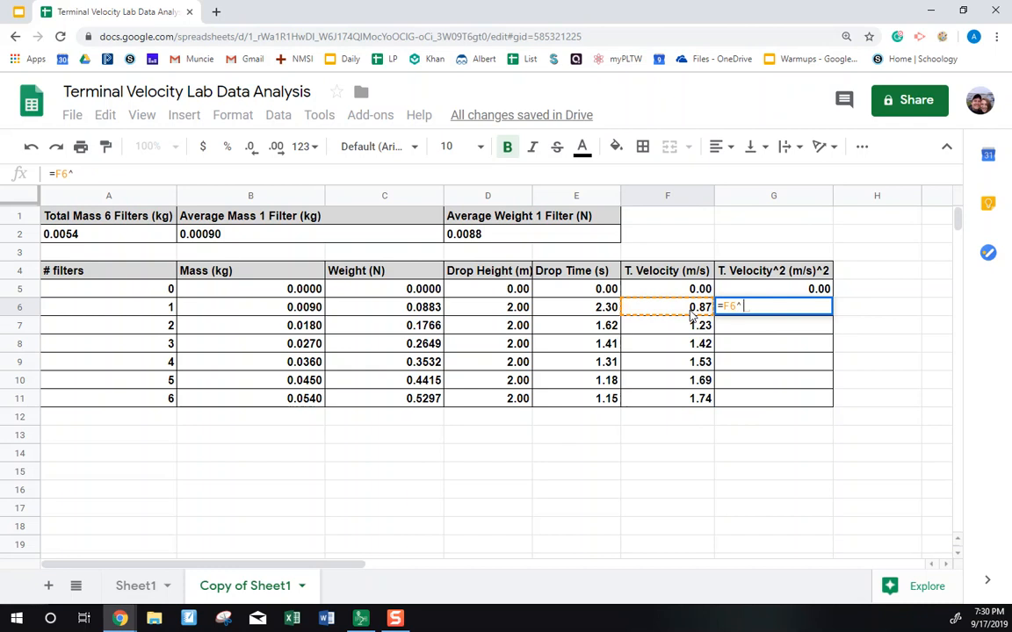
pyautogui.write('2')
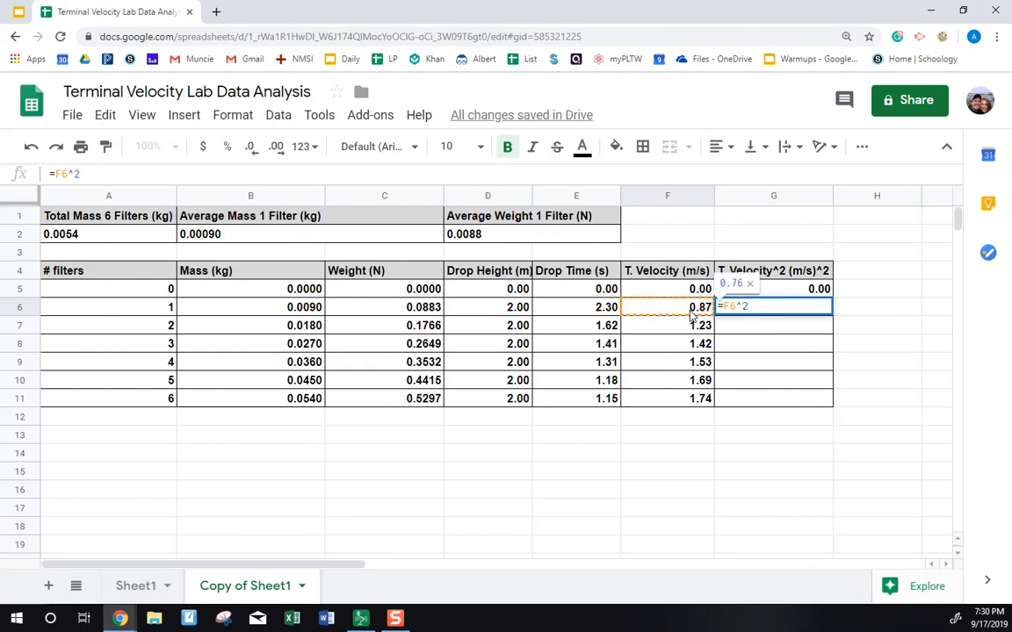
pyautogui.press('Enter')
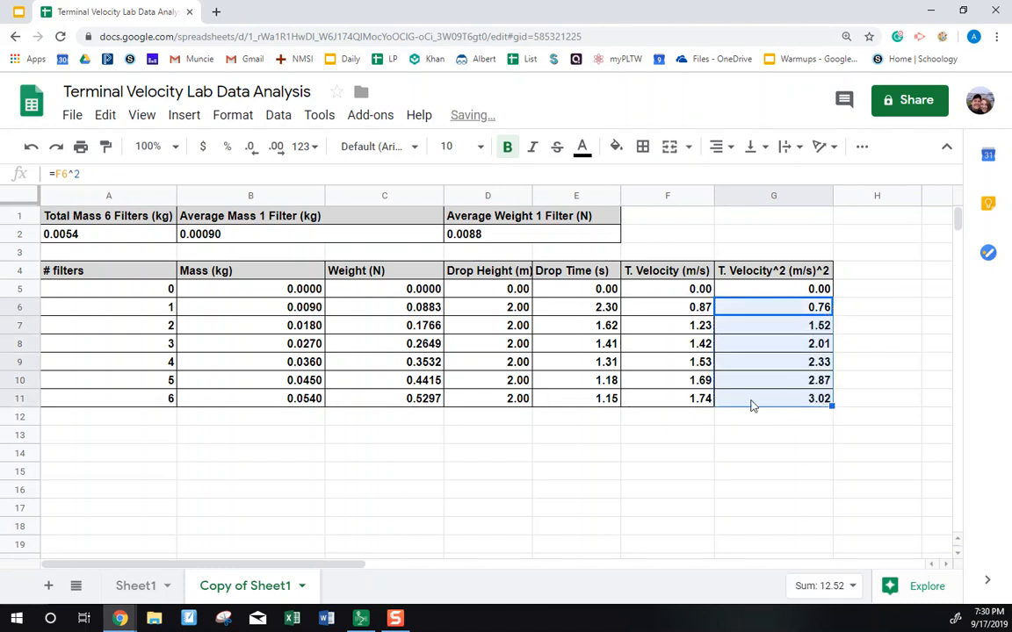
pyautogui.click(667, 452)
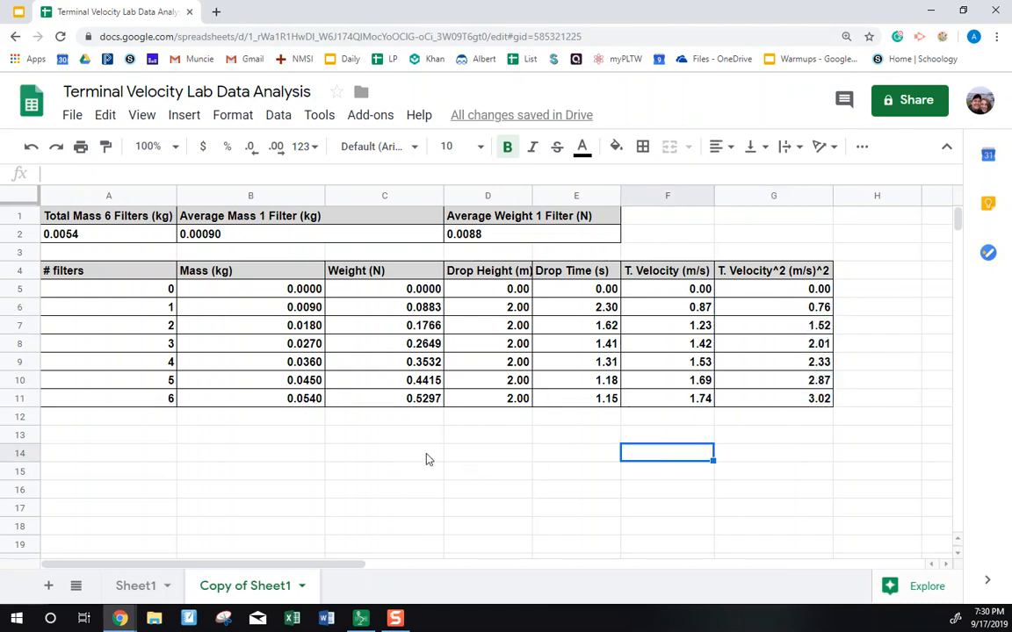
pyautogui.click(877, 398)
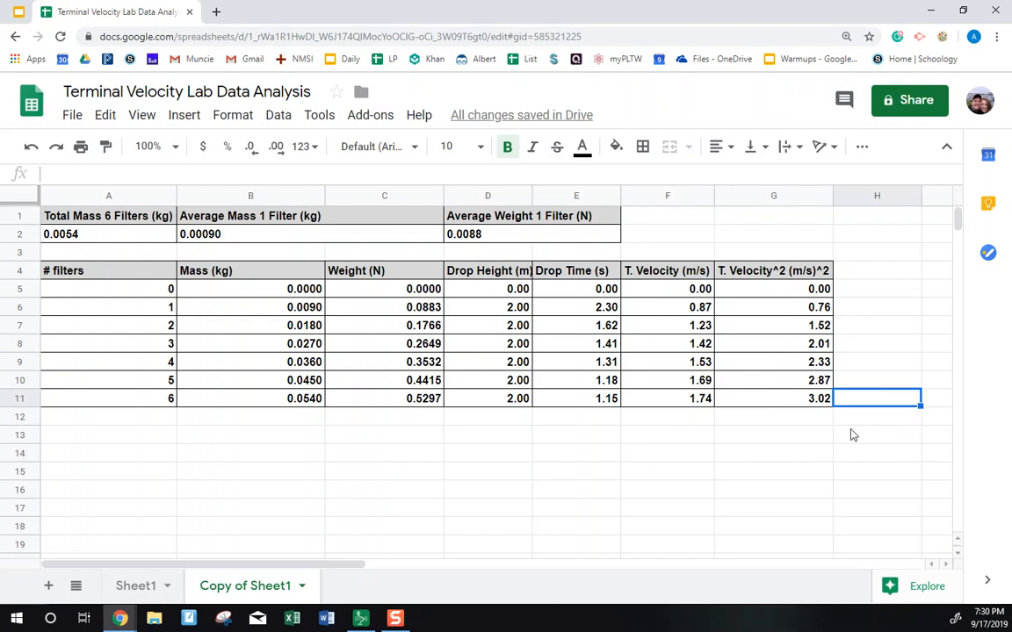
pyautogui.moveTo(723, 180)
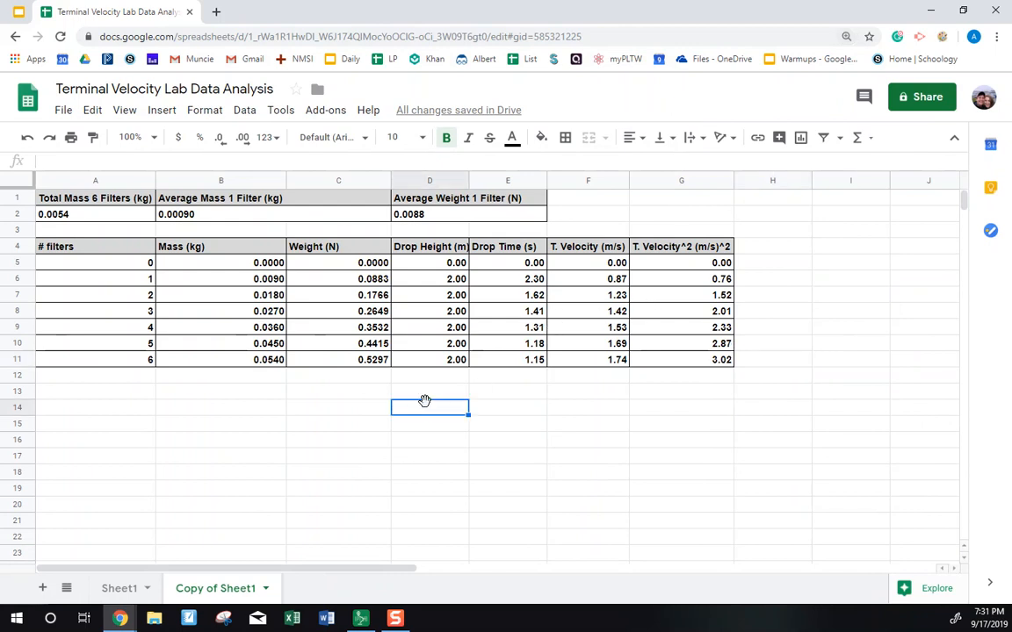
pyautogui.click(95, 390)
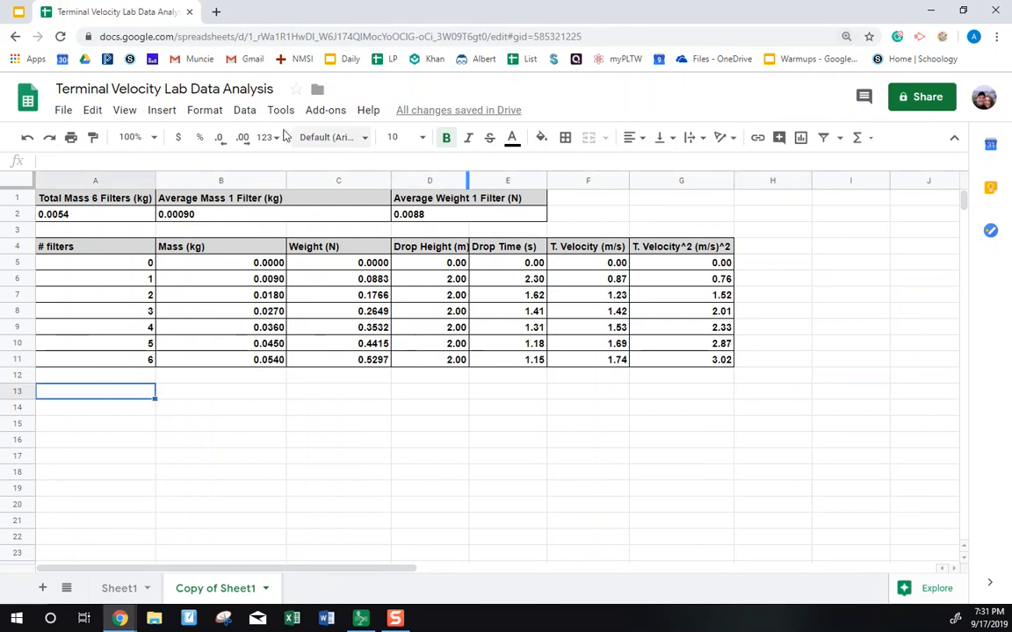
pyautogui.click(162, 110)
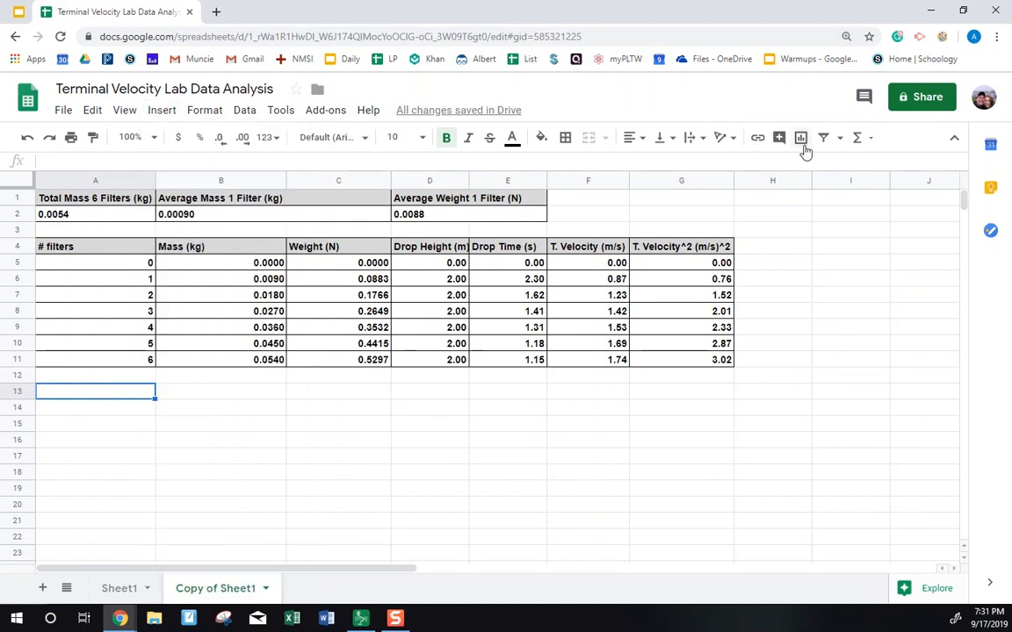
pyautogui.click(800, 138)
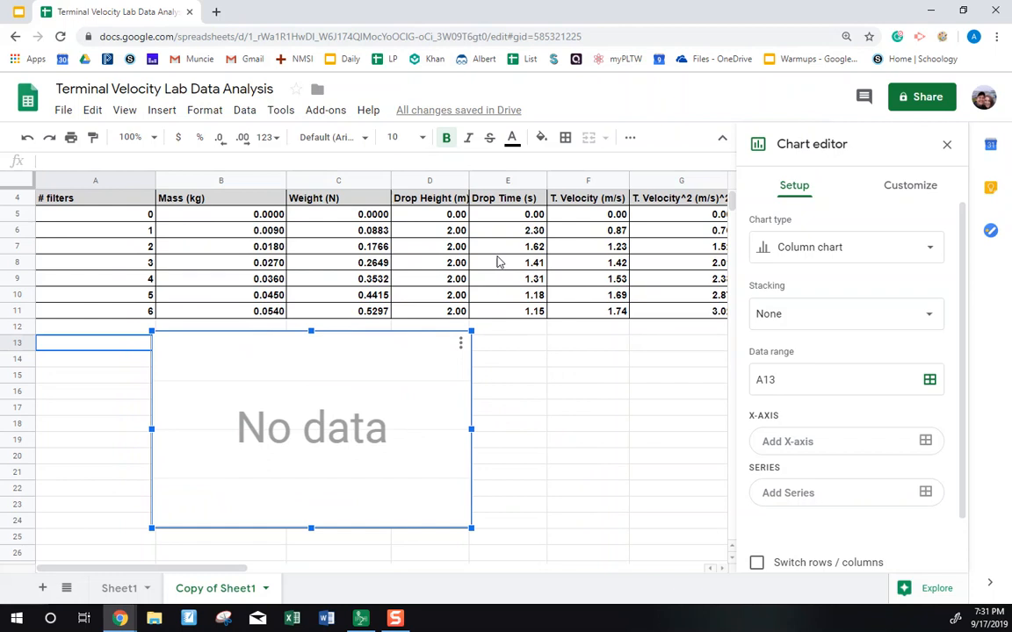
pyautogui.moveTo(446, 345)
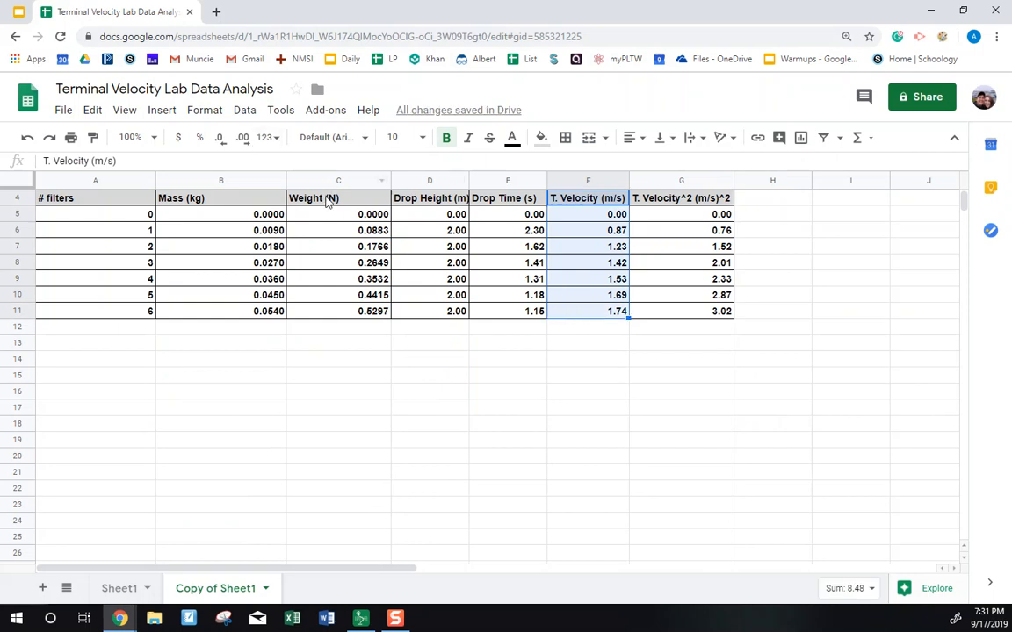
pyautogui.click(338, 198)
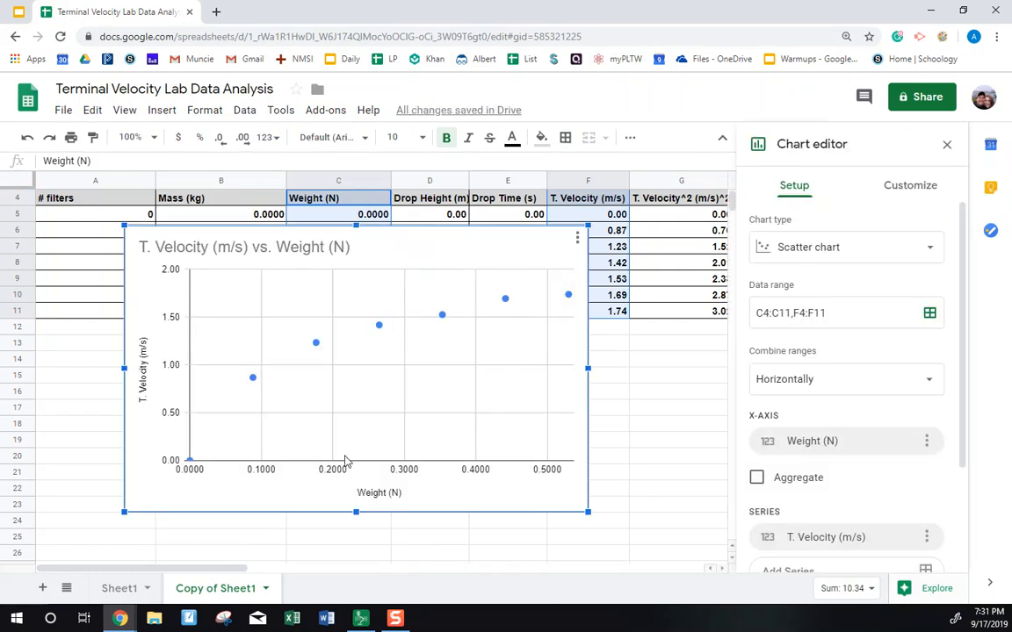
pyautogui.moveTo(165, 405)
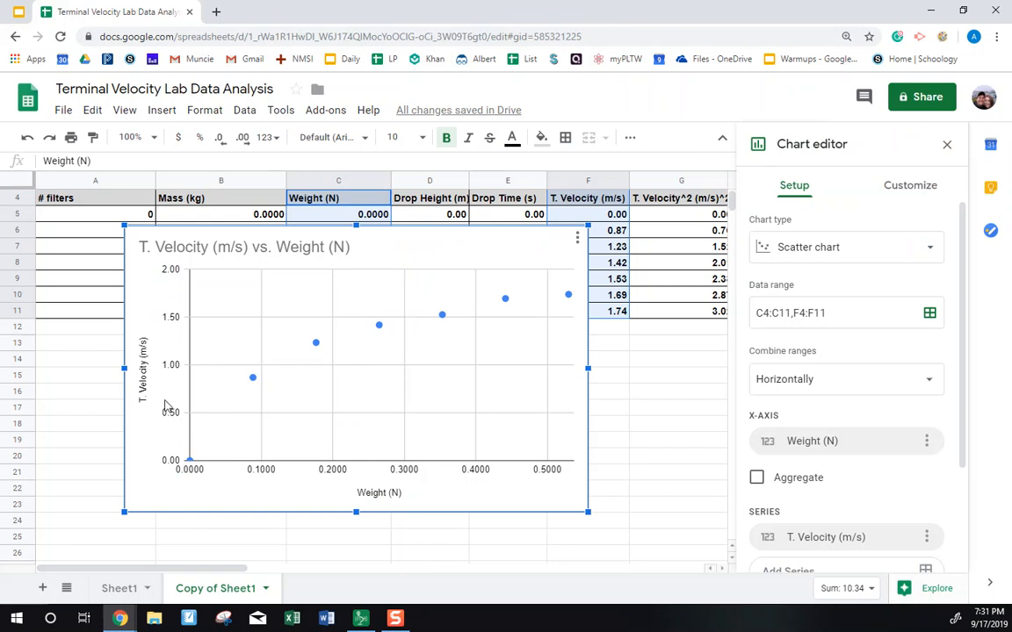
pyautogui.moveTo(465, 334)
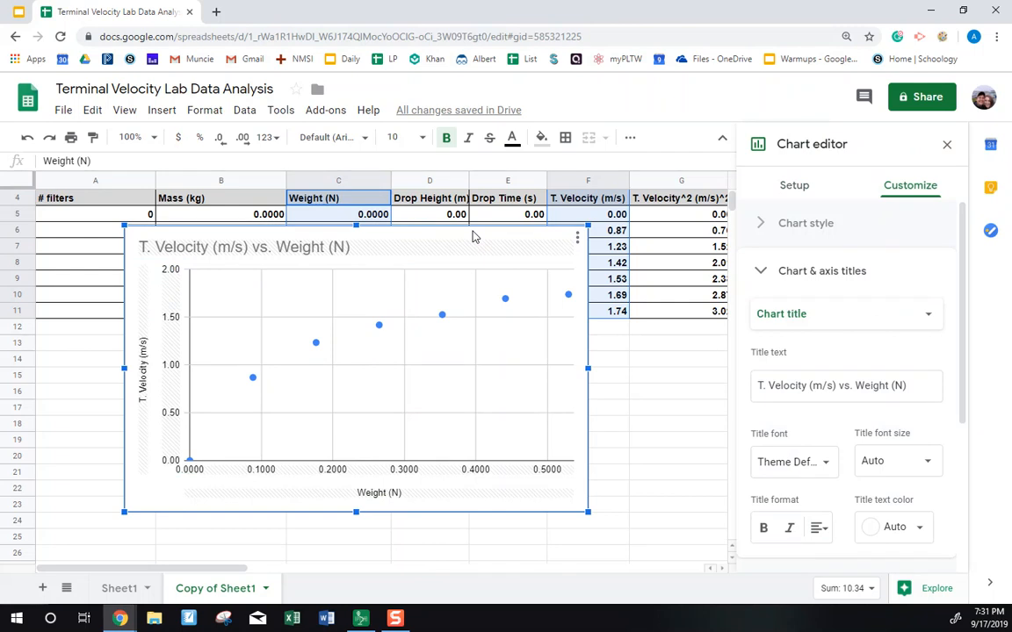
pyautogui.moveTo(494, 239)
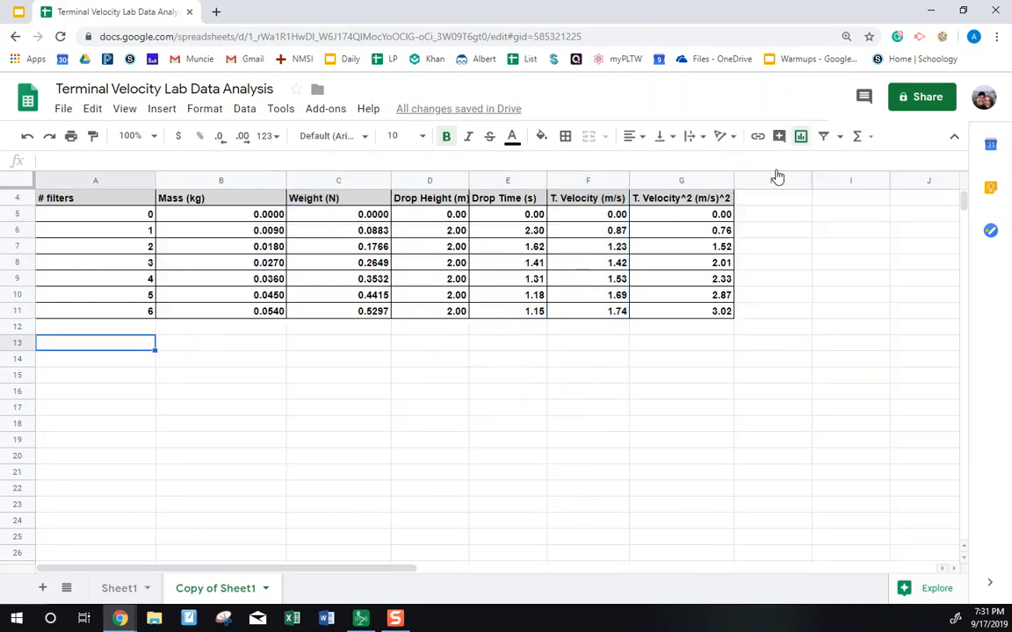
# Step: Insert a new empty chart and set its chart type to Scatter chart
pyautogui.click(800, 136)
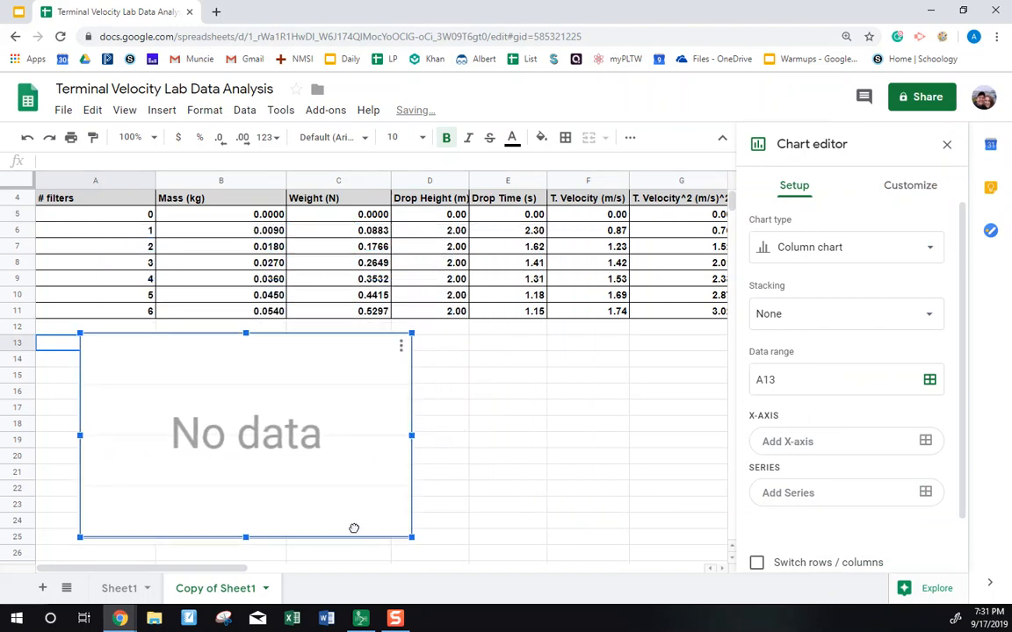
pyautogui.moveTo(875, 351)
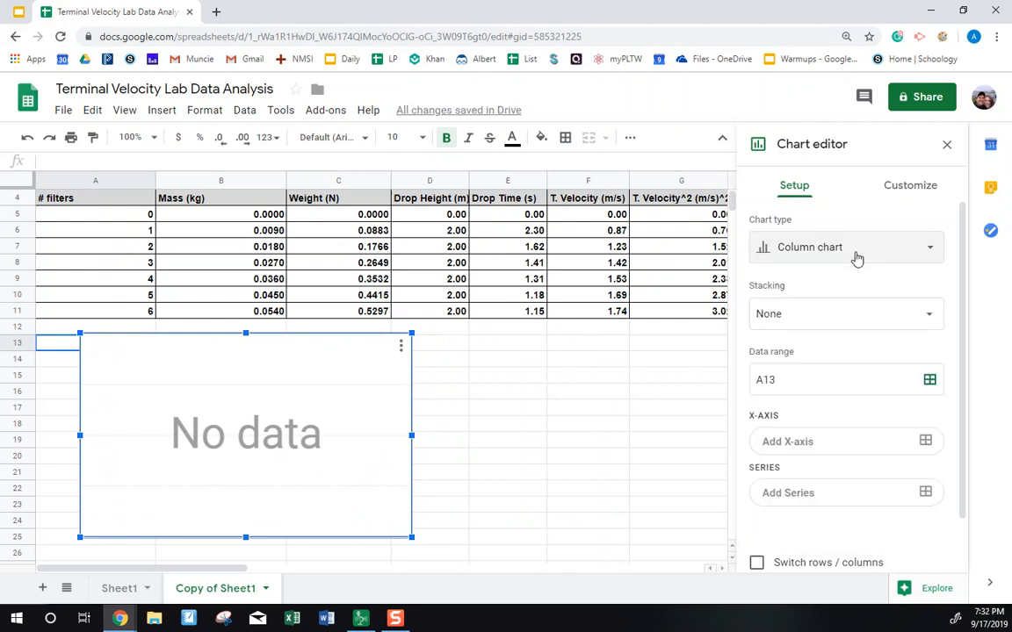
pyautogui.click(845, 247)
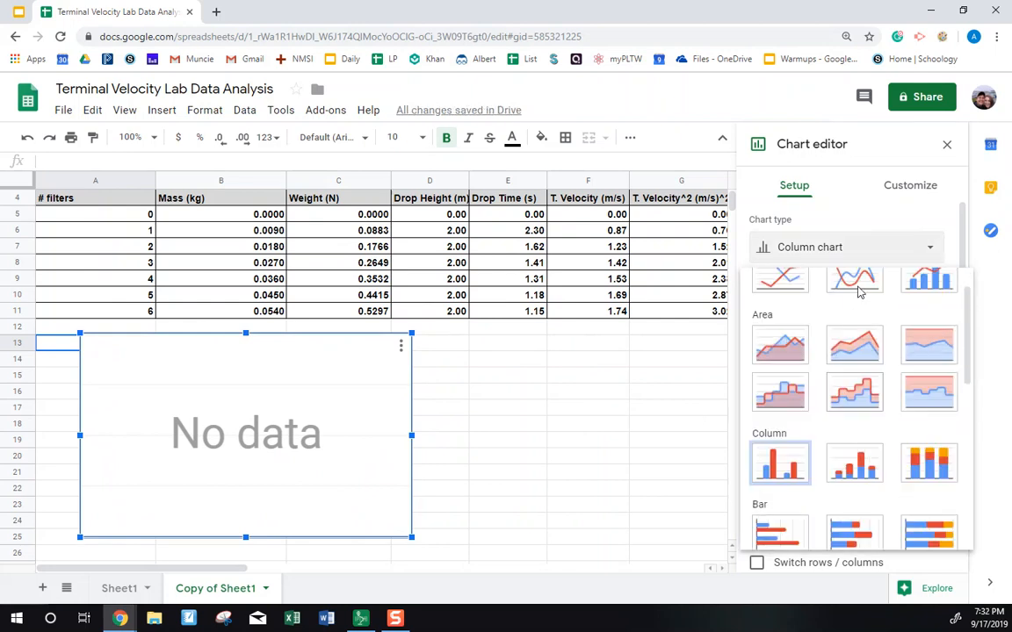
pyautogui.click(779, 463)
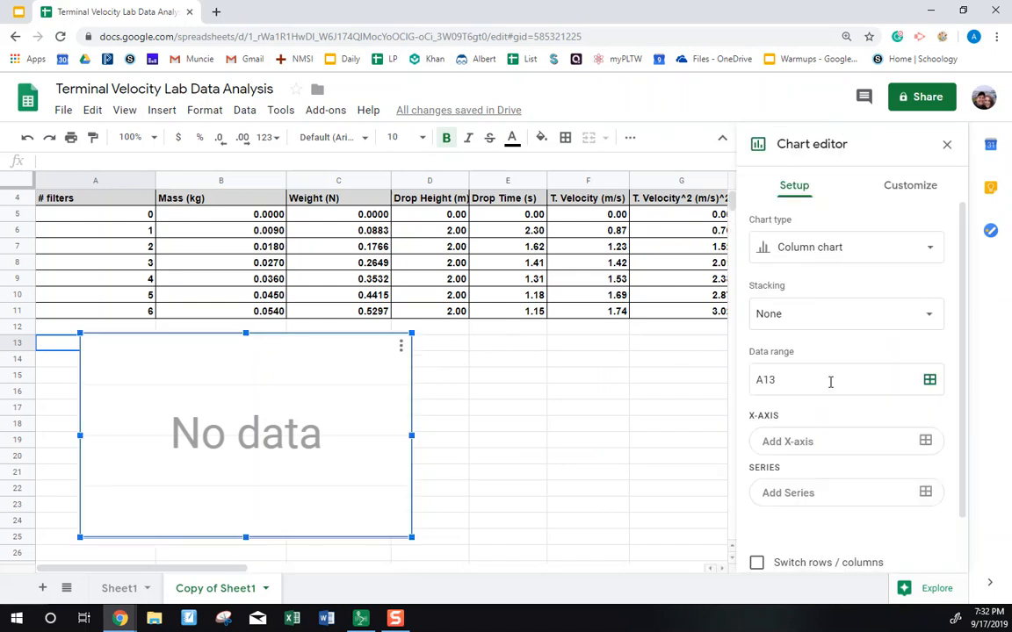
pyautogui.click(845, 247)
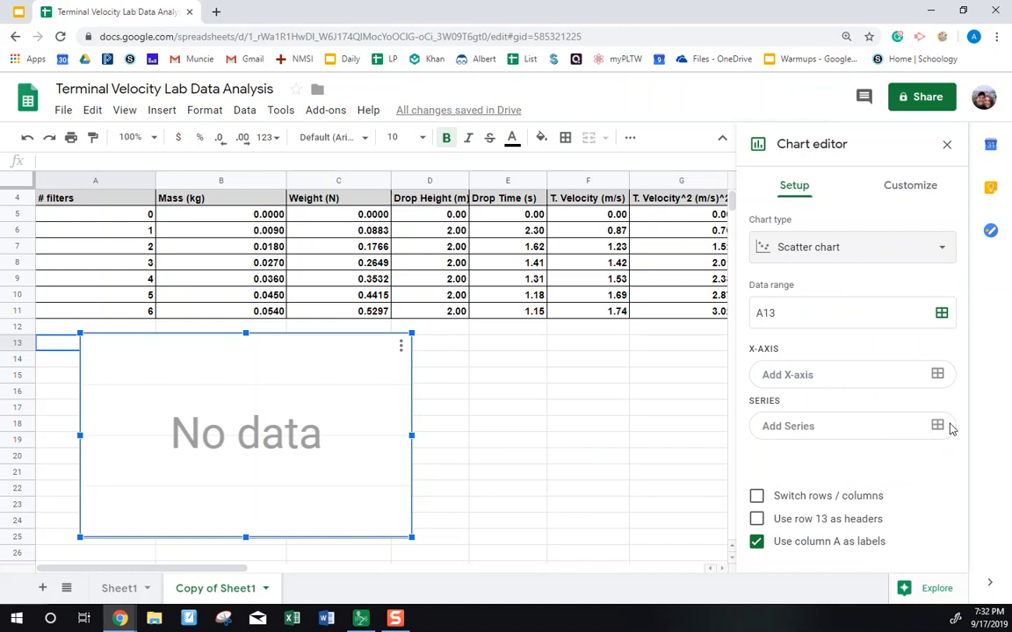
pyautogui.moveTo(940, 438)
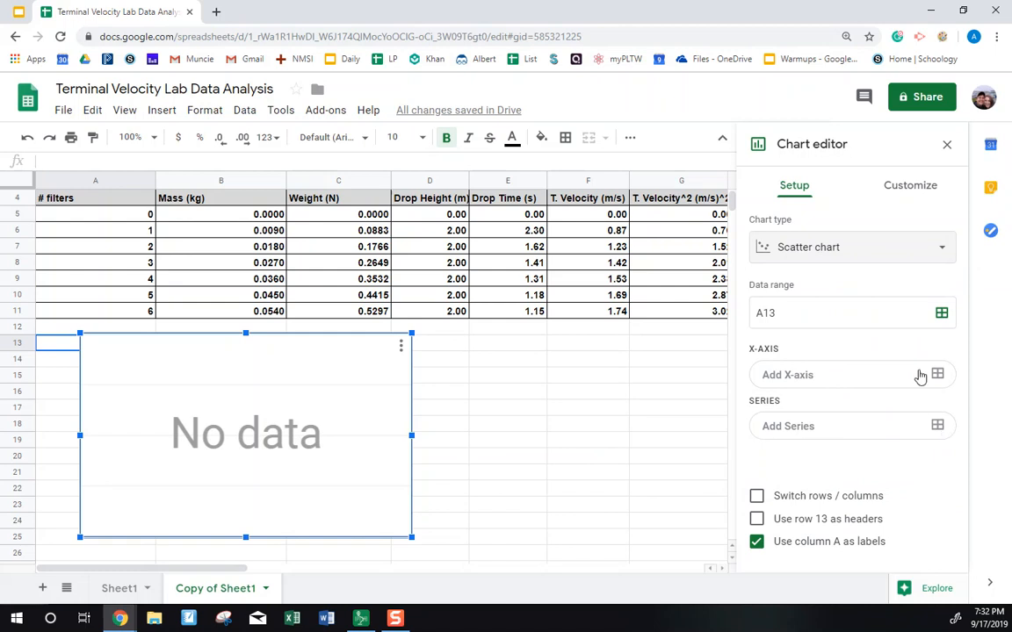
pyautogui.moveTo(934, 427)
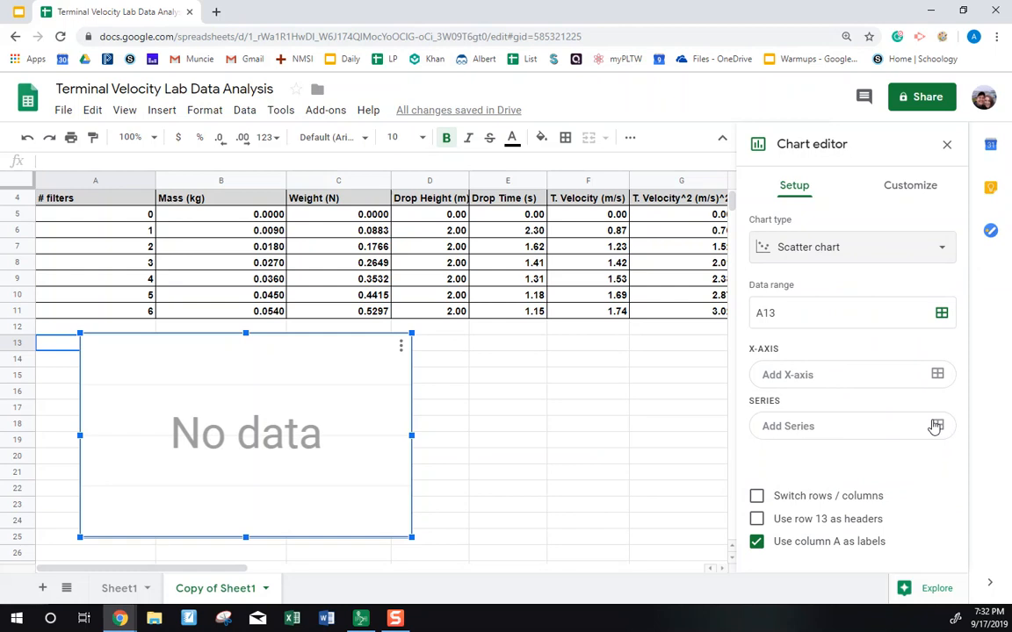
pyautogui.moveTo(936, 430)
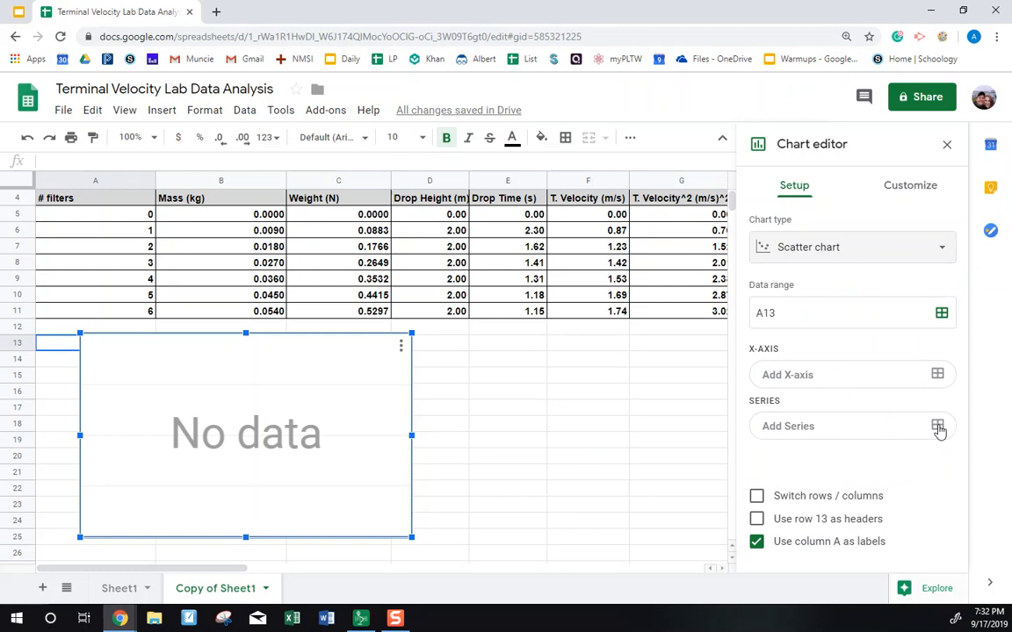
# Step: Add Weight (N) cells C4:C11 as the series, plotted against T. Velocity
pyautogui.click(937, 426)
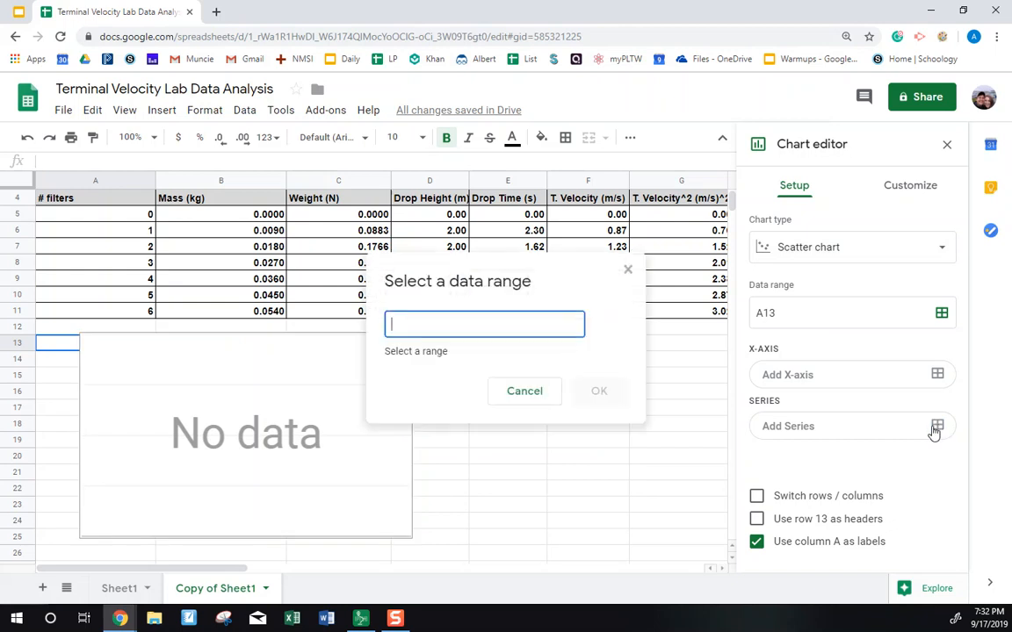
pyautogui.moveTo(474, 272)
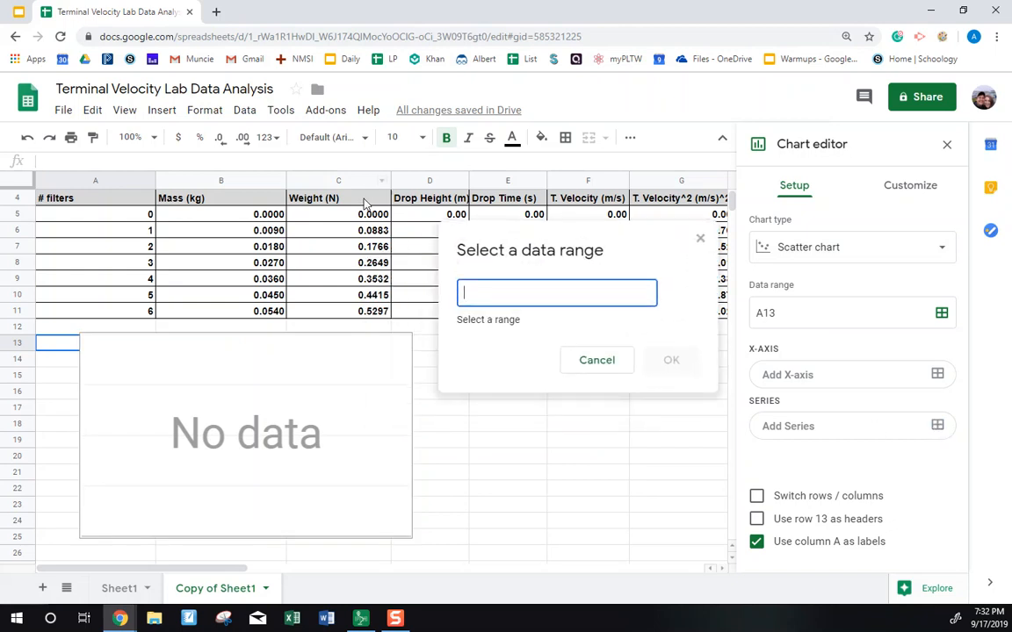
pyautogui.moveTo(338, 198); pyautogui.dragTo(338, 311)
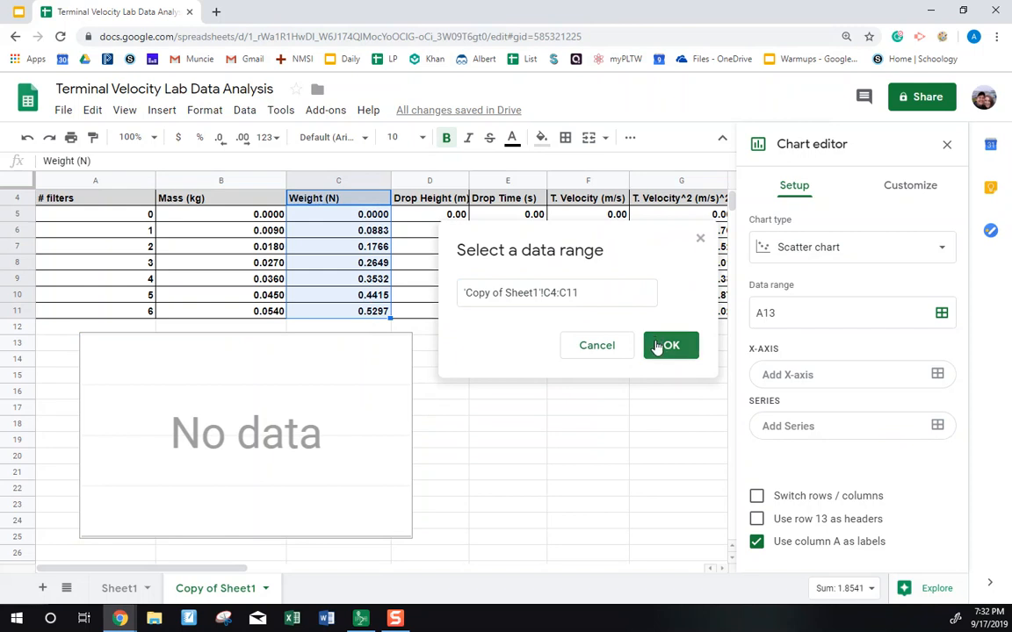
pyautogui.click(670, 346)
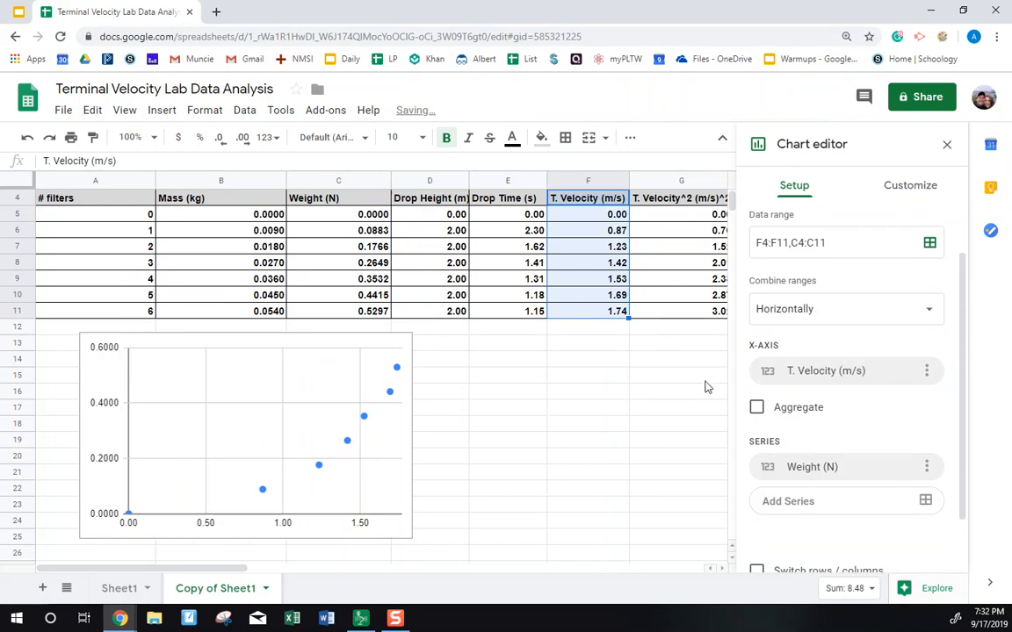
pyautogui.click(910, 185)
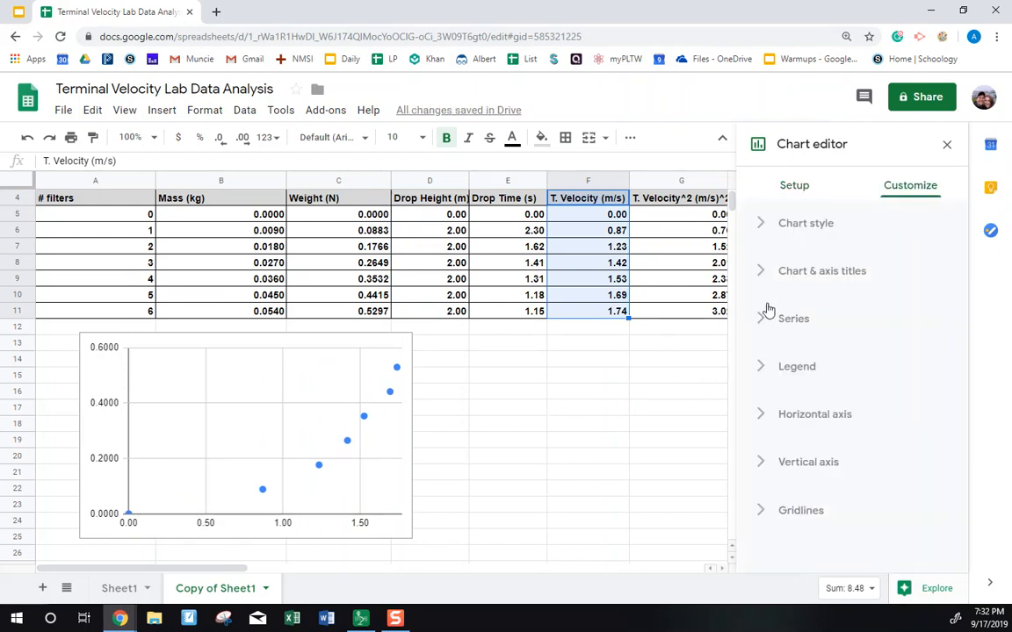
# Step: Enter 'Weight vs T. Velocity' as the chart title under Chart & axis titles
pyautogui.click(794, 185)
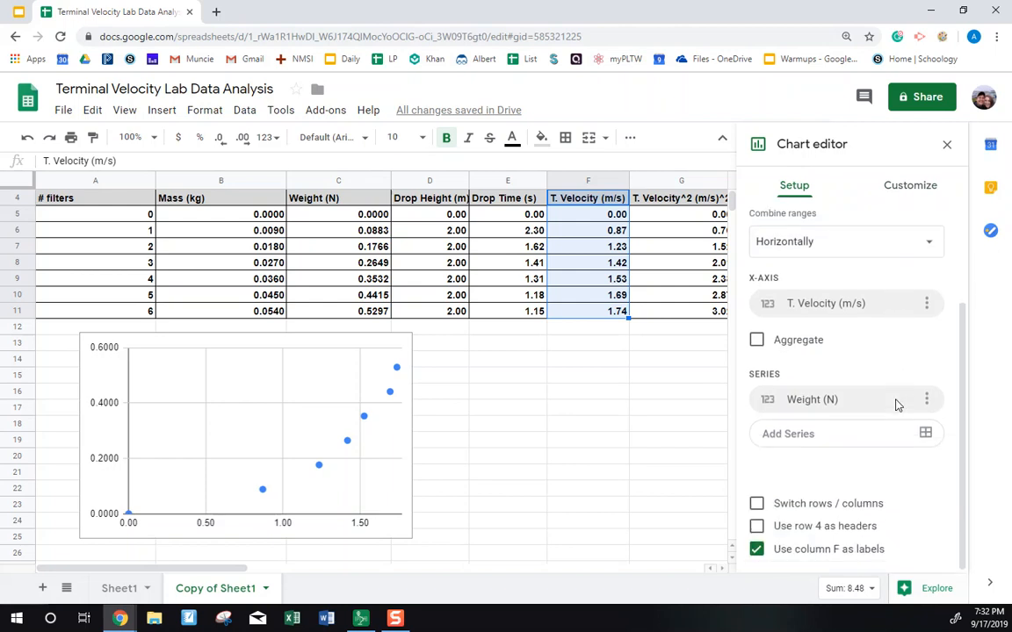
pyautogui.click(910, 186)
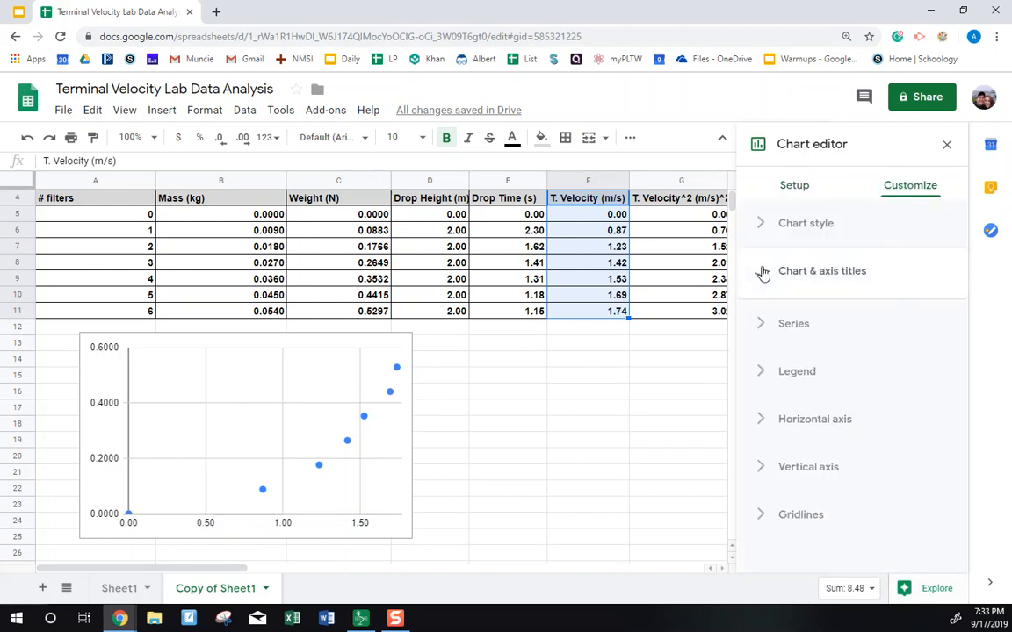
pyautogui.click(821, 270)
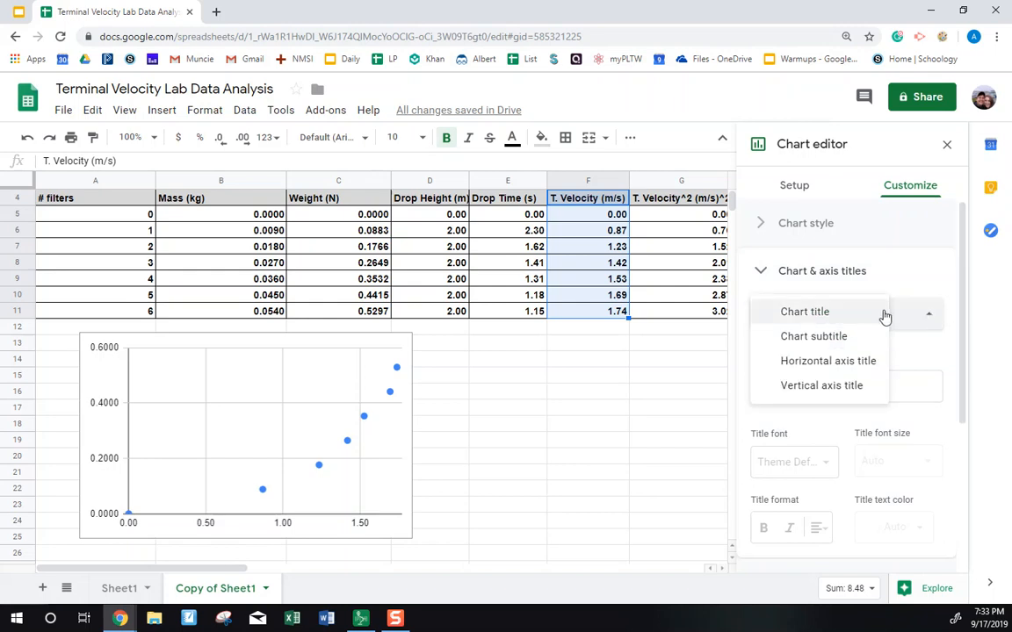
pyautogui.click(805, 311)
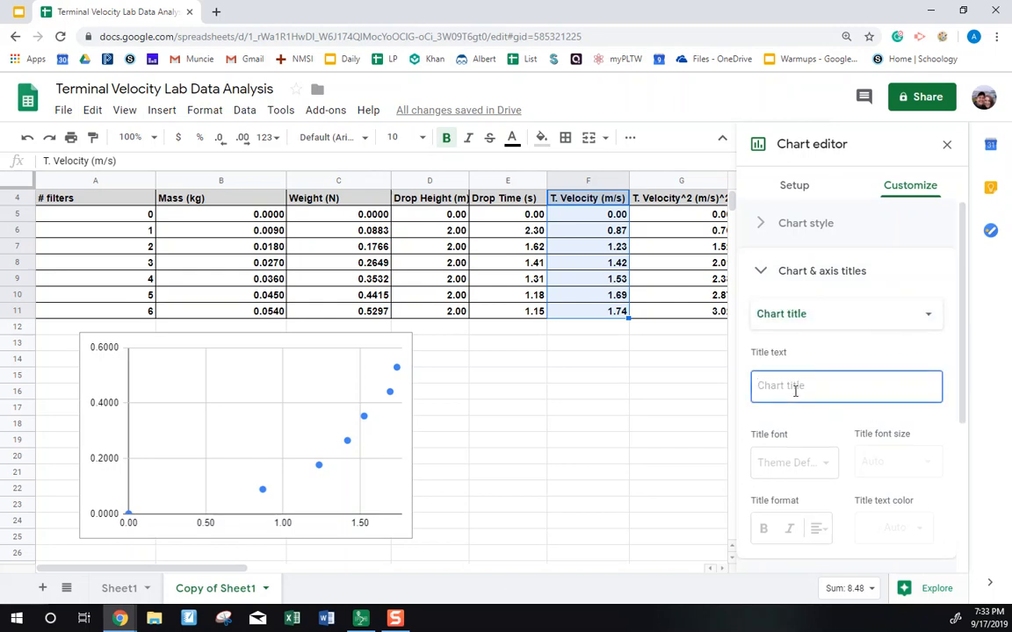
pyautogui.write('W')
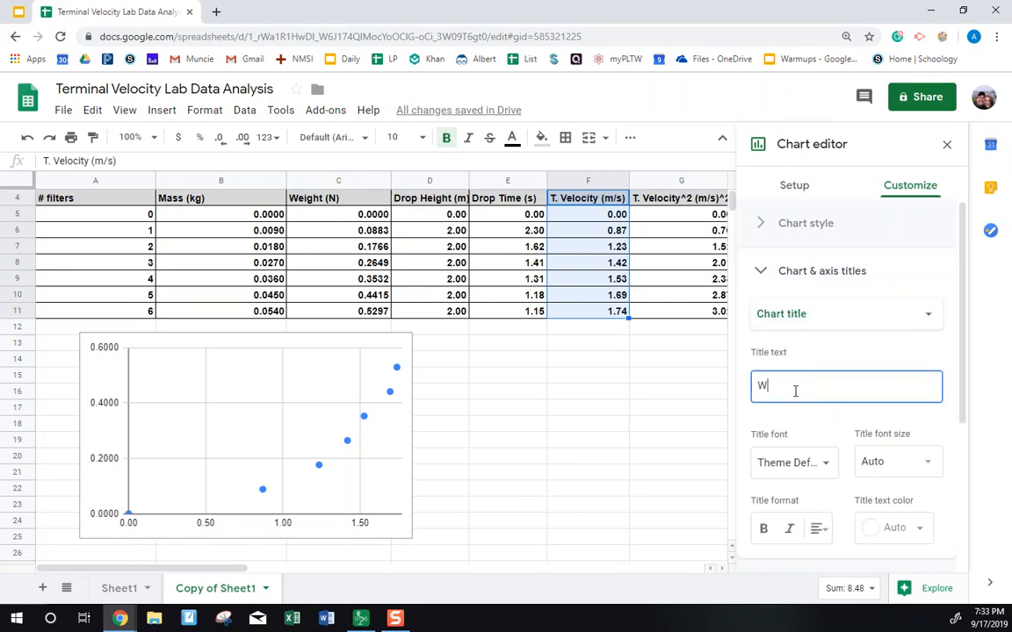
pyautogui.write('eight vs T. Velocity')
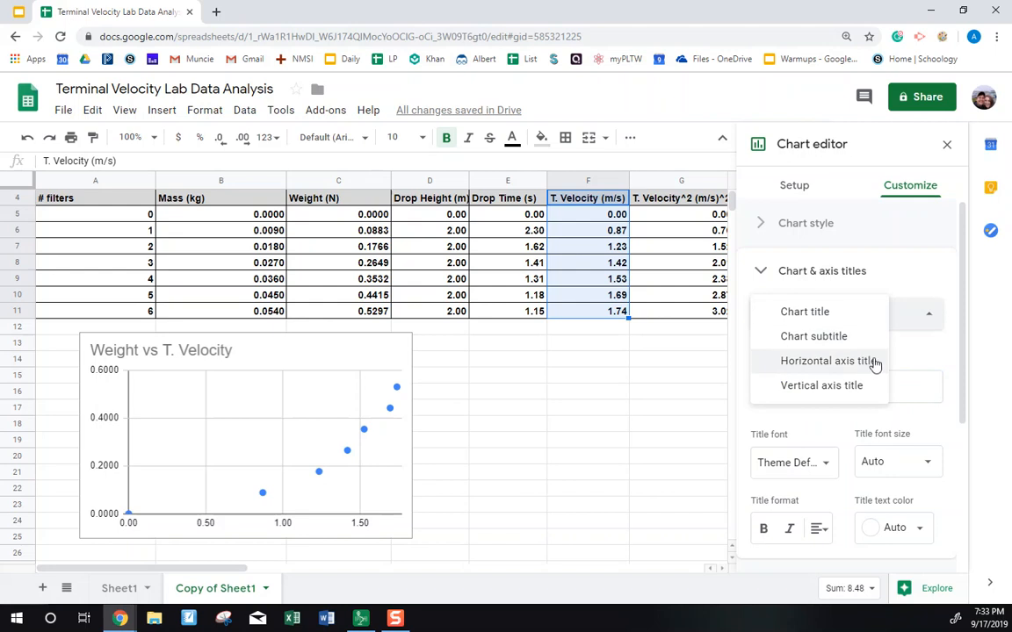
# Step: Set the horizontal axis title to 'T. Velocity (m/s)'
pyautogui.click(826, 361)
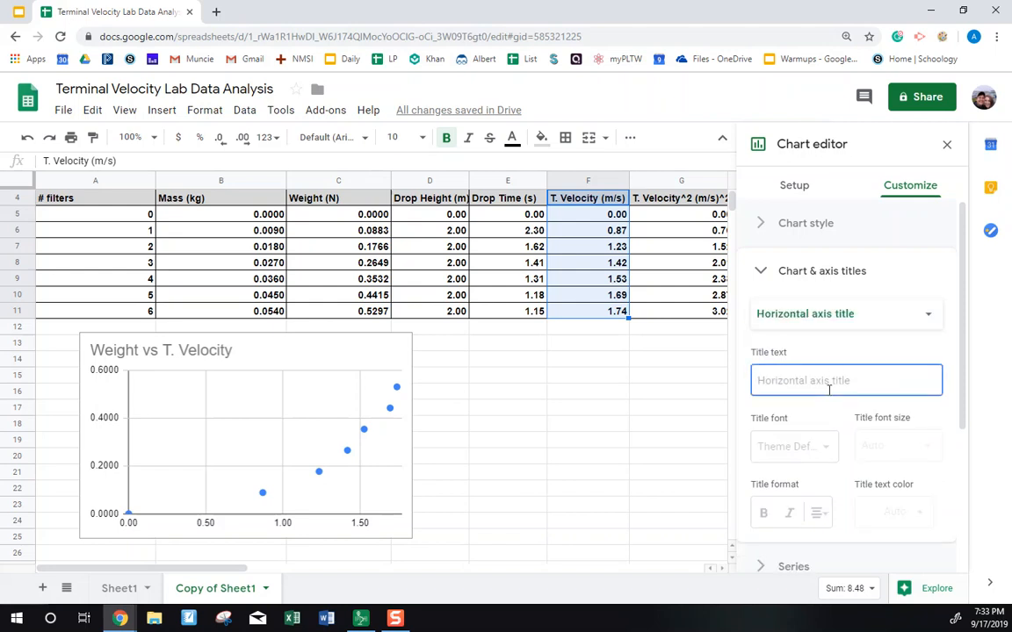
pyautogui.write('T. Velocity (m')
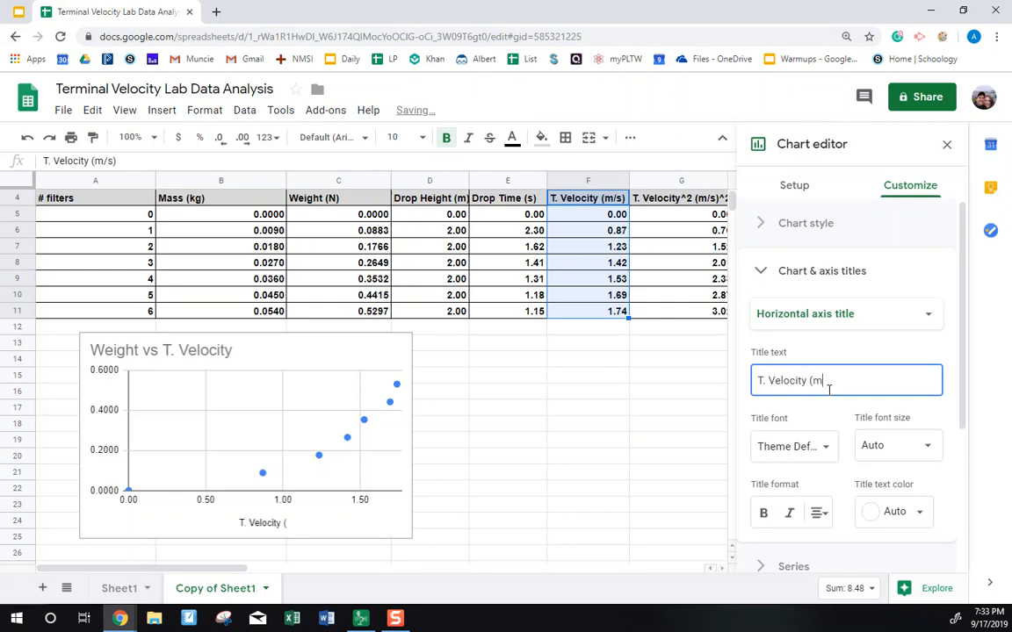
pyautogui.write('/s)')
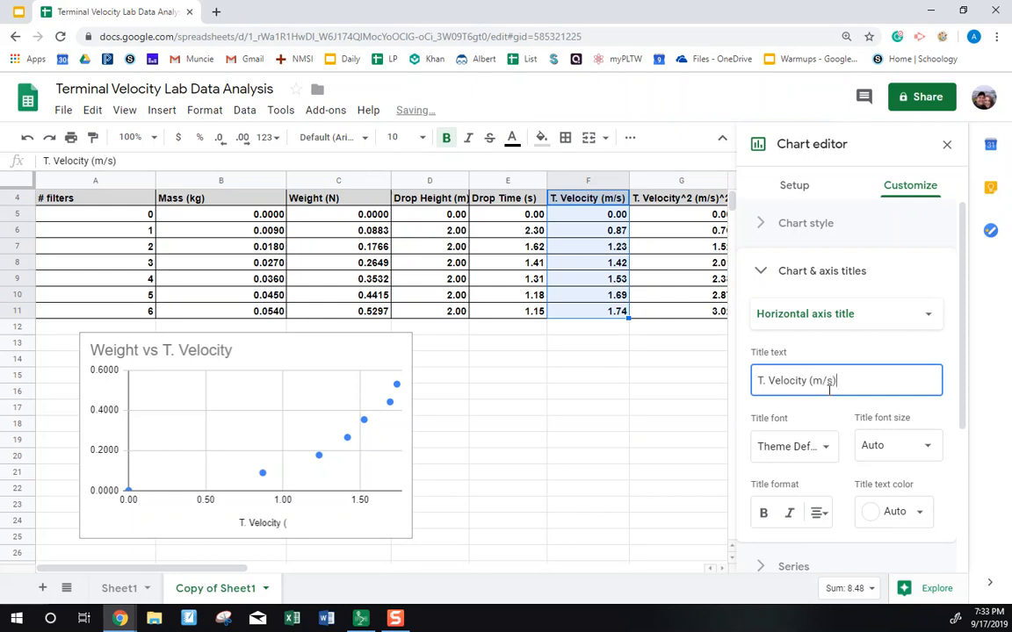
# Step: Set the vertical axis title to 'Weight (N)'
pyautogui.click(843, 313)
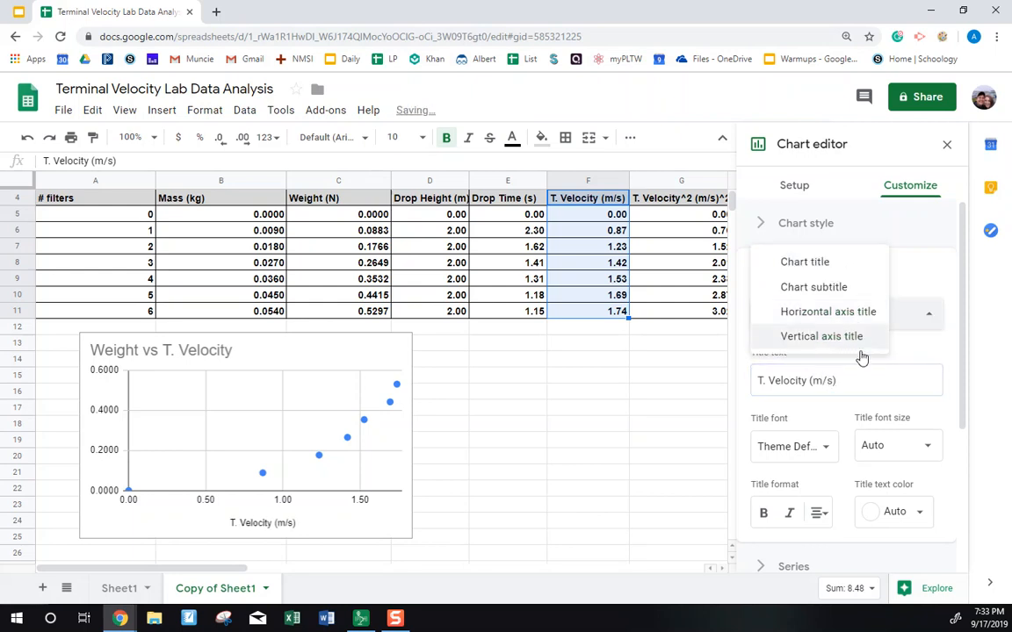
pyautogui.click(821, 336)
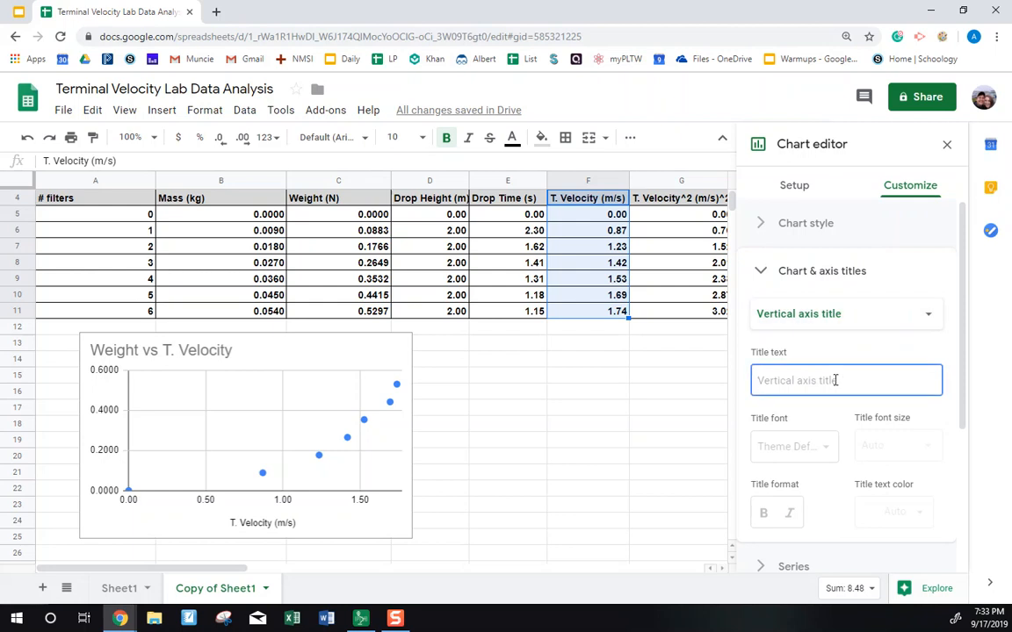
pyautogui.write('W')
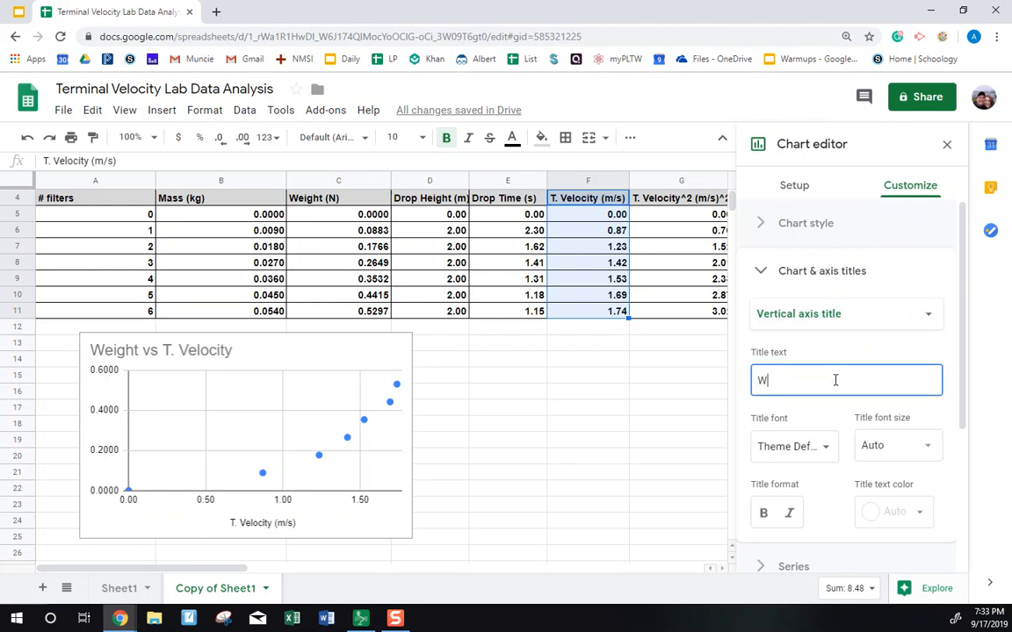
pyautogui.write('eight *(')
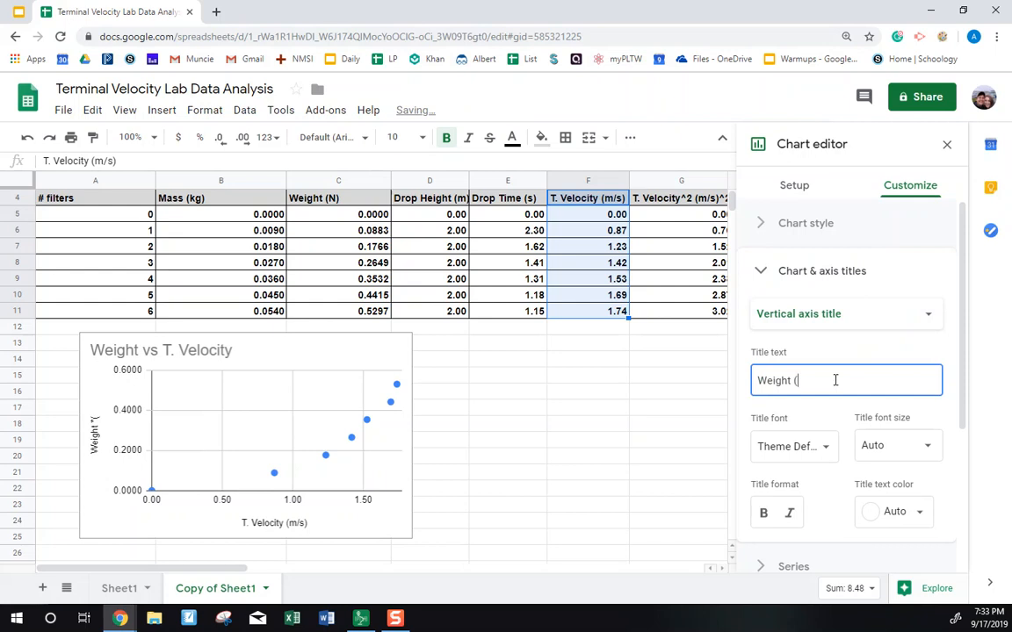
pyautogui.write('N)')
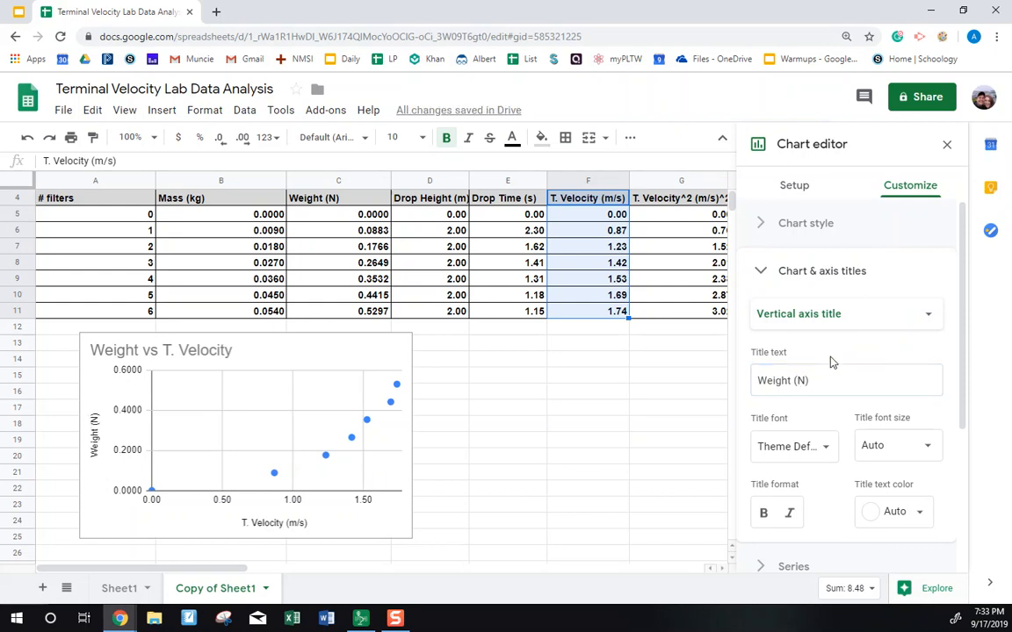
pyautogui.moveTo(353, 517)
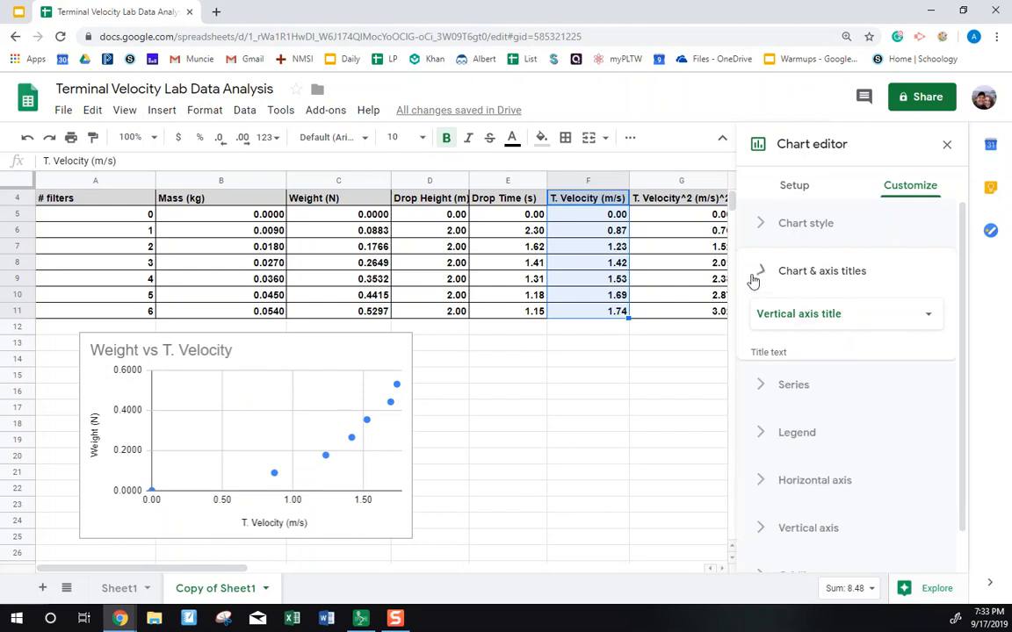
# Step: Enable a trendline with R² (0.818) on the Weight series, then close the chart editor
pyautogui.click(822, 271)
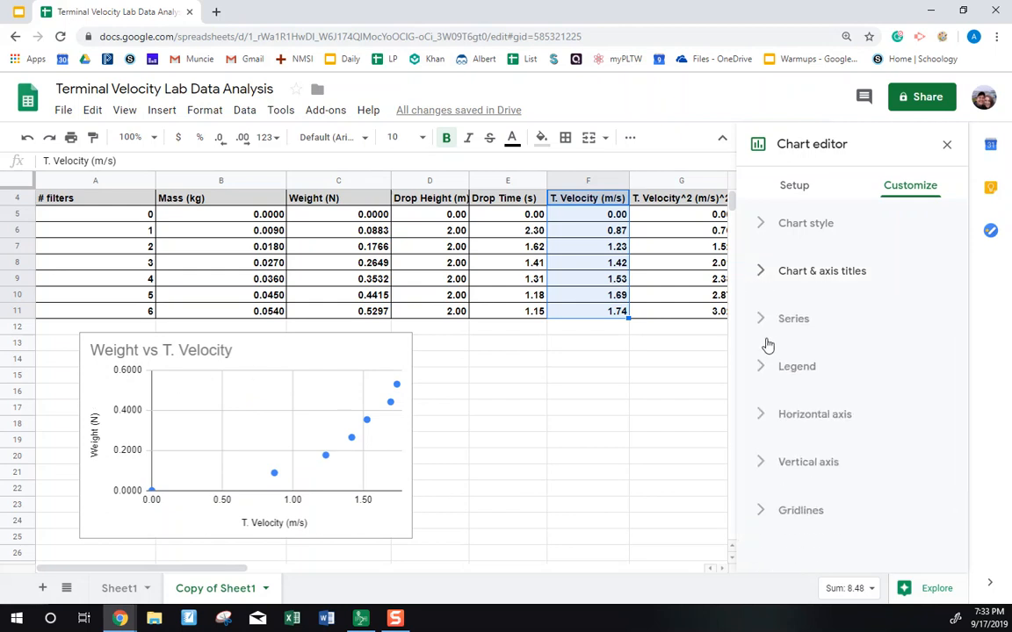
pyautogui.click(793, 318)
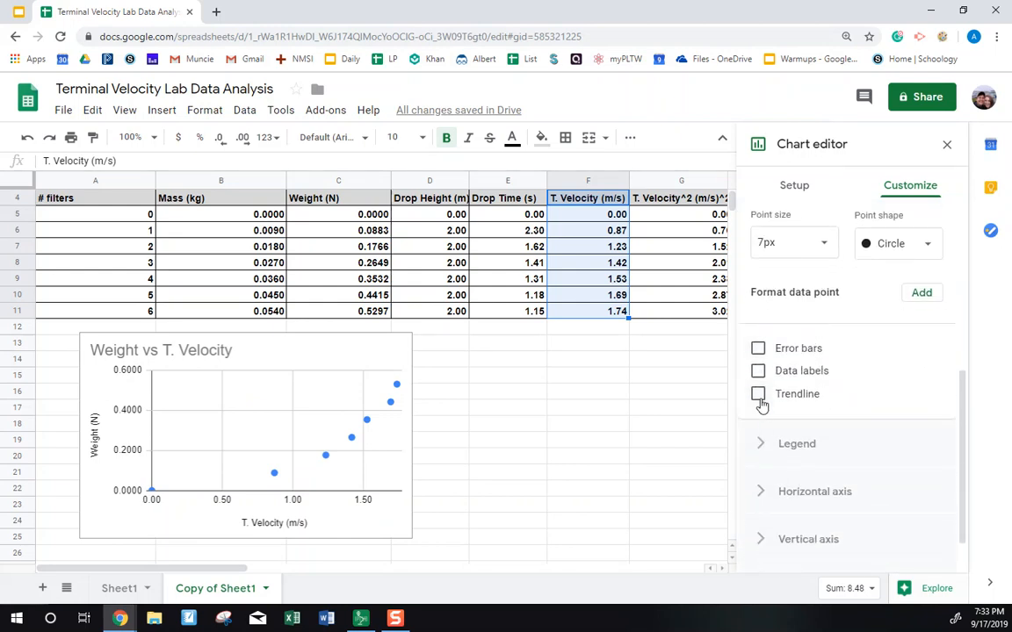
pyautogui.click(758, 394)
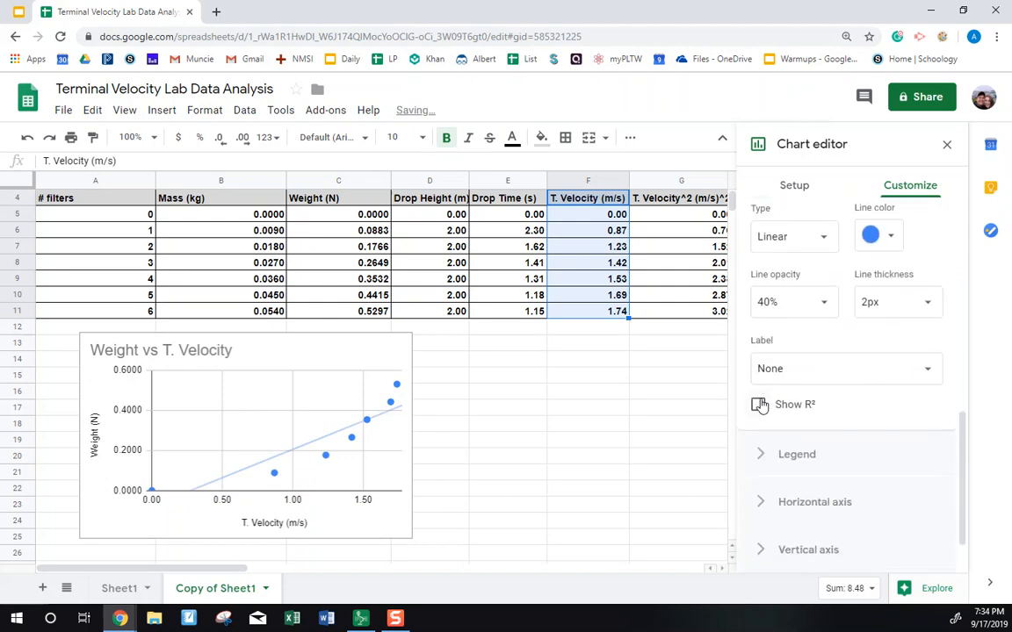
pyautogui.click(759, 404)
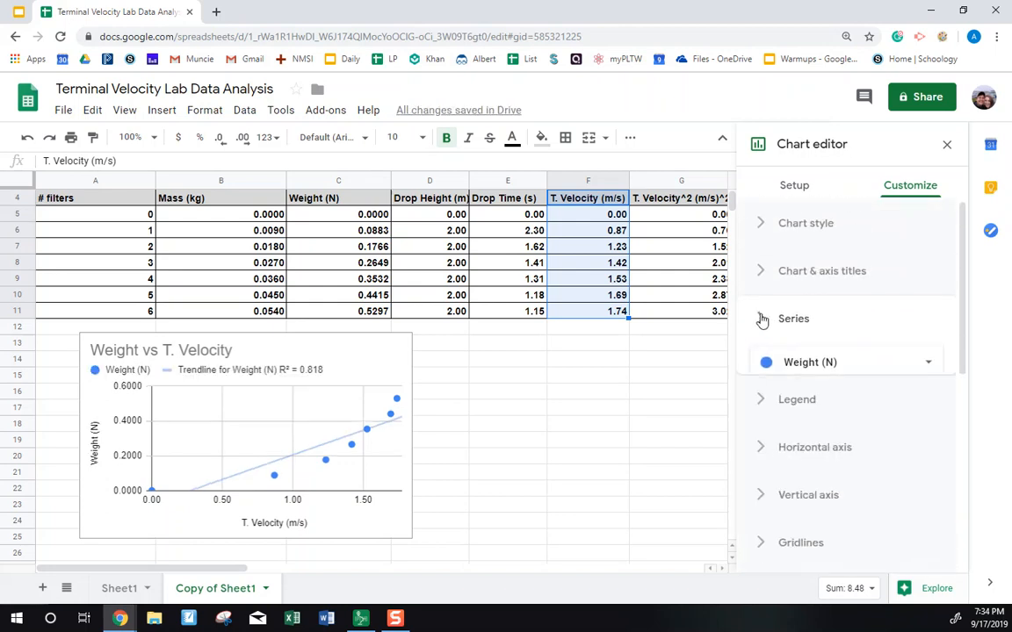
pyautogui.click(793, 318)
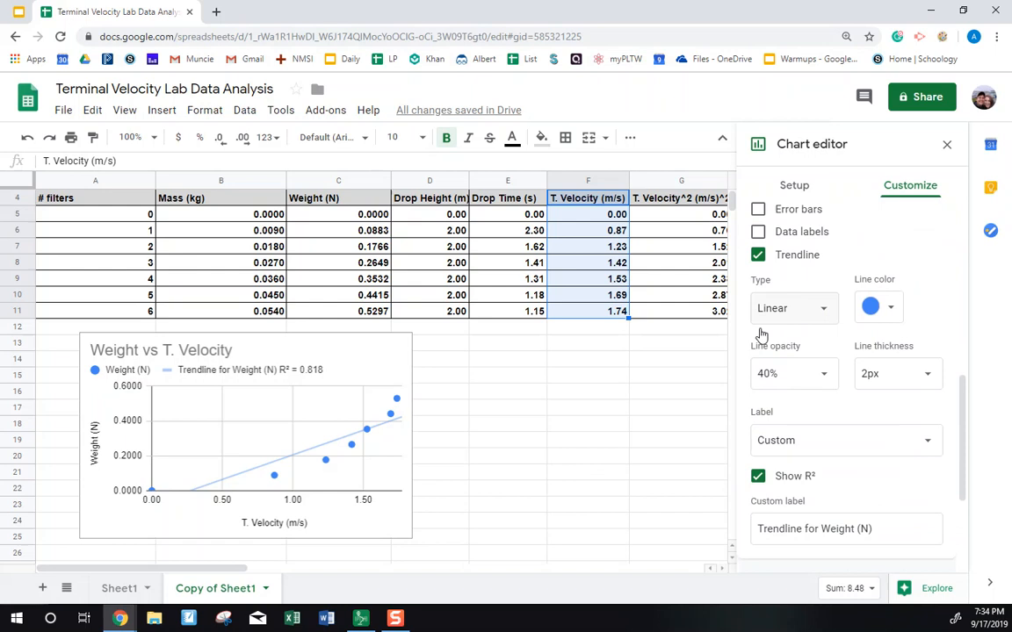
pyautogui.scroll(-3)
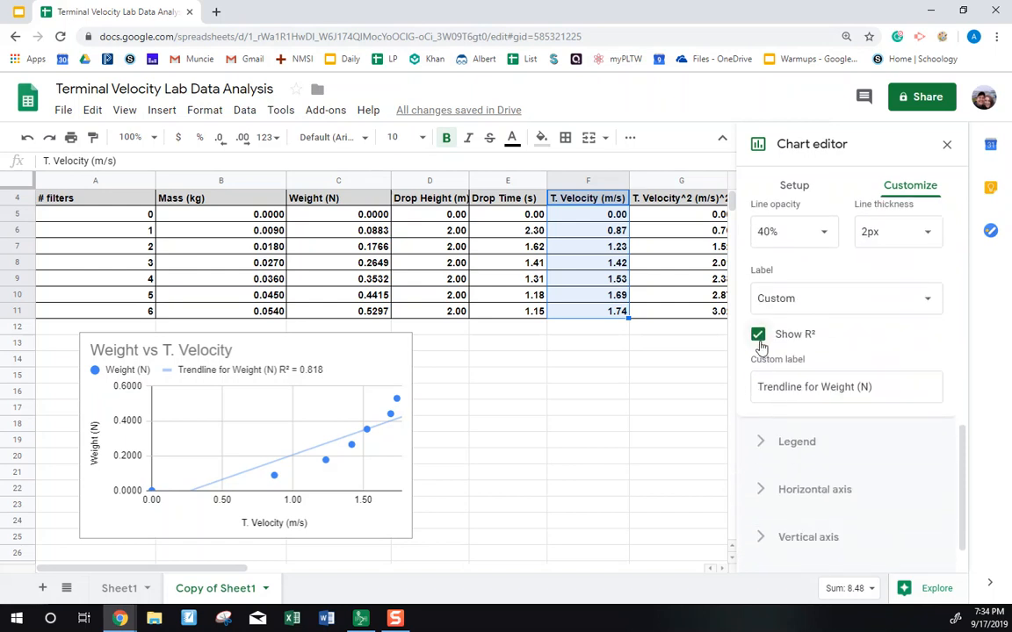
pyautogui.moveTo(893, 225)
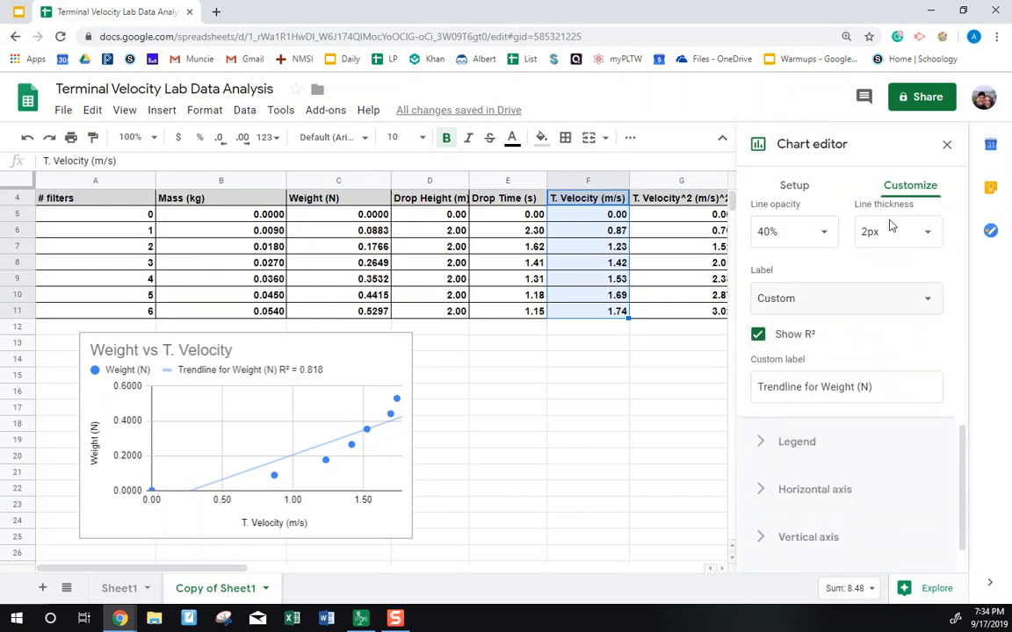
pyautogui.moveTo(947, 144)
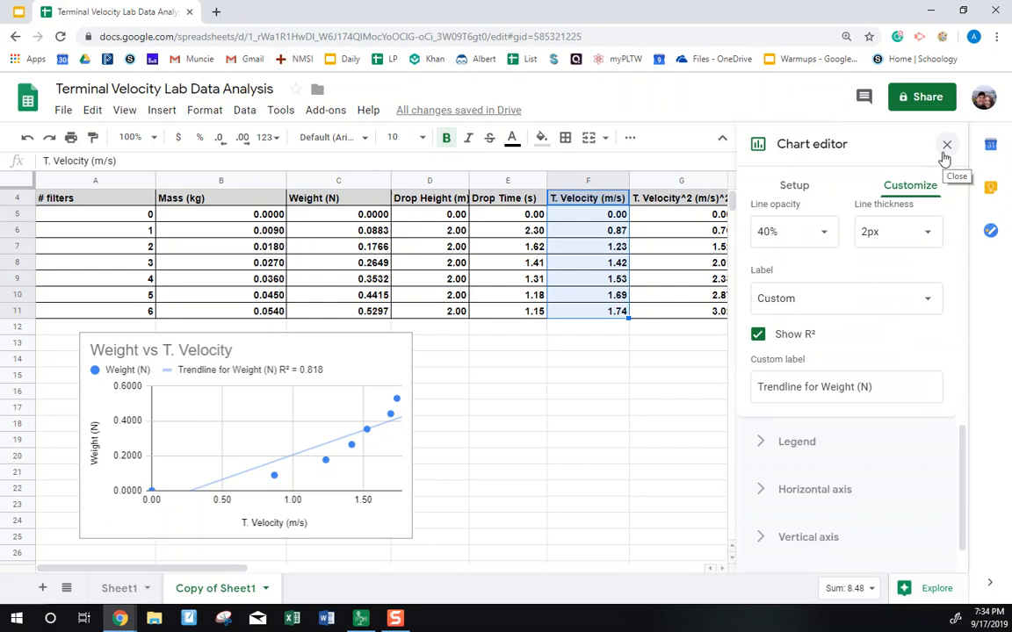
pyautogui.click(946, 144)
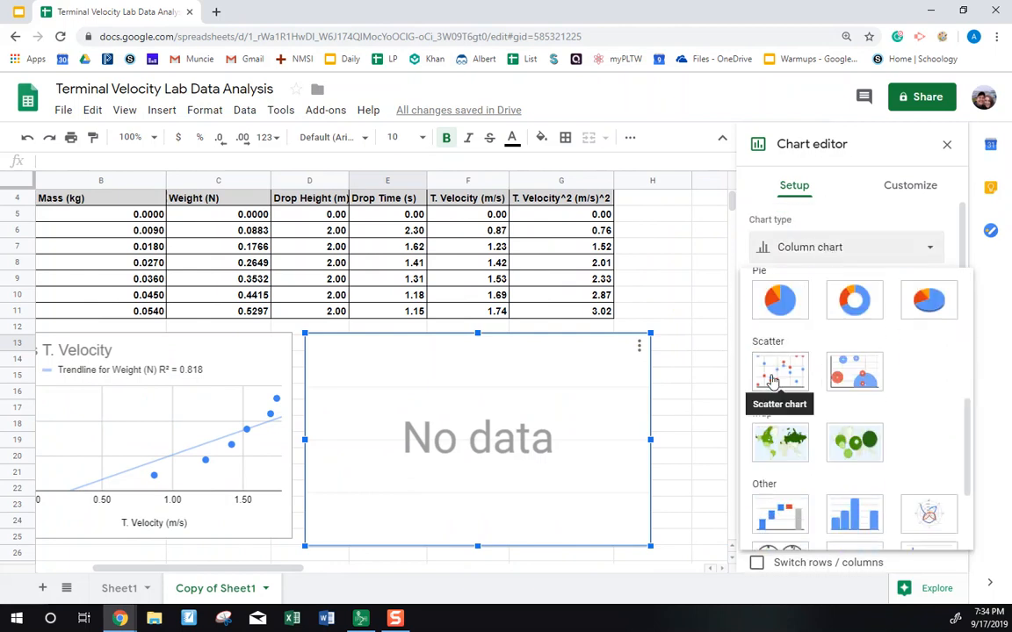
# Step: Set the second chart's type to Scatter chart
pyautogui.click(780, 373)
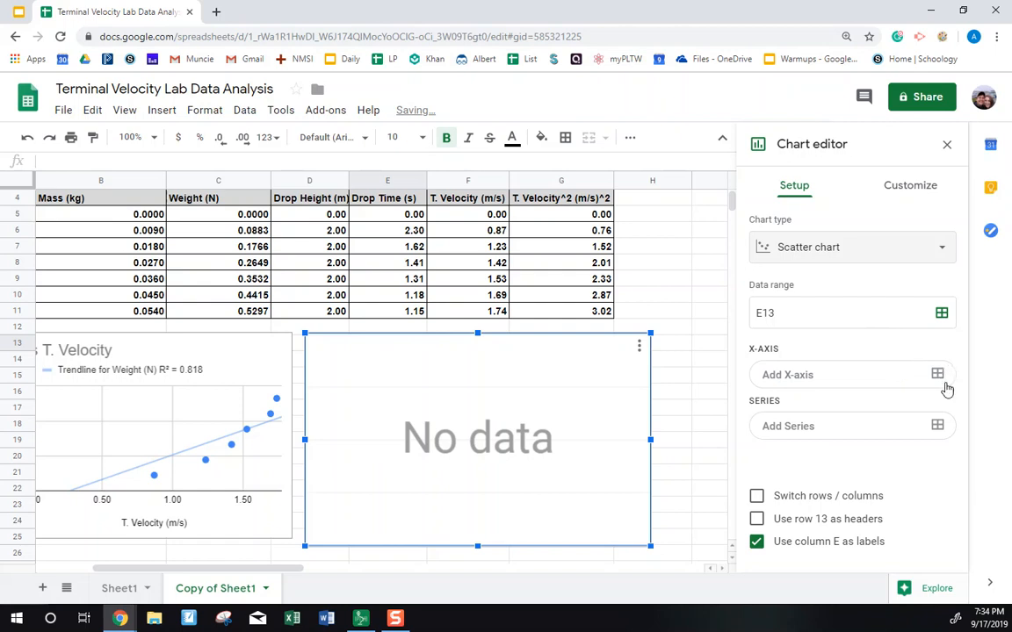
# Step: Use Weight C4:C11 as the series and T. Velocity^2 G4:G11 as the X-axis
pyautogui.click(941, 313)
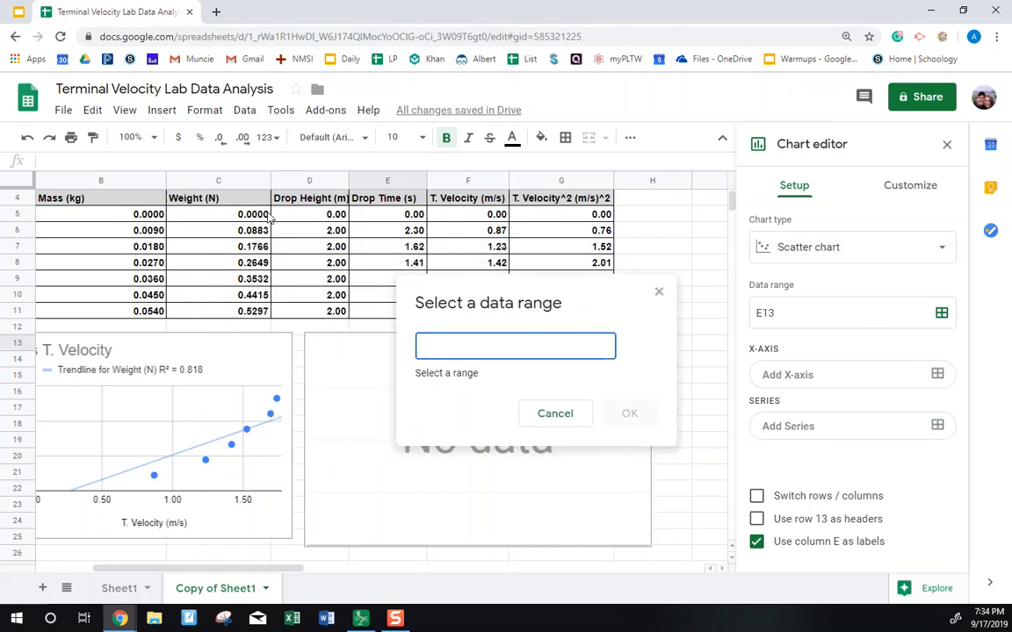
pyautogui.moveTo(217, 198); pyautogui.dragTo(217, 311)
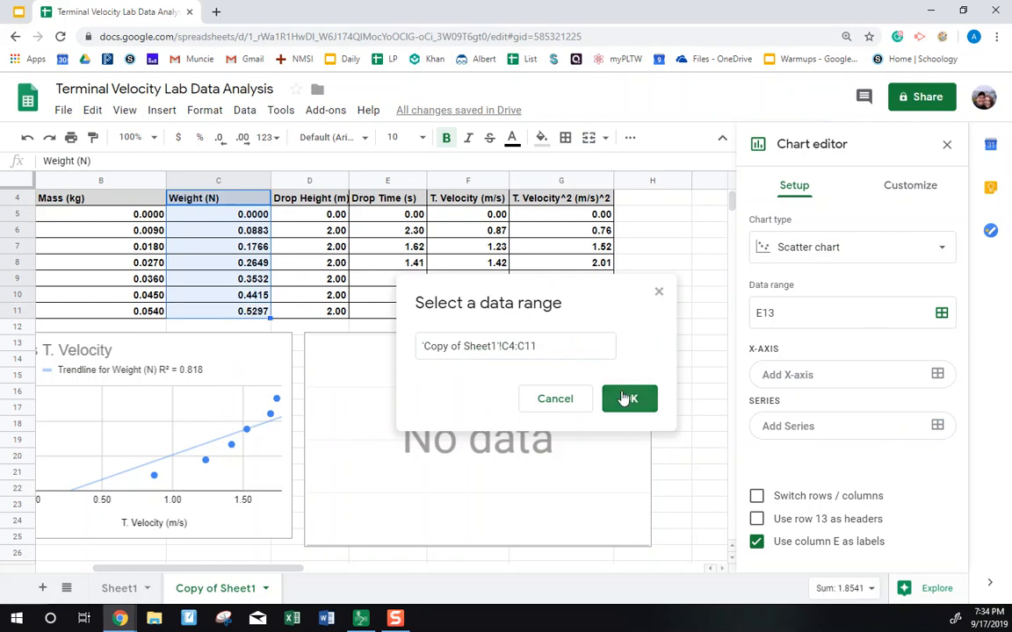
pyautogui.click(629, 397)
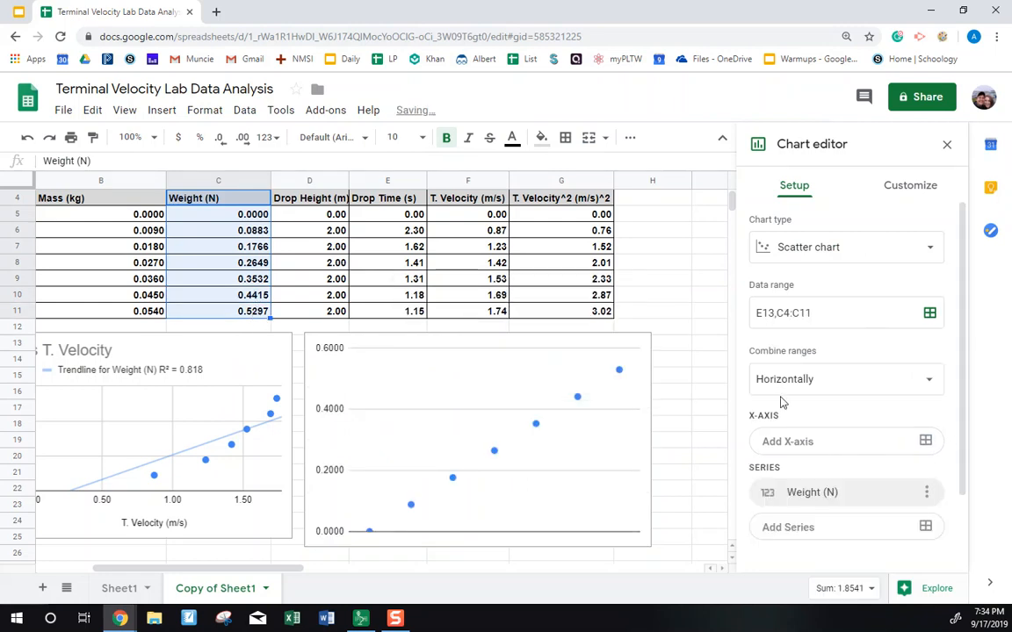
pyautogui.click(929, 313)
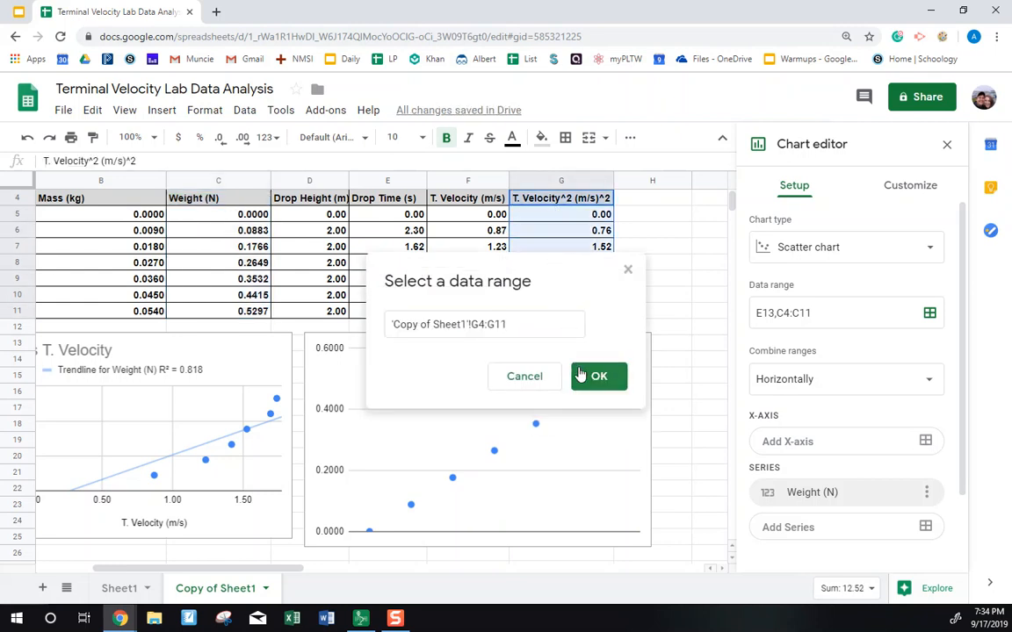
pyautogui.click(598, 376)
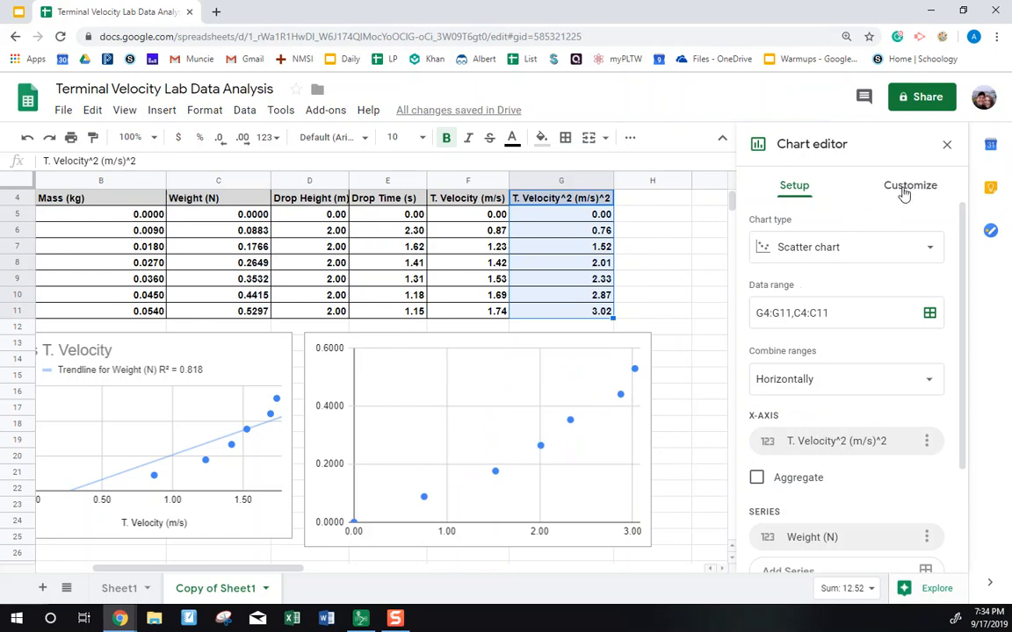
pyautogui.click(910, 185)
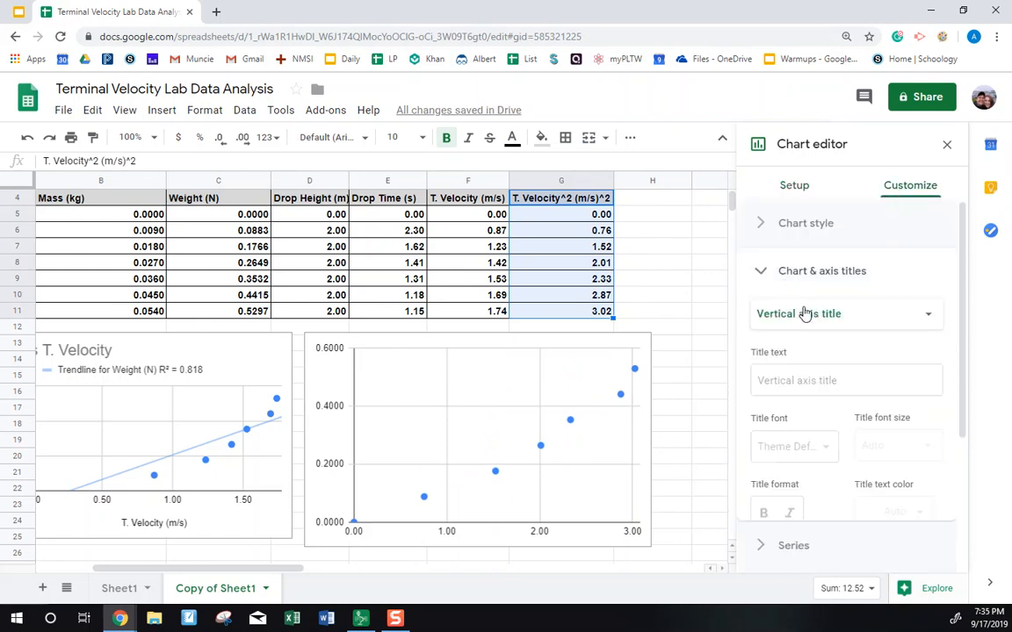
# Step: Enter 'Weight vs T. Velocity^2' as the second chart's title
pyautogui.click(843, 314)
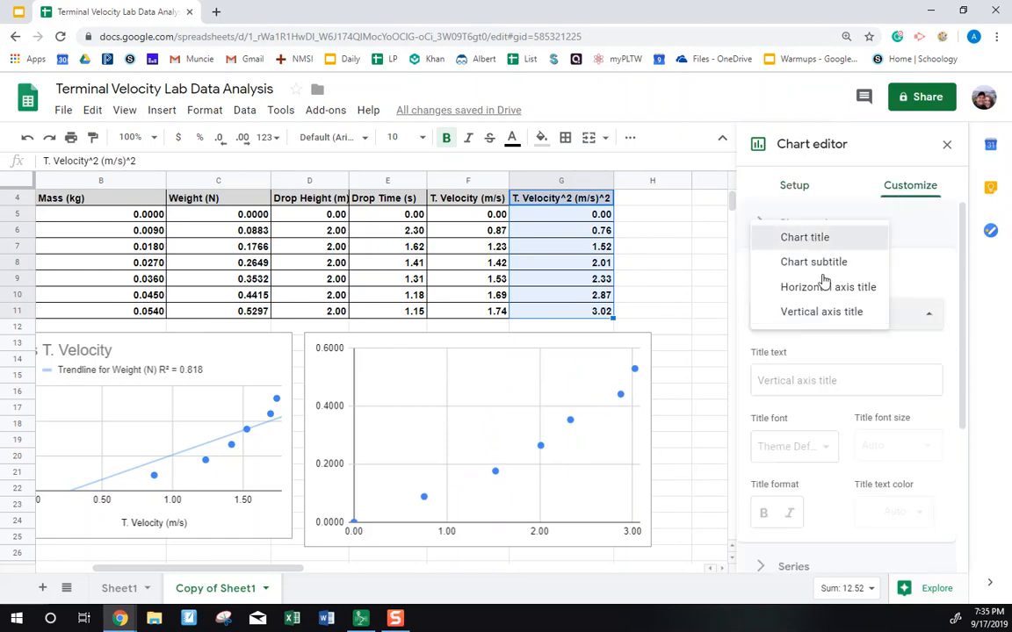
pyautogui.click(805, 237)
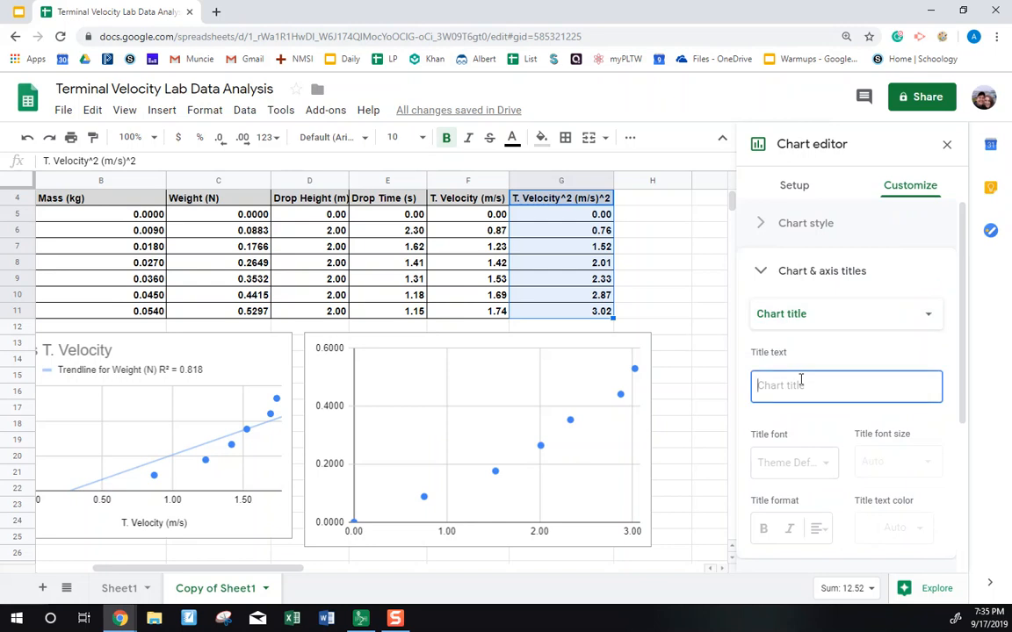
pyautogui.write('Weight vs T. Velocity^')
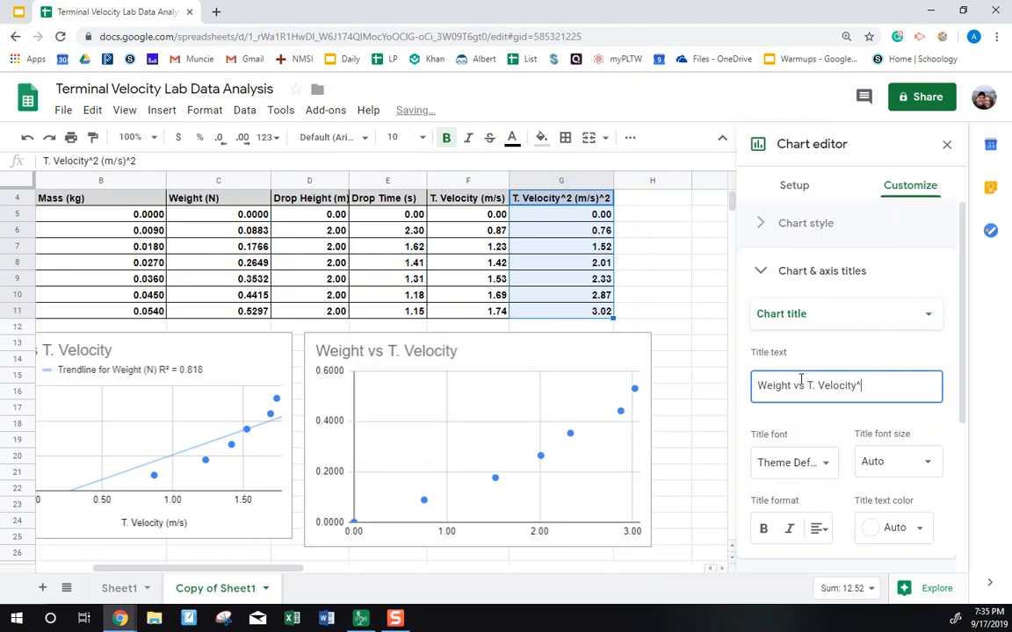
pyautogui.write('2')
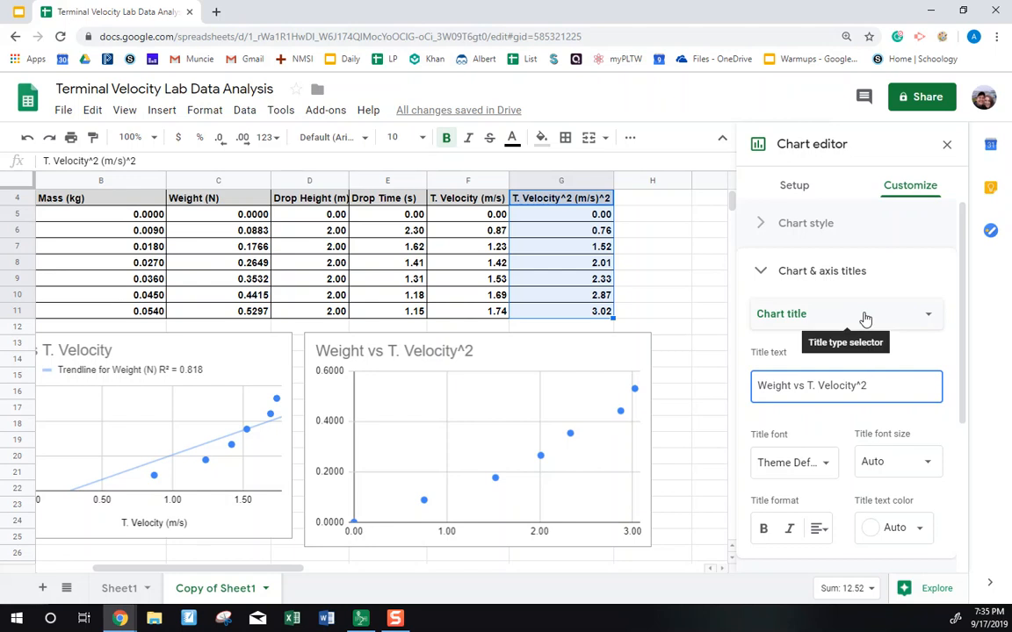
# Step: Label the horizontal axis 'T. Velocity^2 (m/s)^2' and the vertical axis 'Weight (N)'
pyautogui.click(845, 314)
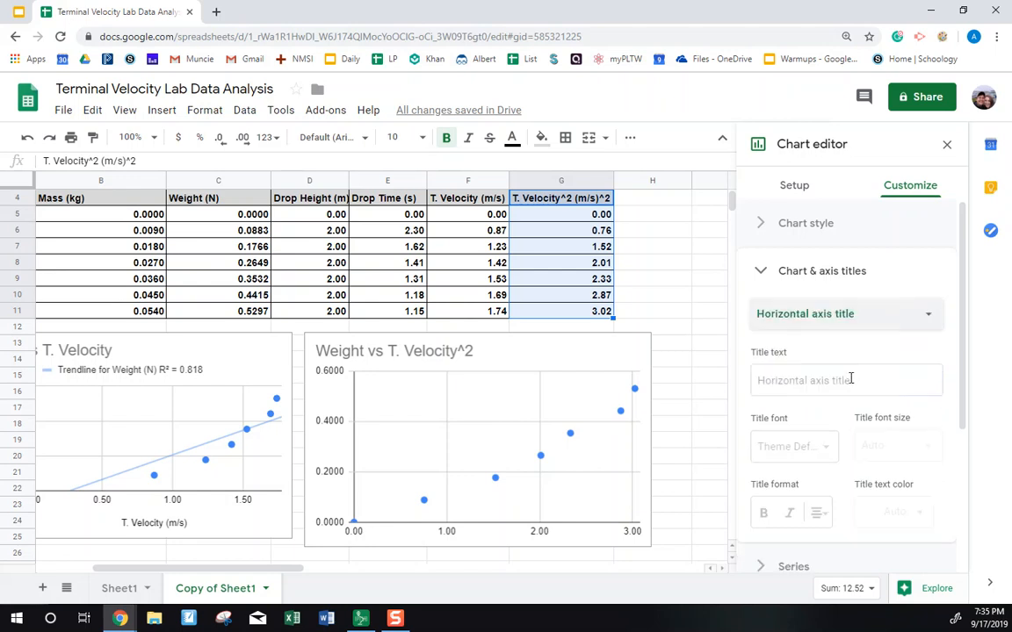
pyautogui.click(845, 380)
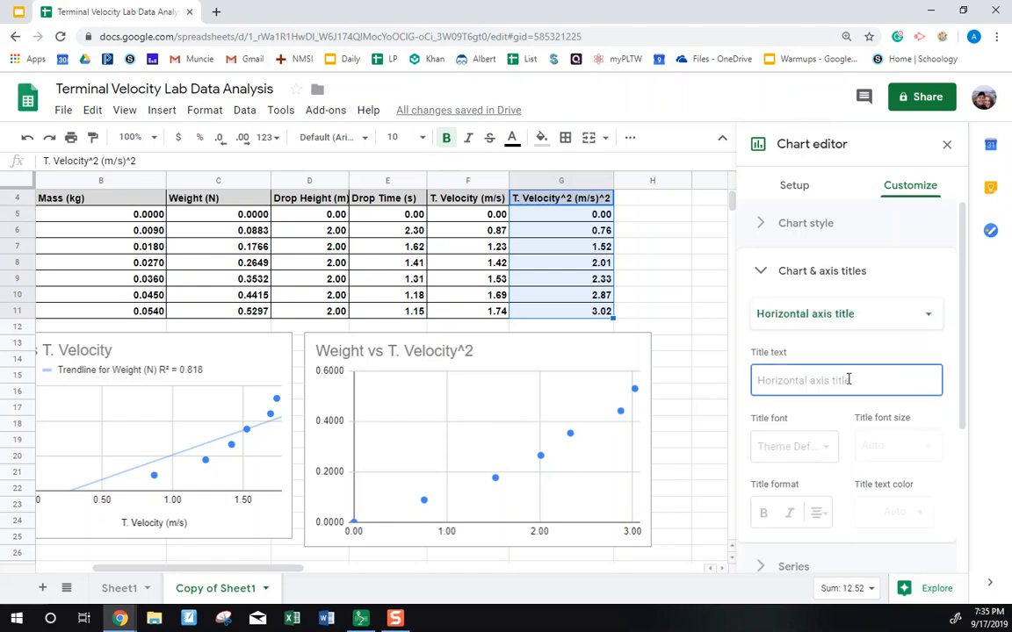
pyautogui.click(846, 380)
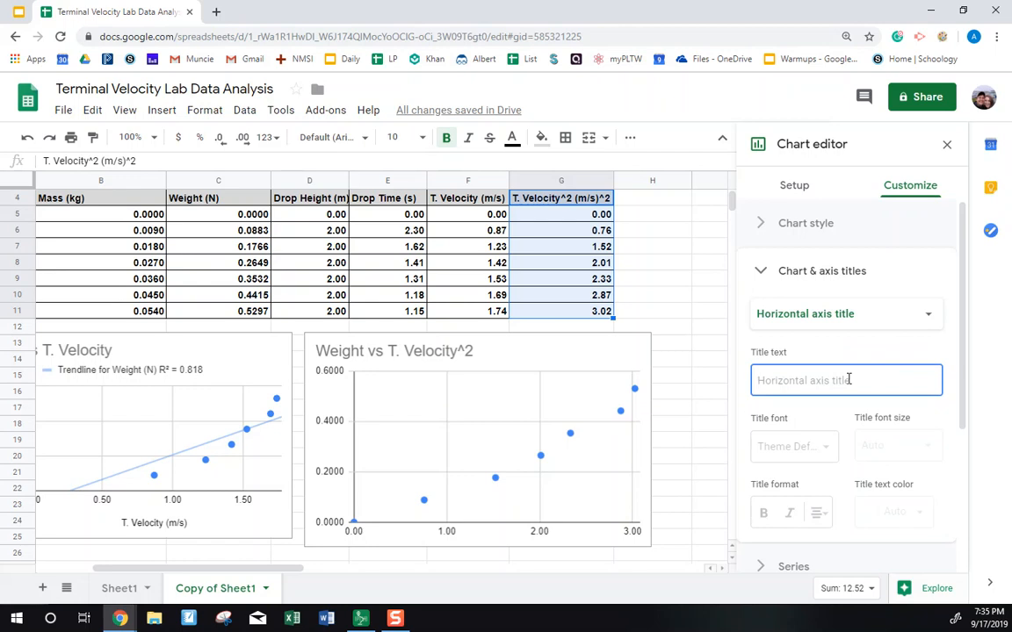
pyautogui.write('T. Velocity')
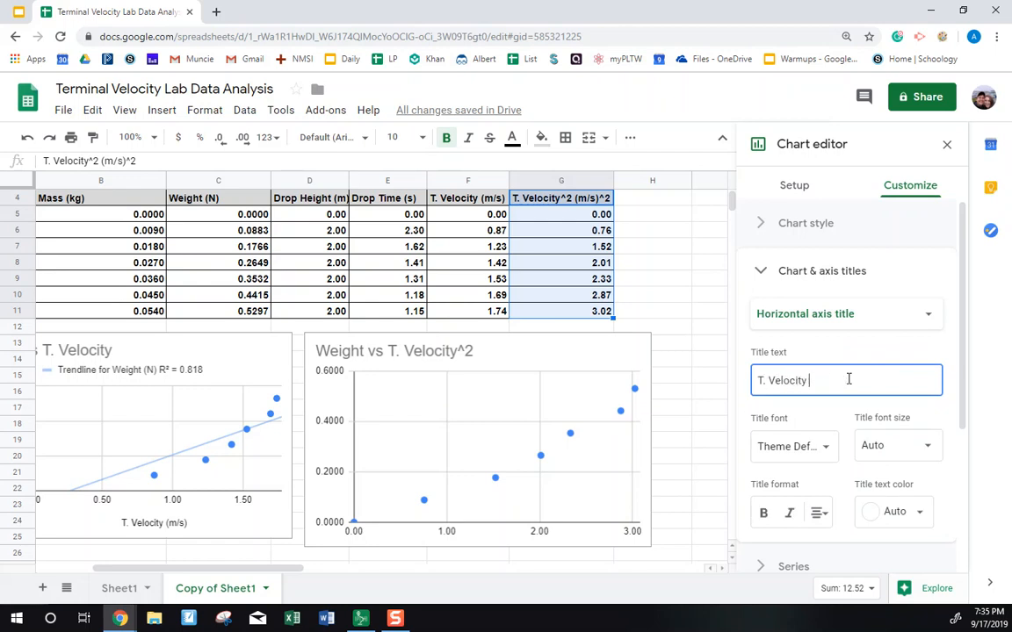
pyautogui.press('Backspace')
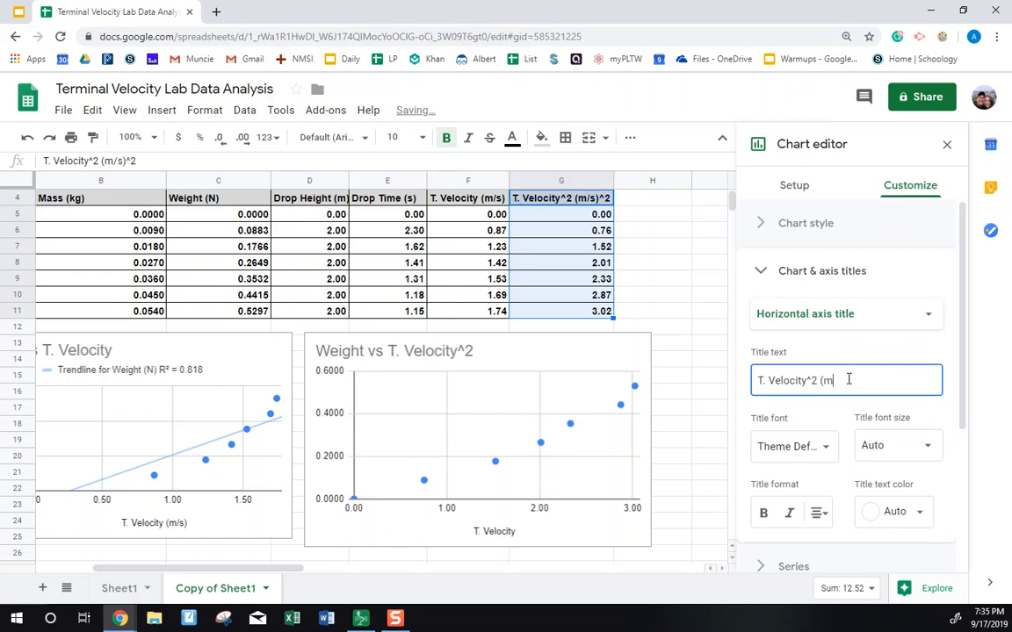
pyautogui.write('/s)^2')
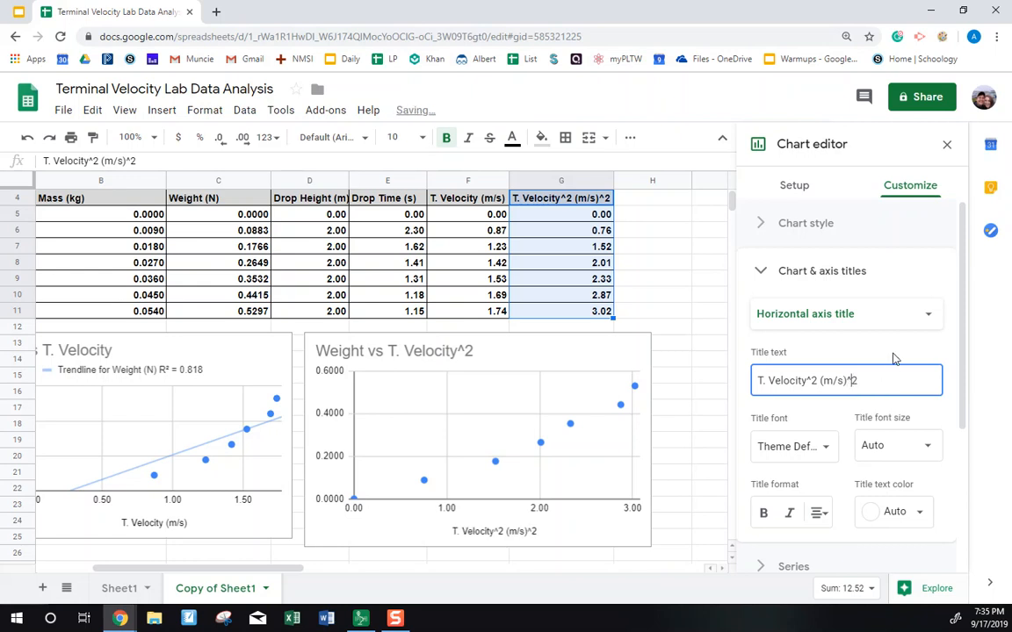
pyautogui.click(843, 314)
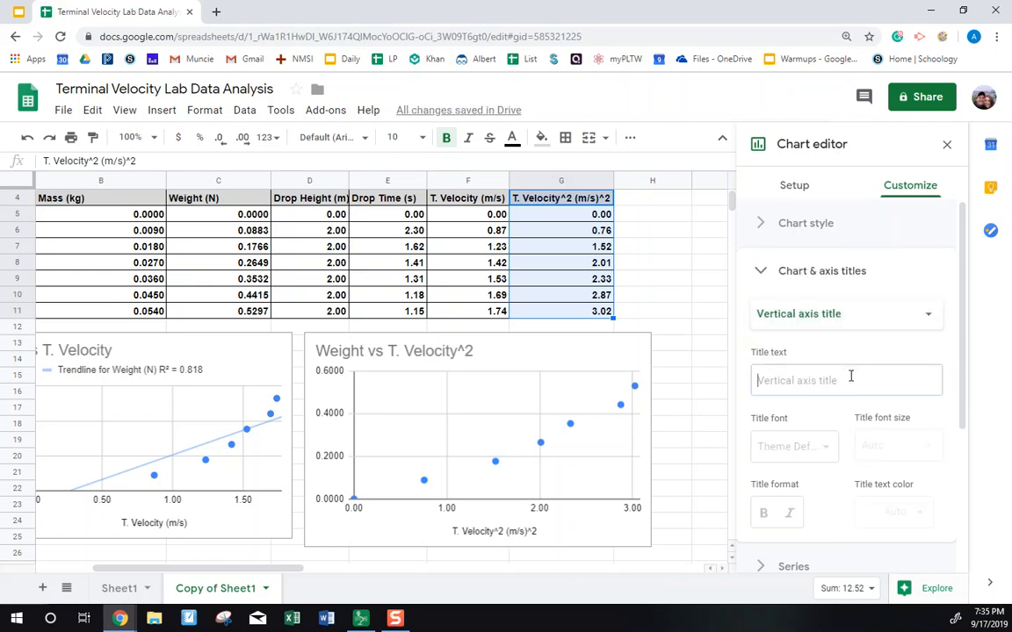
pyautogui.write('Weight')
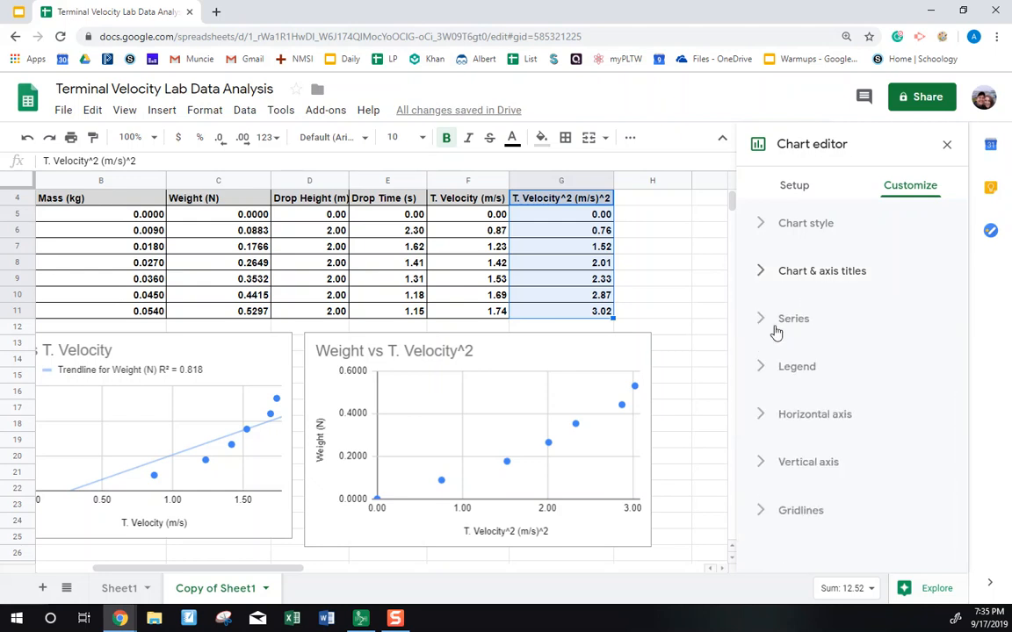
# Step: Turn on the Weight series trendline showing R² 0.964, then close the chart editor
pyautogui.click(793, 318)
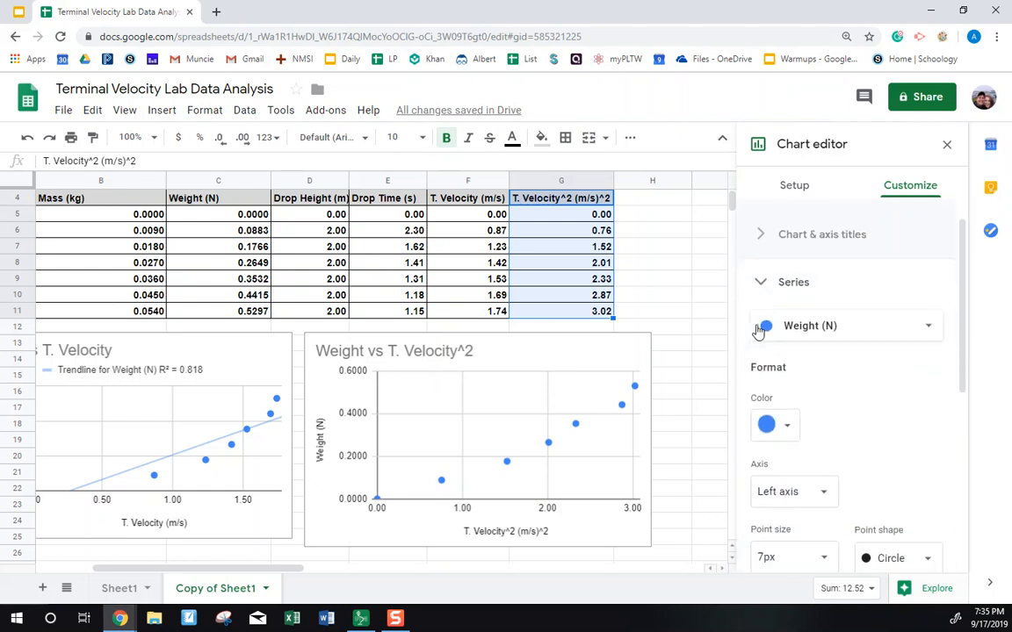
pyautogui.click(758, 464)
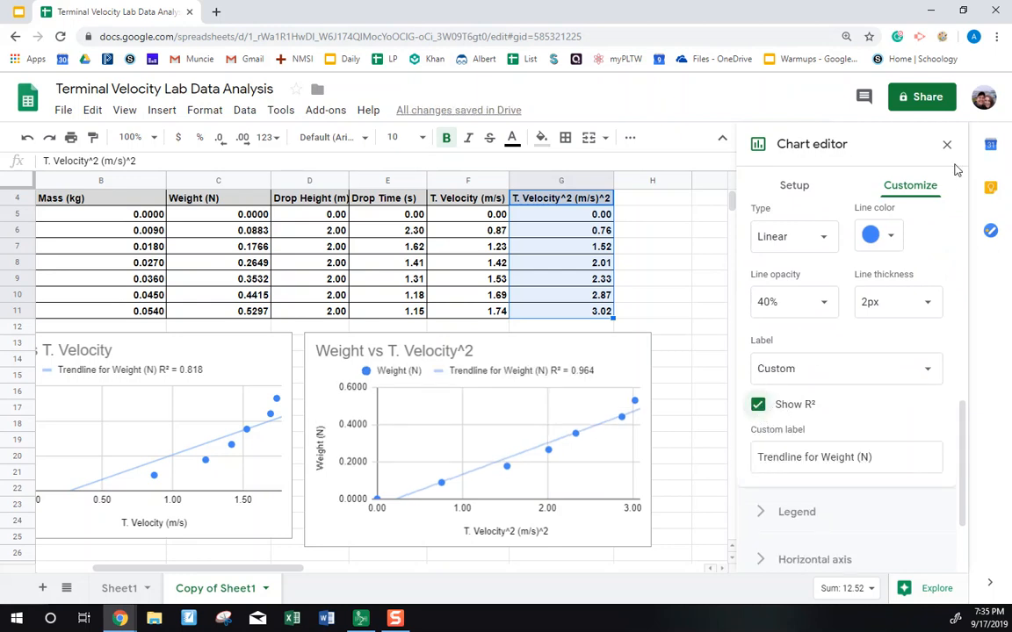
pyautogui.click(947, 144)
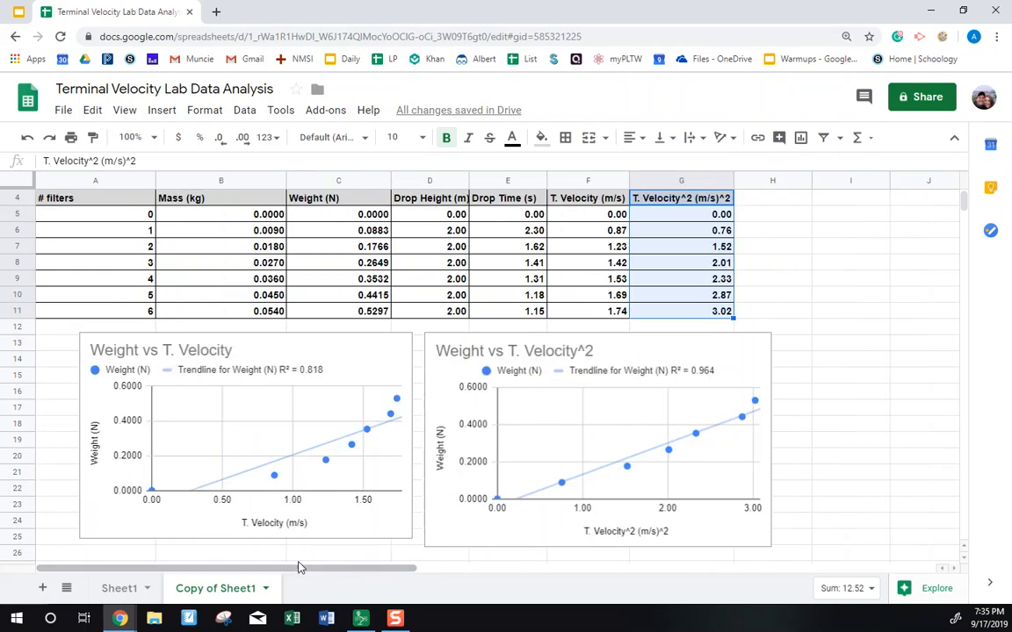
pyautogui.scroll(-3)
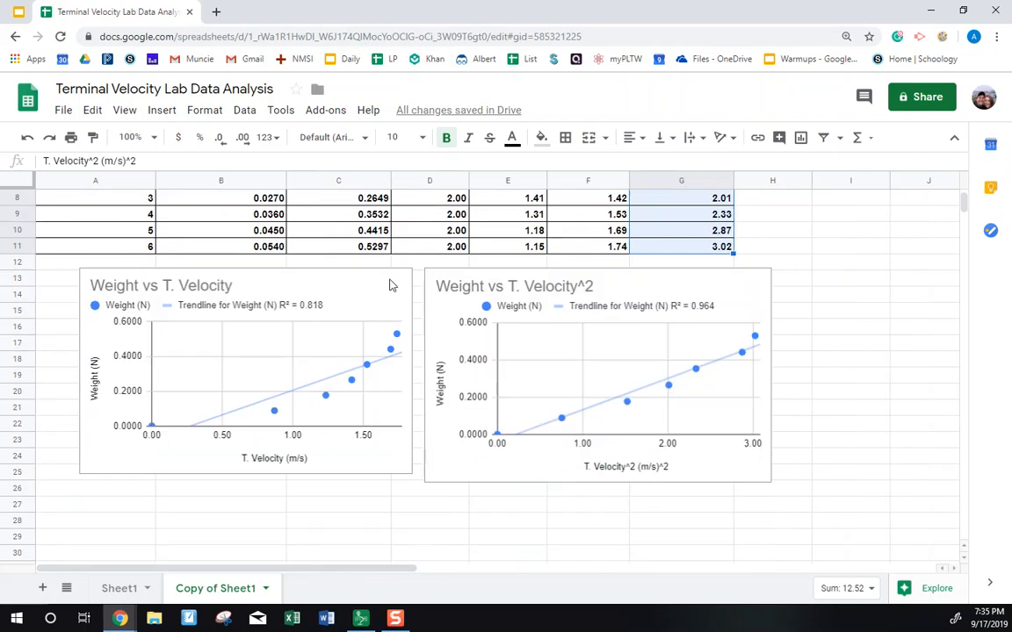
pyautogui.click(119, 589)
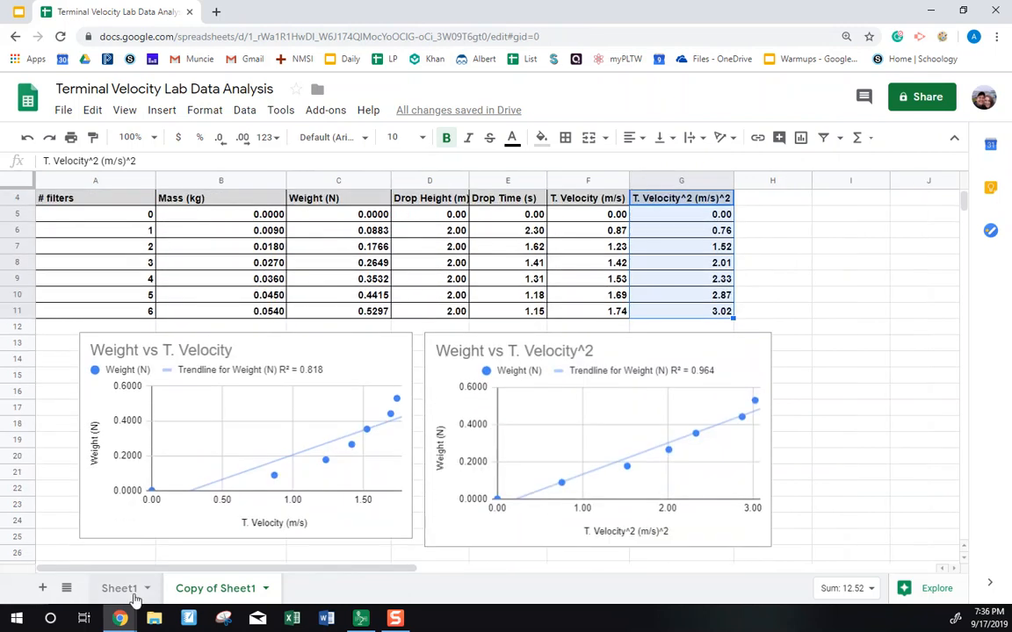
pyautogui.scroll(-3)
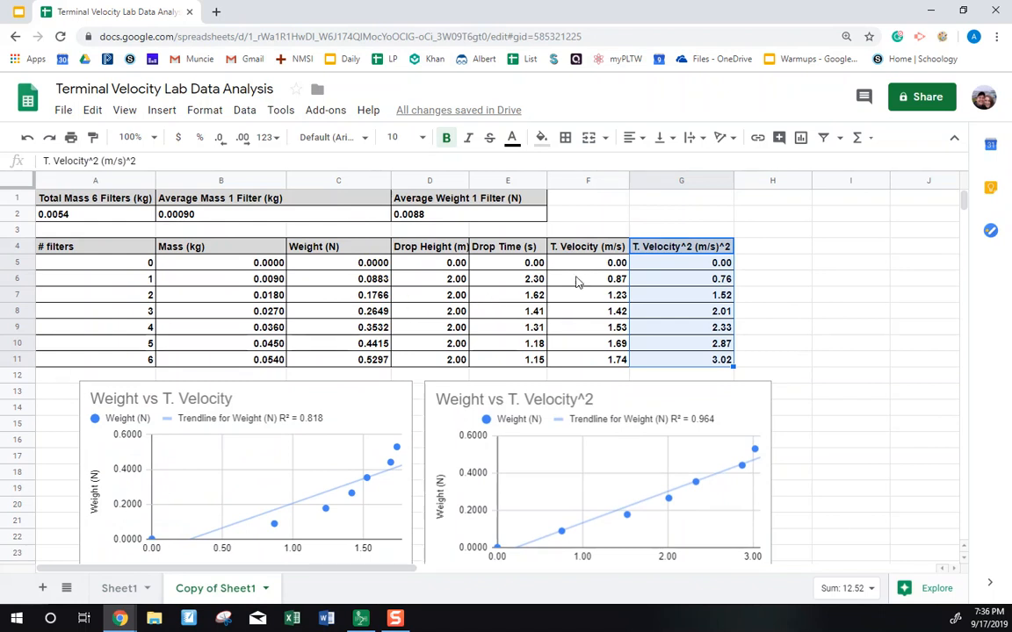
pyautogui.moveTo(621, 439)
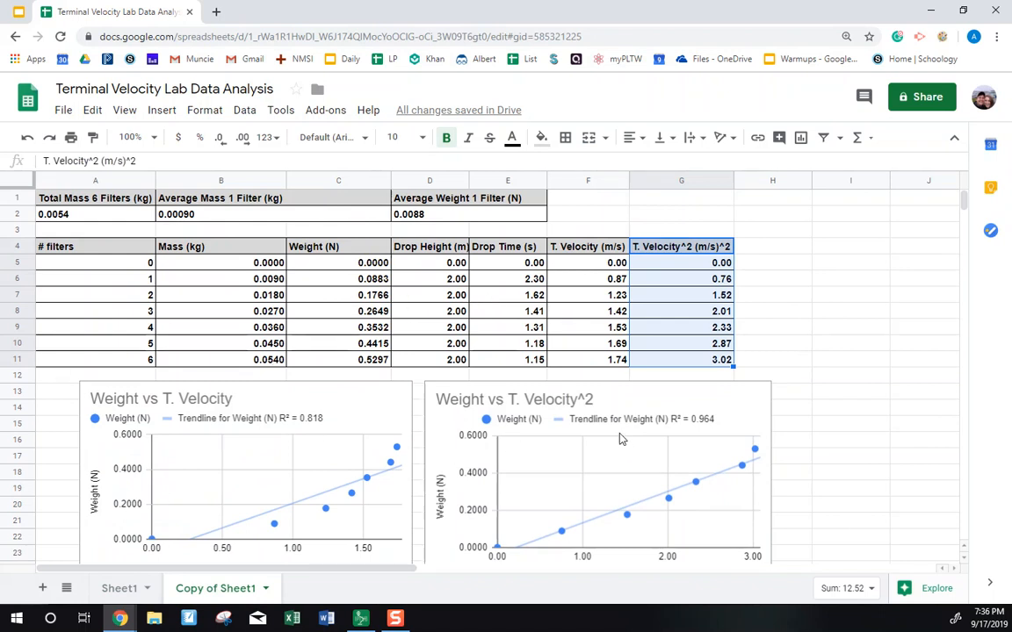
pyautogui.scroll(-3)
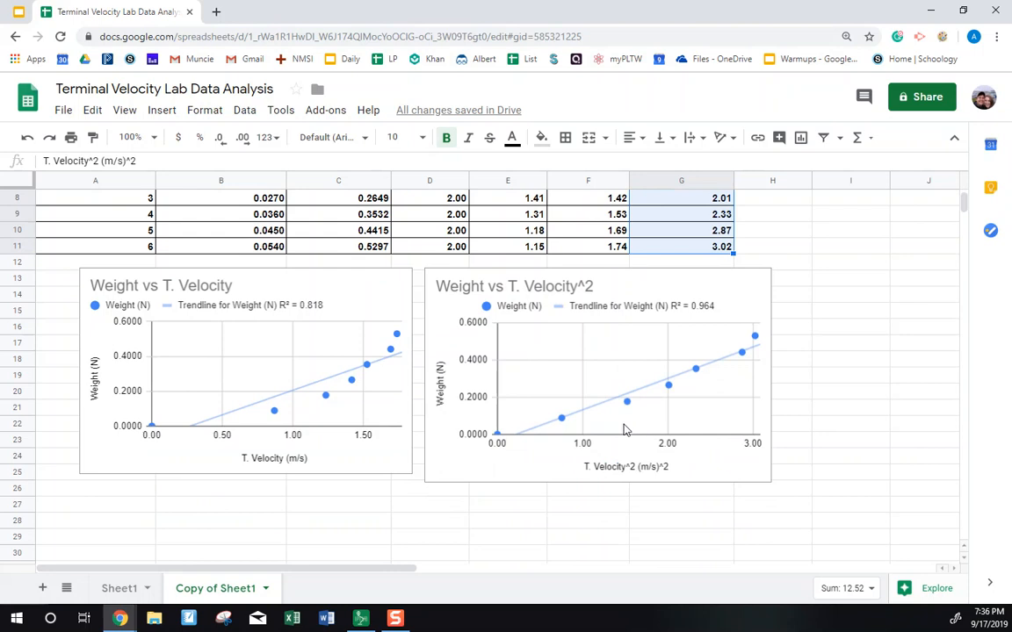
pyautogui.moveTo(294, 316)
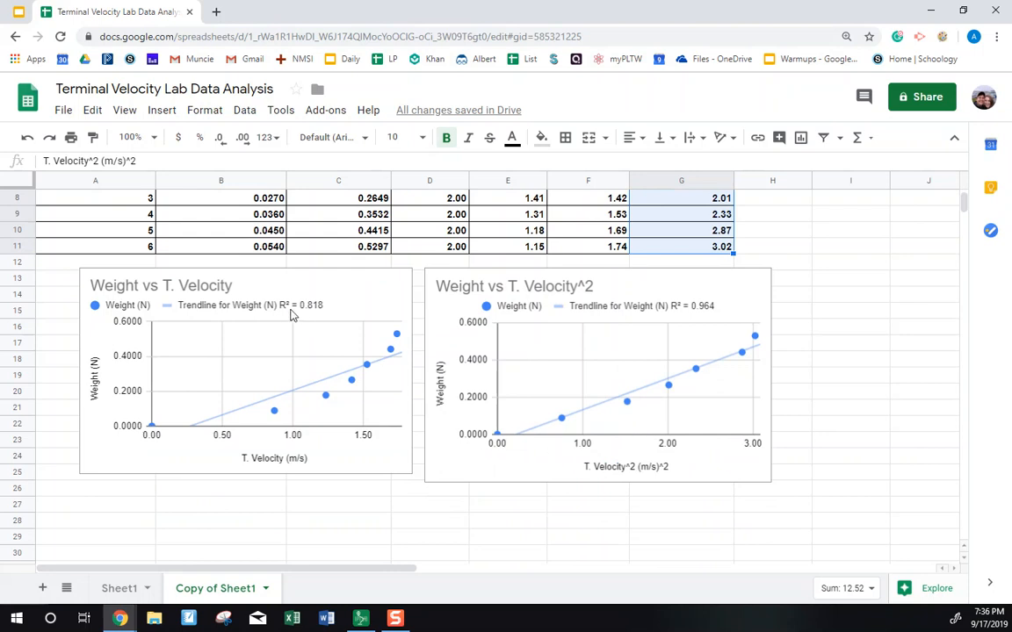
pyautogui.moveTo(681, 326)
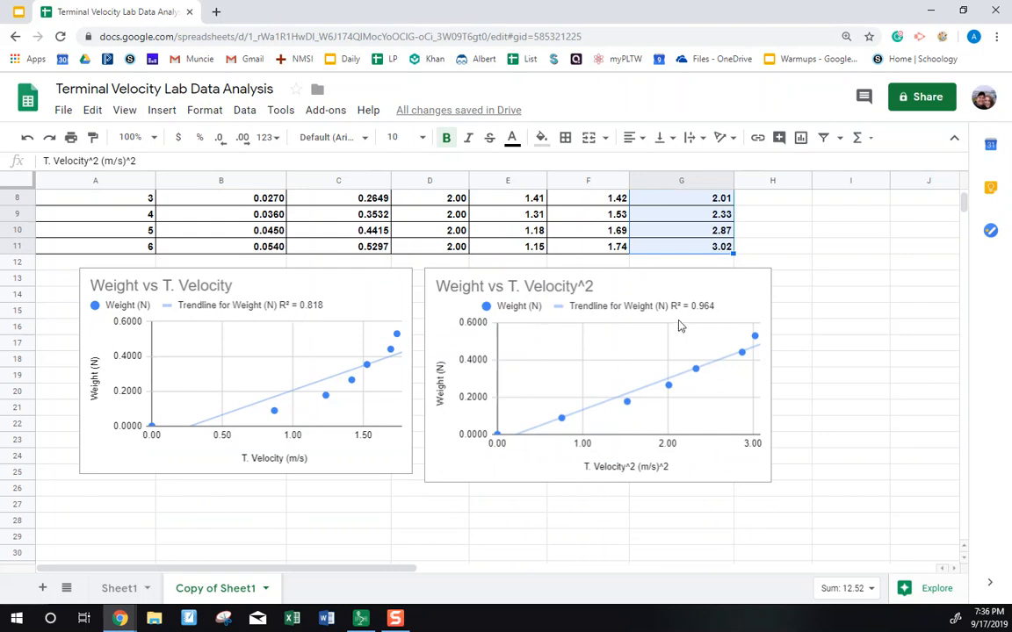
pyautogui.moveTo(235, 323)
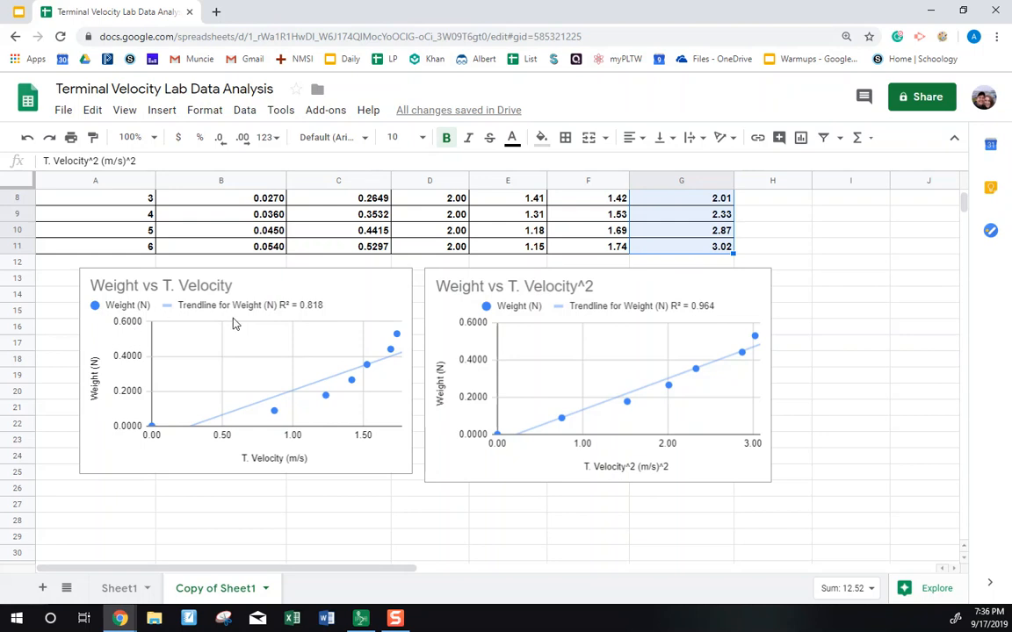
pyautogui.moveTo(616, 333)
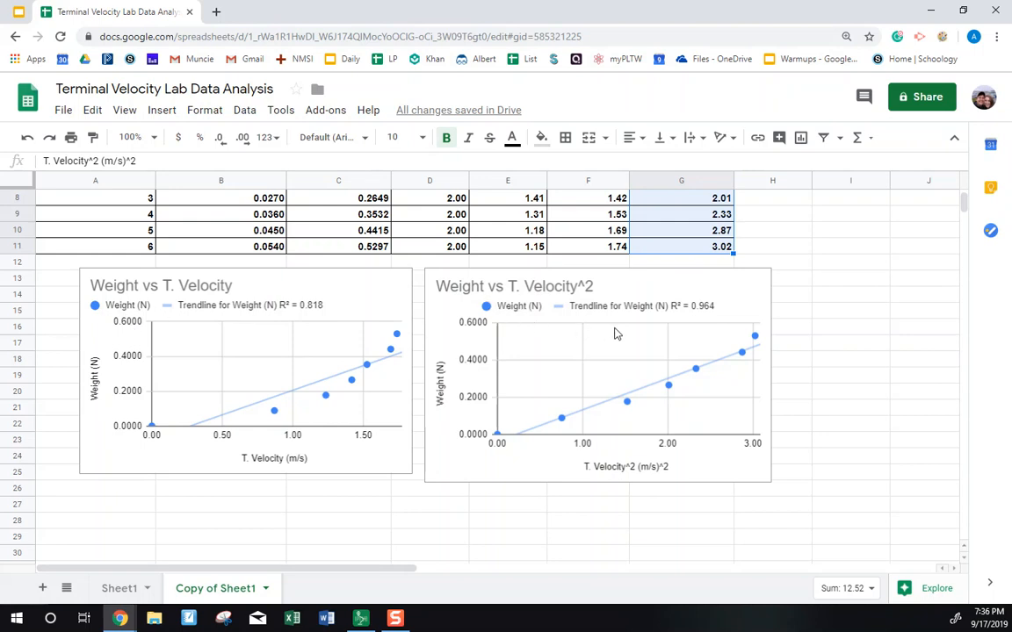
pyautogui.moveTo(744, 353)
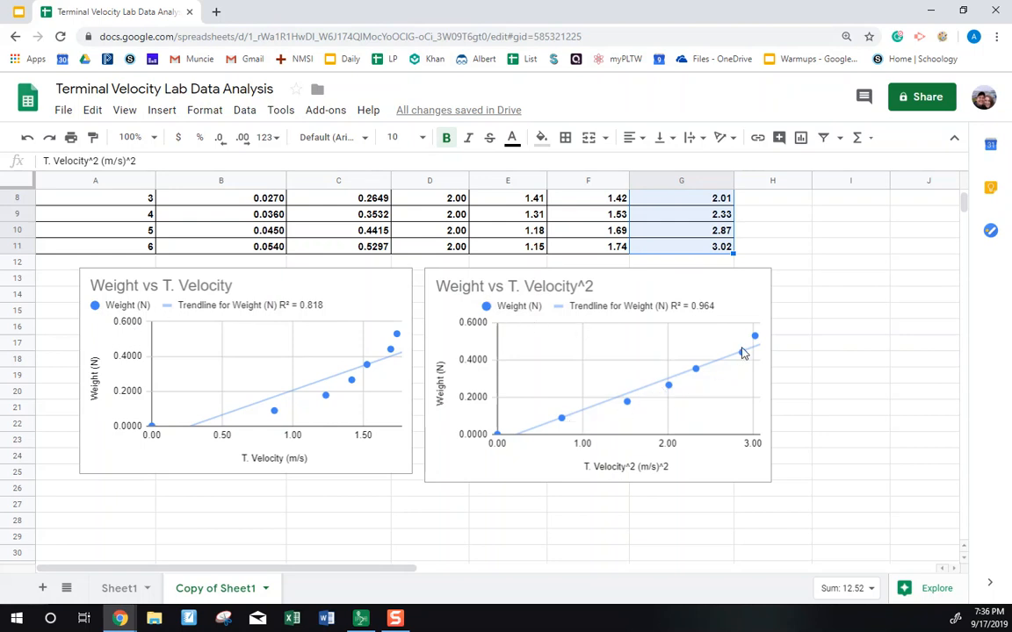
pyautogui.moveTo(686, 317)
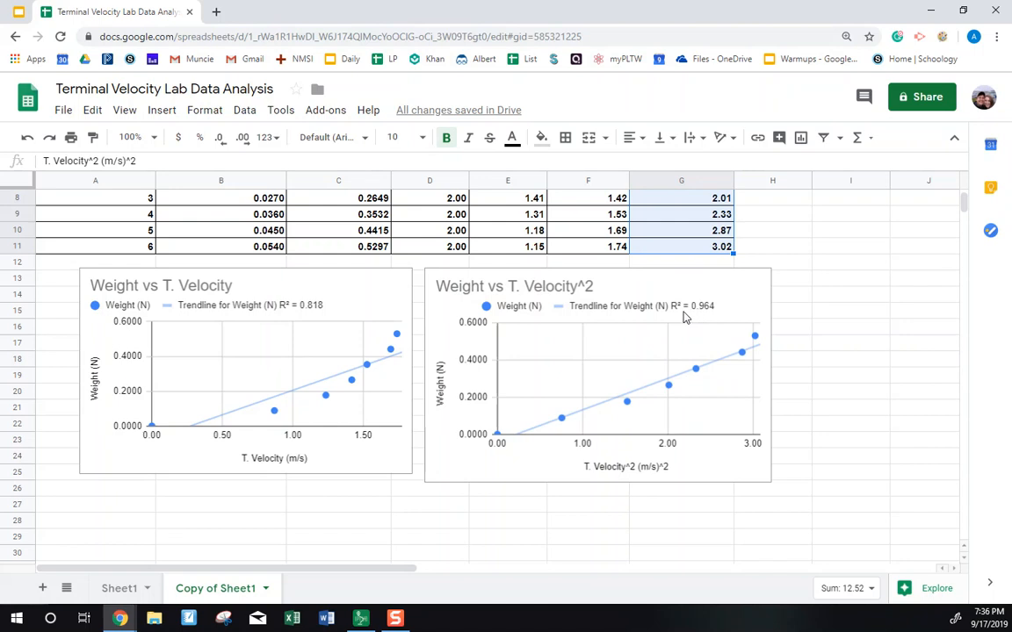
pyautogui.moveTo(544, 318)
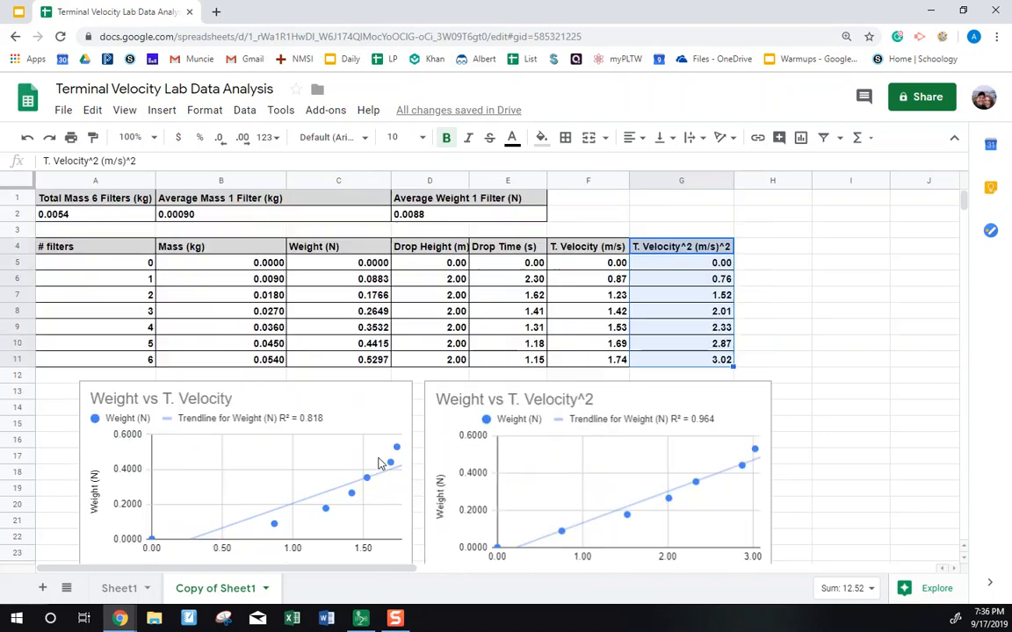
pyautogui.moveTo(331, 525)
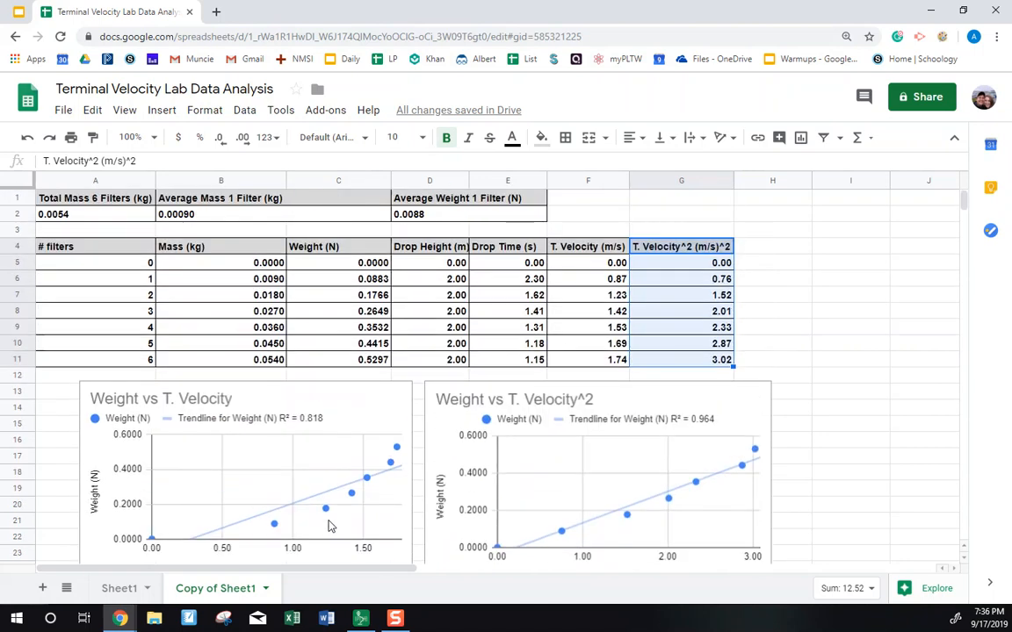